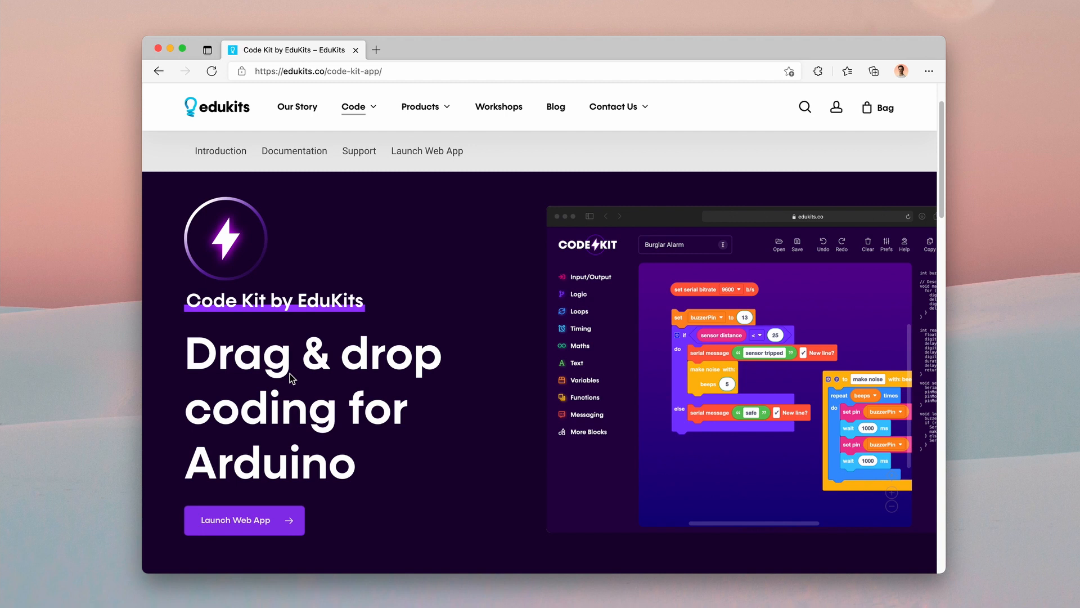
{"action": "mouse_move", "coordinate": [302, 378]}
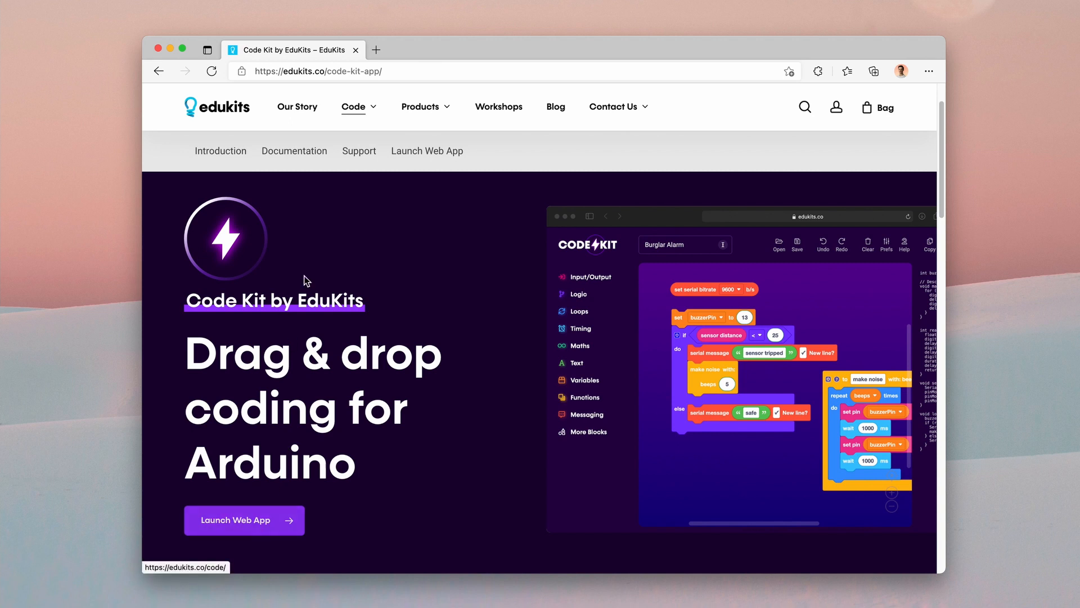
- Launch the Code Kit web app from its EduKits product page
{"action": "left_click", "coordinate": [243, 520]}
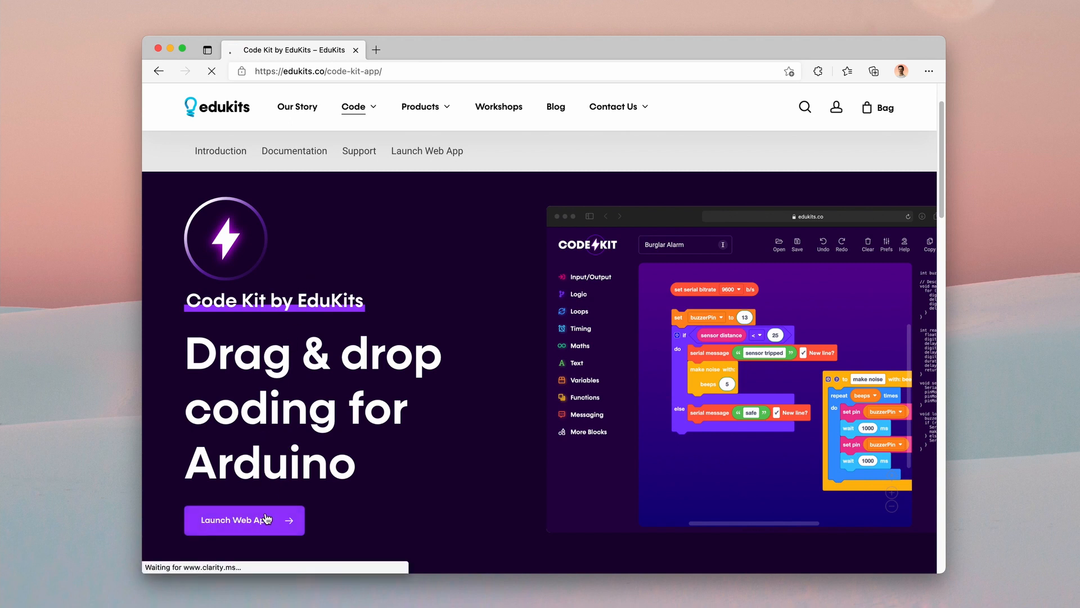
- Show the Input/Output blocks to add a 'set pin 0 to HIGH' block
{"action": "left_click", "coordinate": [238, 520]}
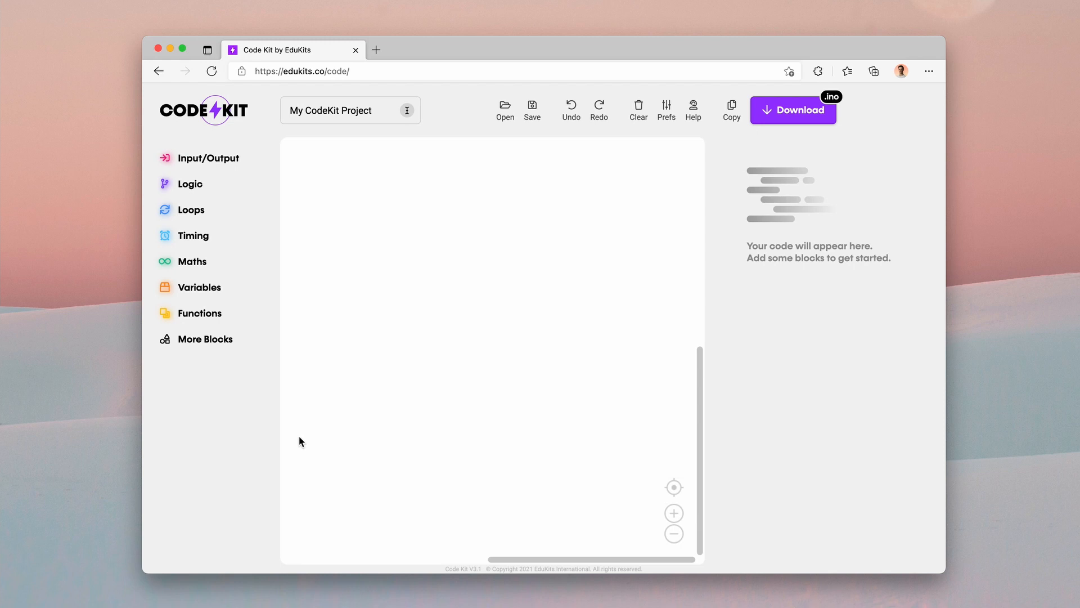
{"action": "left_click", "coordinate": [210, 158]}
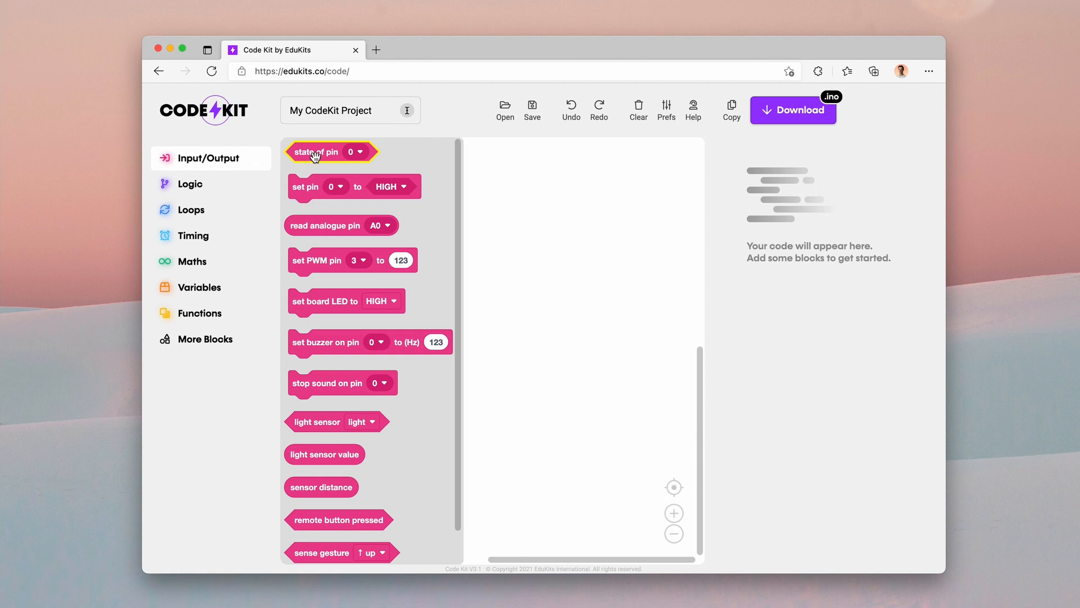
{"action": "mouse_move", "coordinate": [305, 192]}
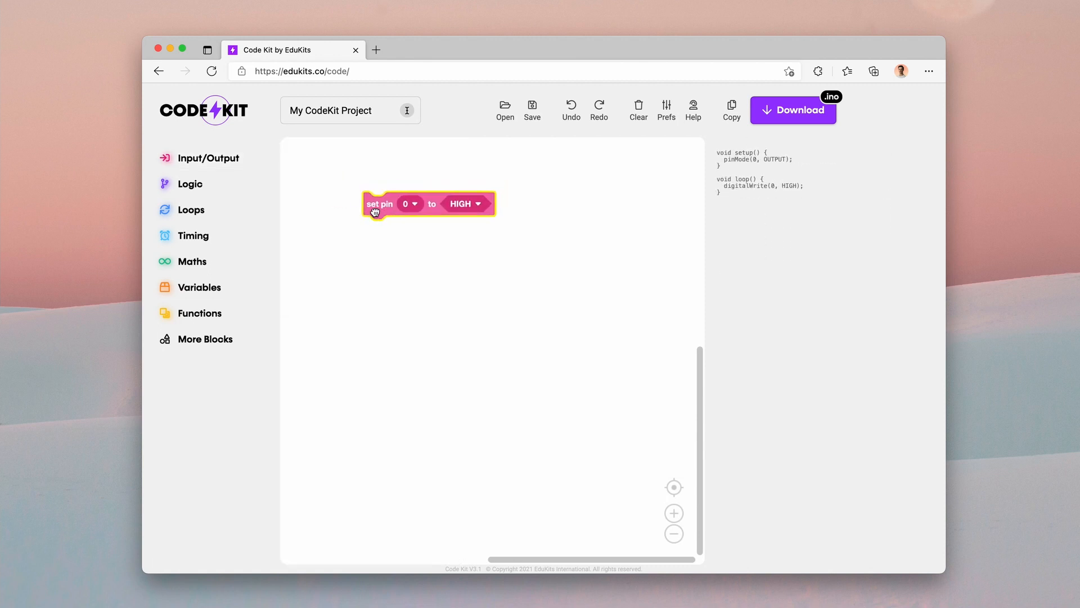
- Nudge the set pin block down and change it to pin 10, state HIGH
{"action": "left_click_drag", "start_coordinate": [379, 203], "coordinate": [383, 221]}
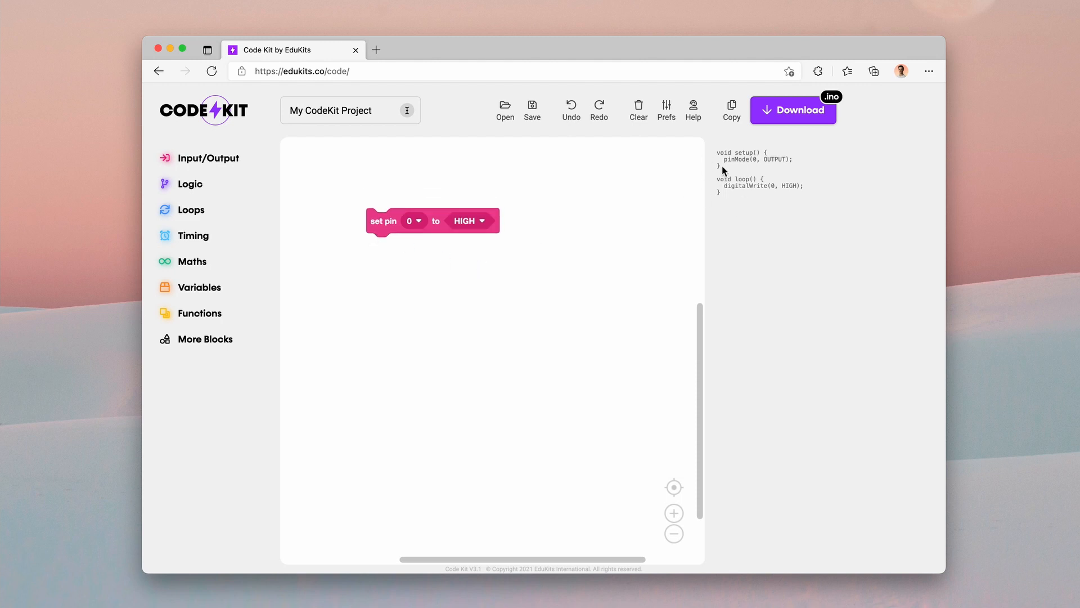
{"action": "mouse_move", "coordinate": [737, 162]}
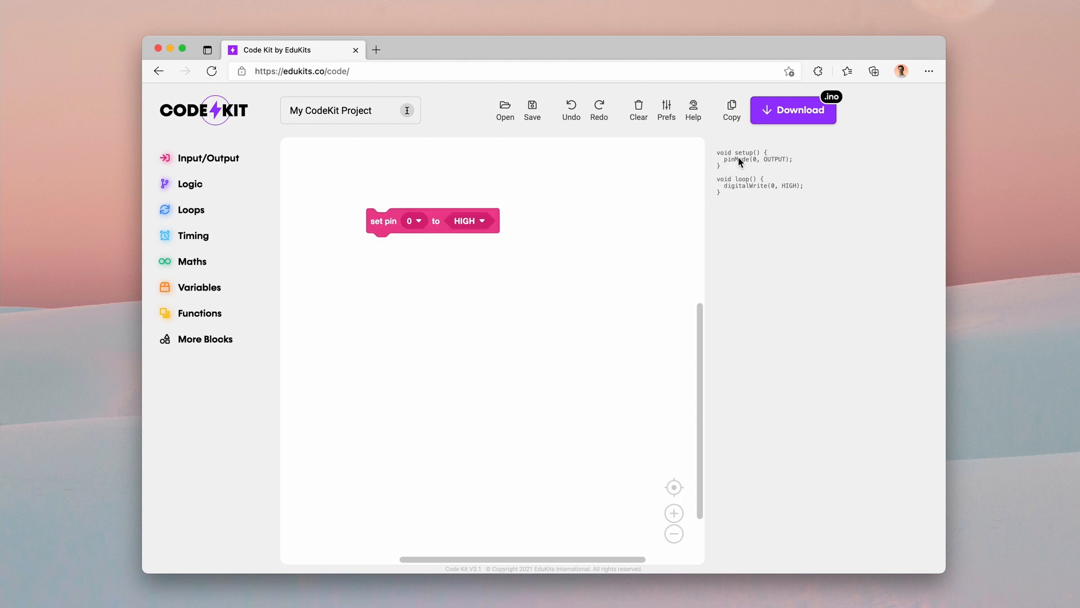
{"action": "mouse_move", "coordinate": [797, 192]}
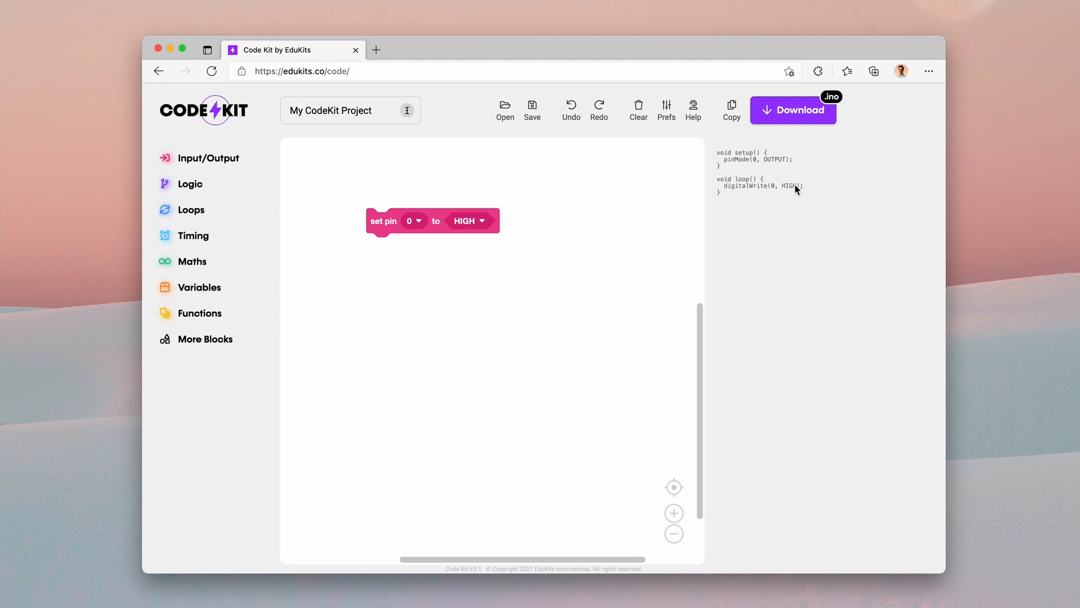
{"action": "mouse_move", "coordinate": [401, 228]}
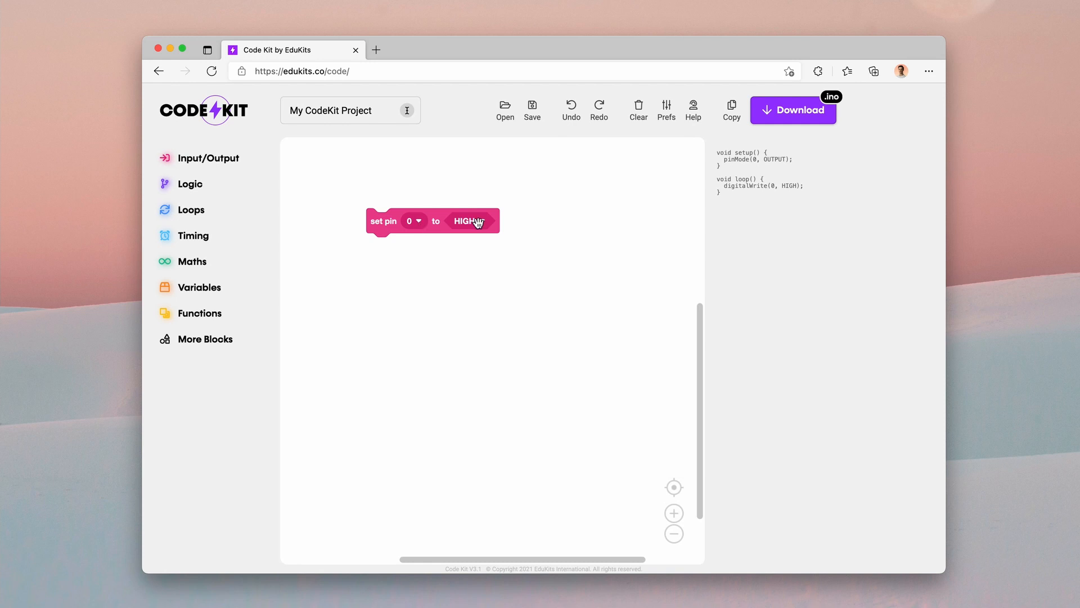
{"action": "left_click", "coordinate": [415, 221]}
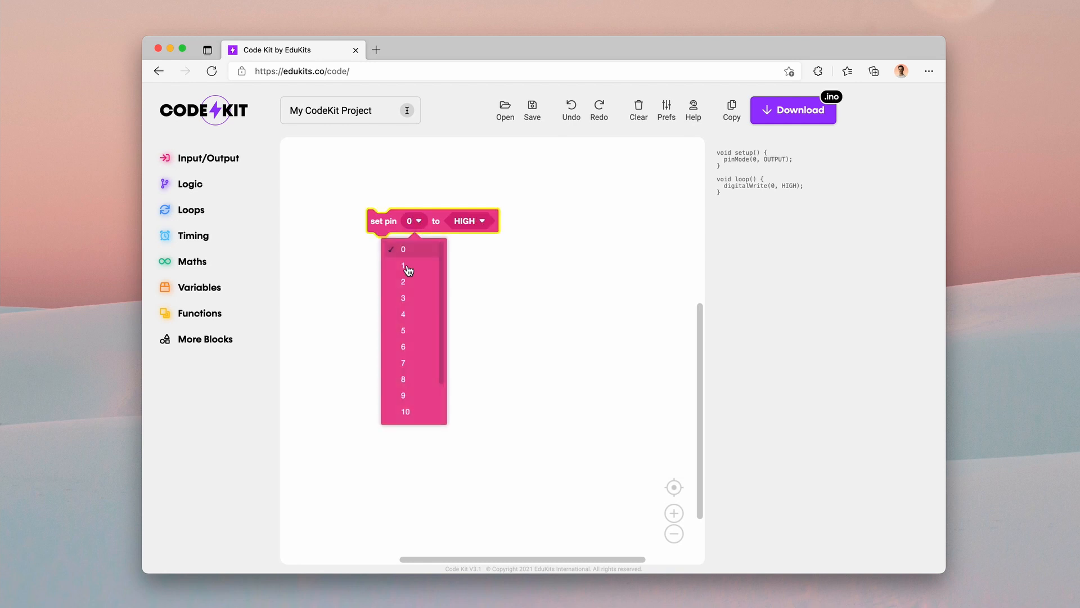
{"action": "scroll", "scroll_direction": "down", "scroll_amount": 3}
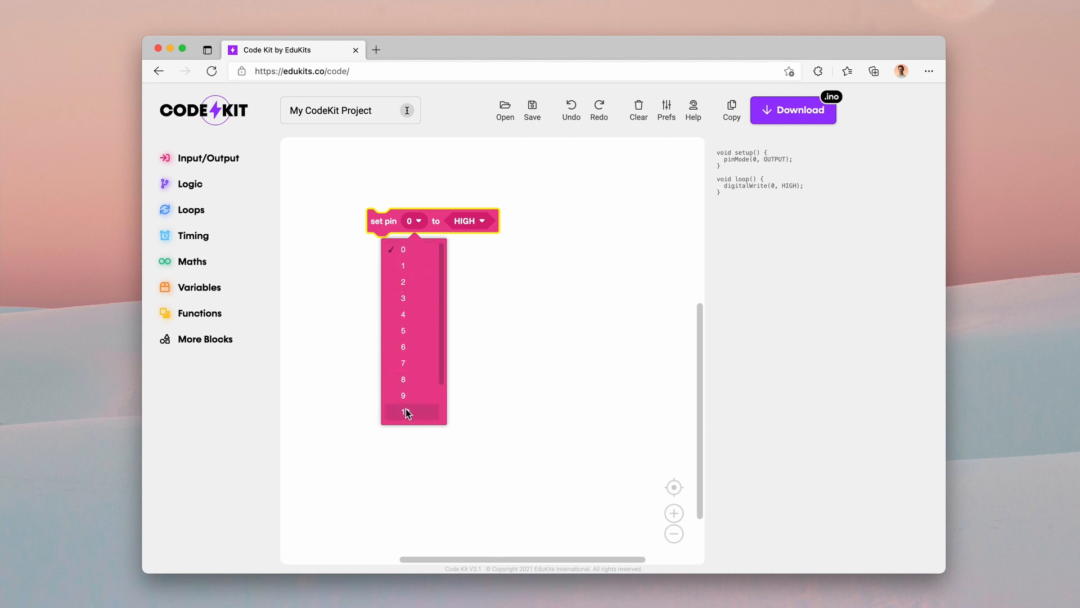
{"action": "left_click", "coordinate": [392, 412]}
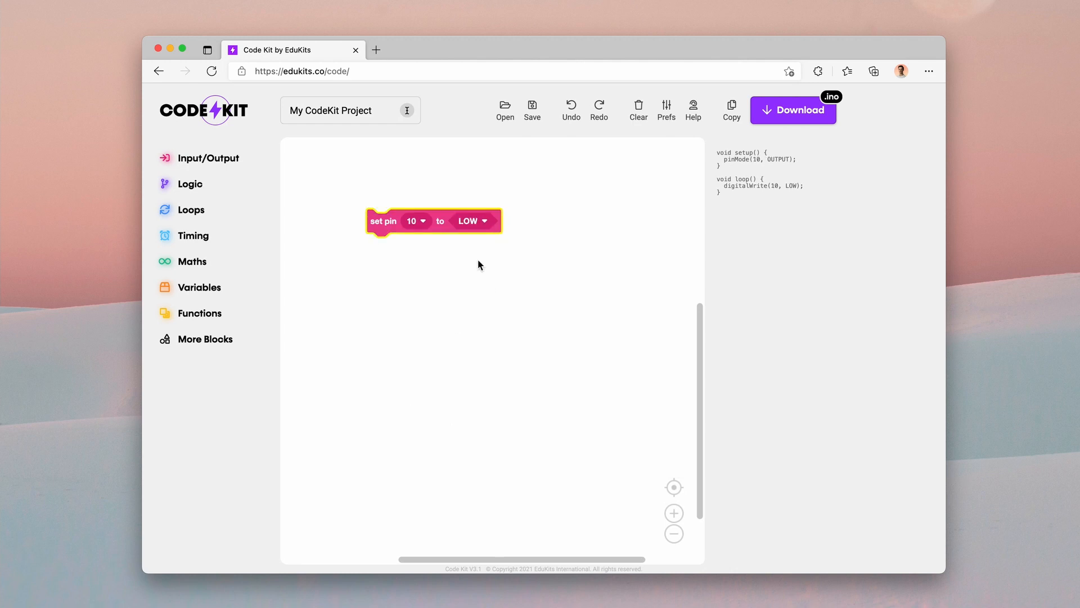
{"action": "left_click", "coordinate": [473, 221]}
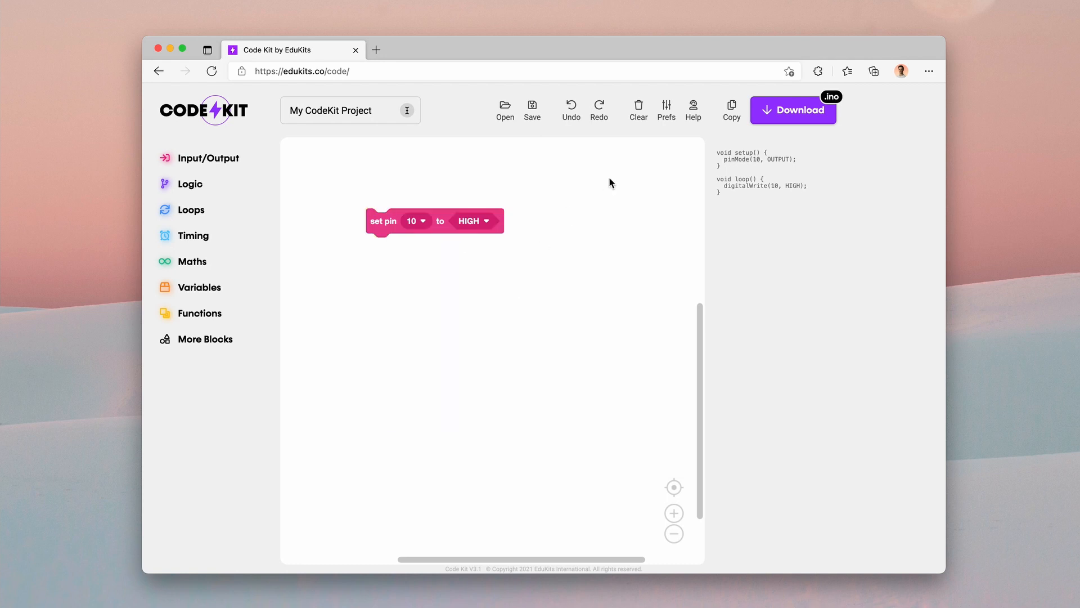
- Set the board preference to Arduino Mega 2560 / ADK and confirm
{"action": "left_click", "coordinate": [665, 109]}
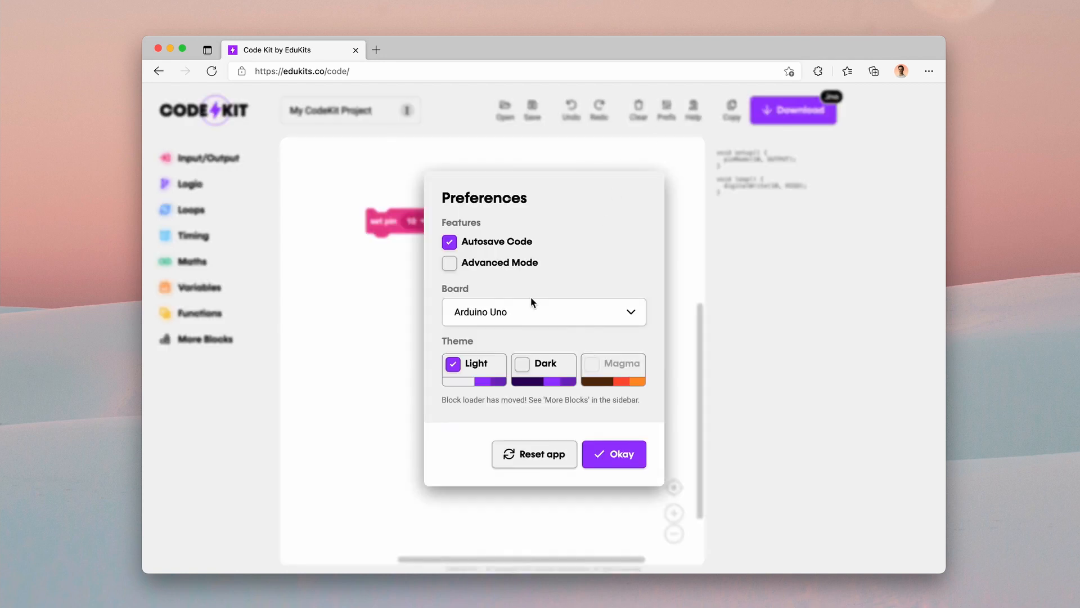
{"action": "left_click", "coordinate": [543, 312]}
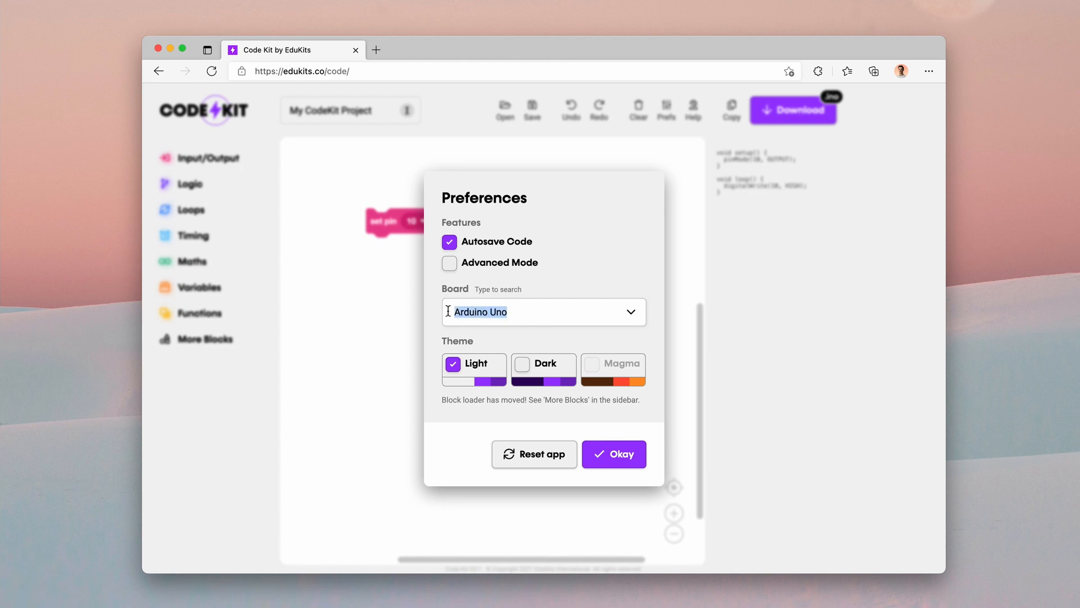
{"action": "type", "text": "m"}
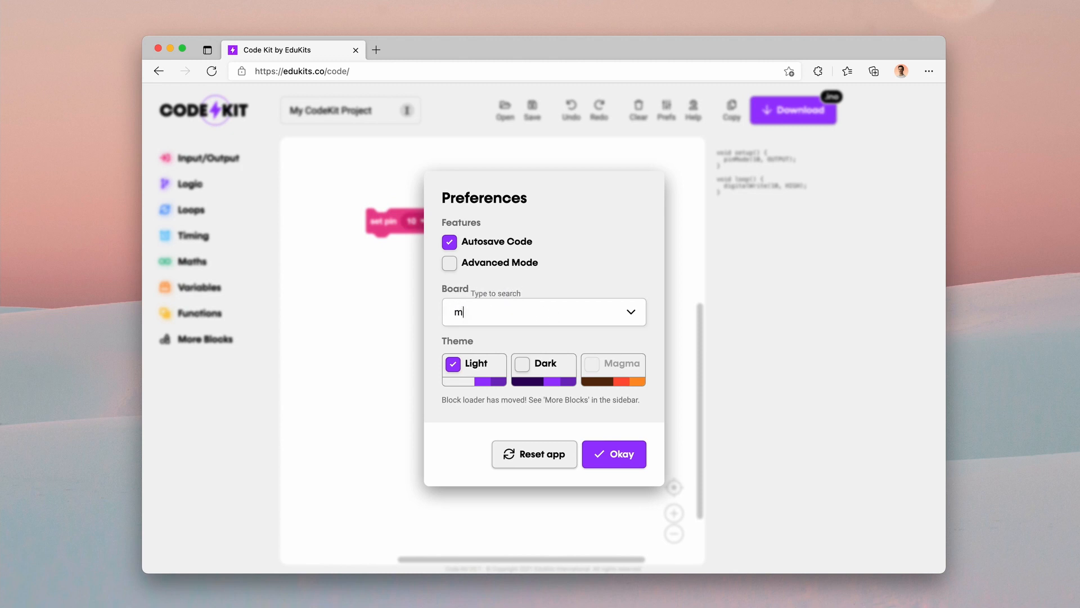
{"action": "left_click", "coordinate": [543, 312]}
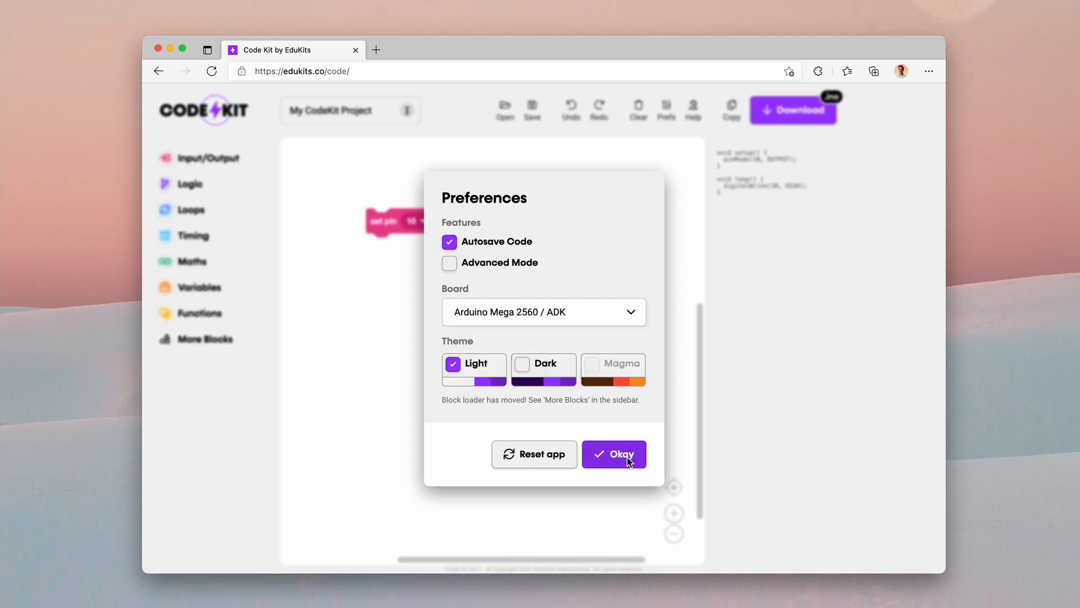
{"action": "left_click", "coordinate": [613, 454]}
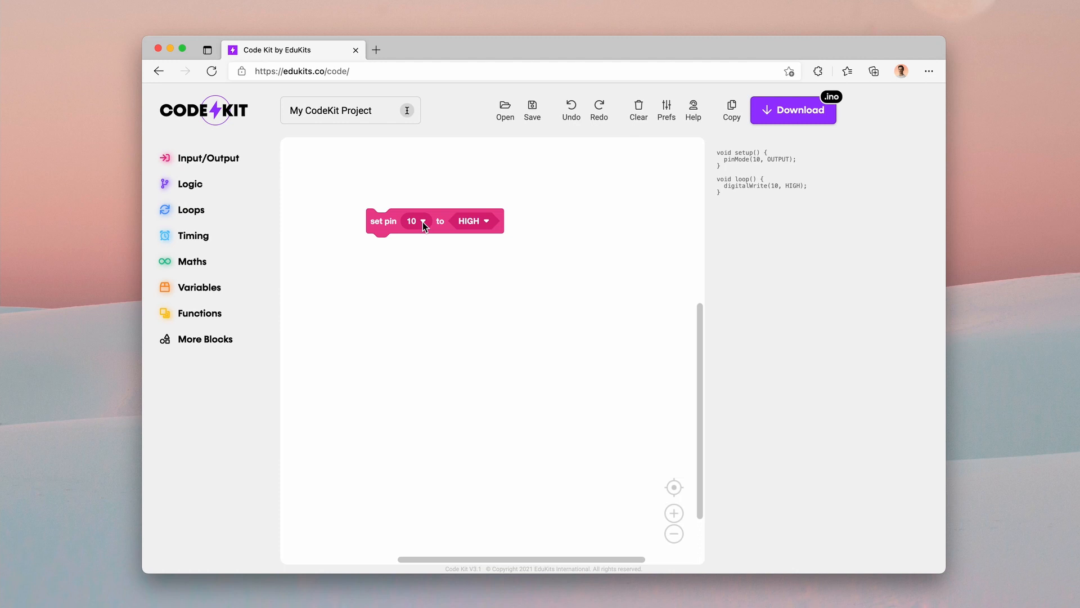
- Change the set pin block from pin 10 to pin 7
{"action": "left_click", "coordinate": [415, 221]}
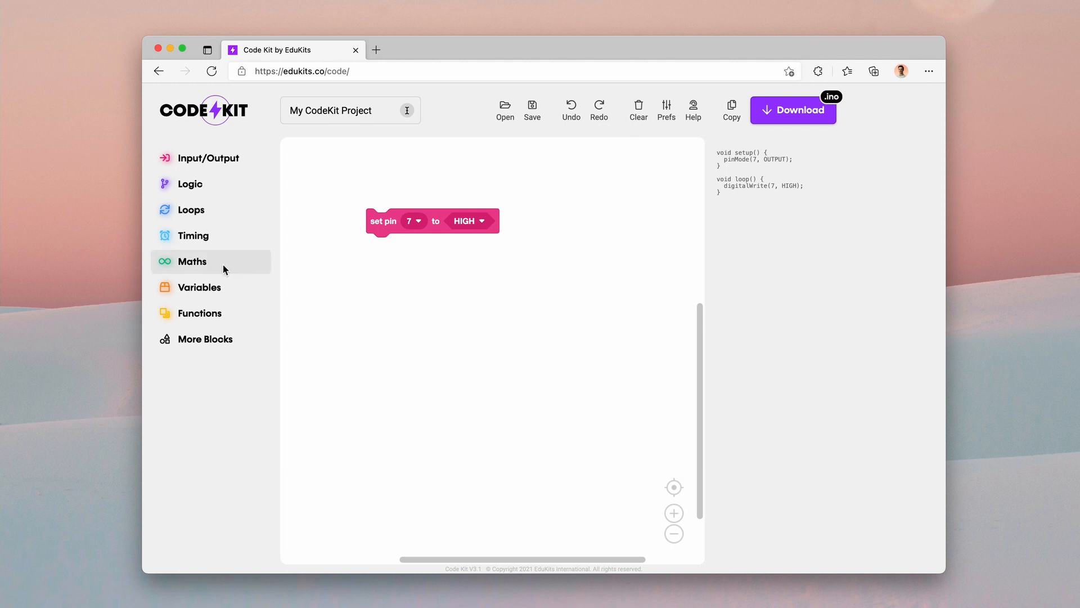
{"action": "left_click", "coordinate": [192, 261]}
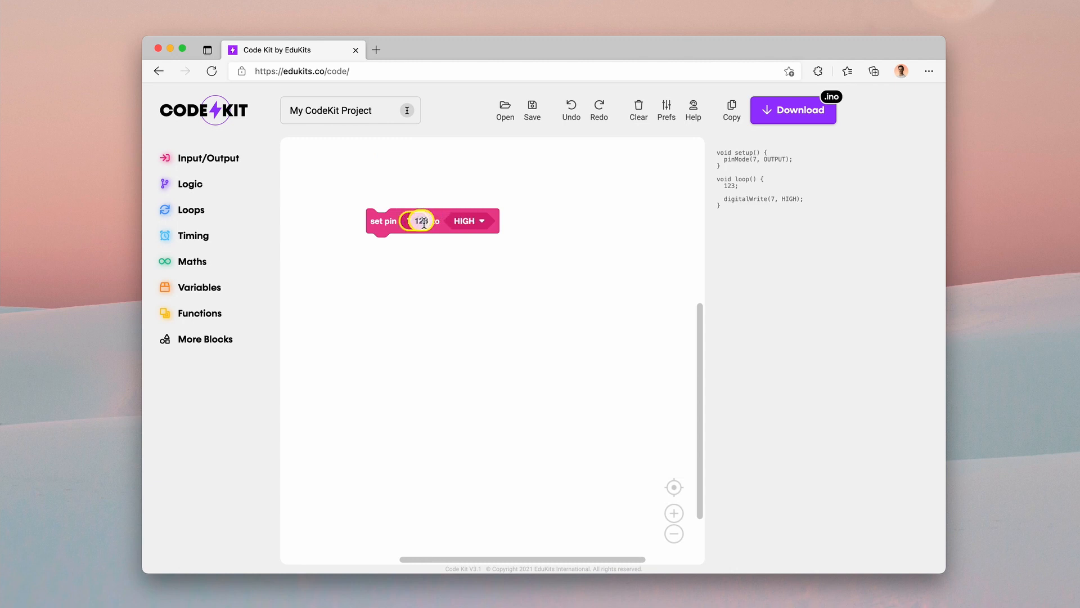
{"action": "type", "text": "123"}
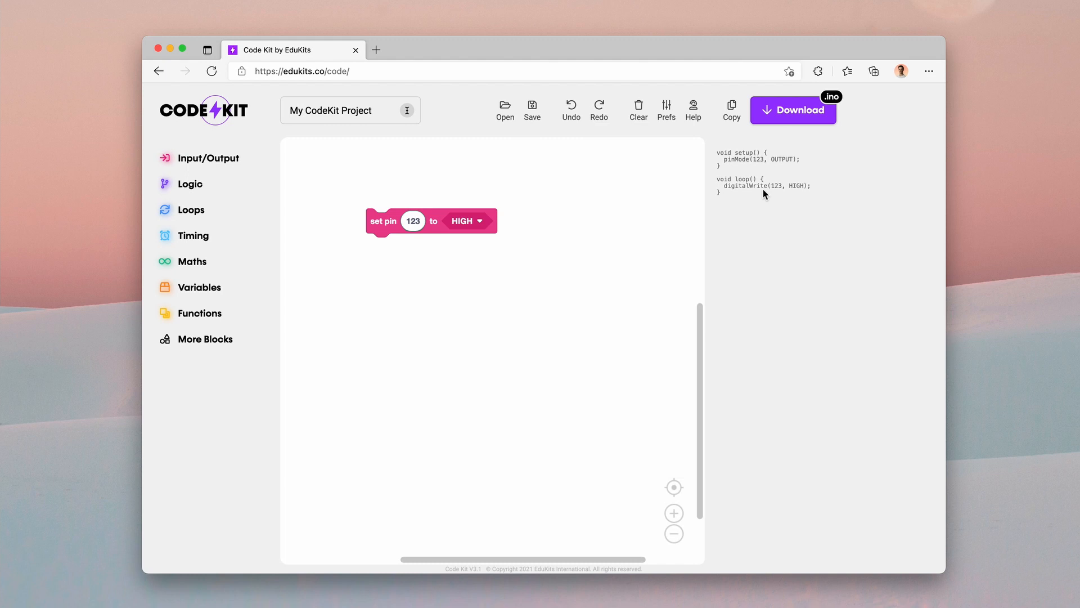
{"action": "mouse_move", "coordinate": [775, 196]}
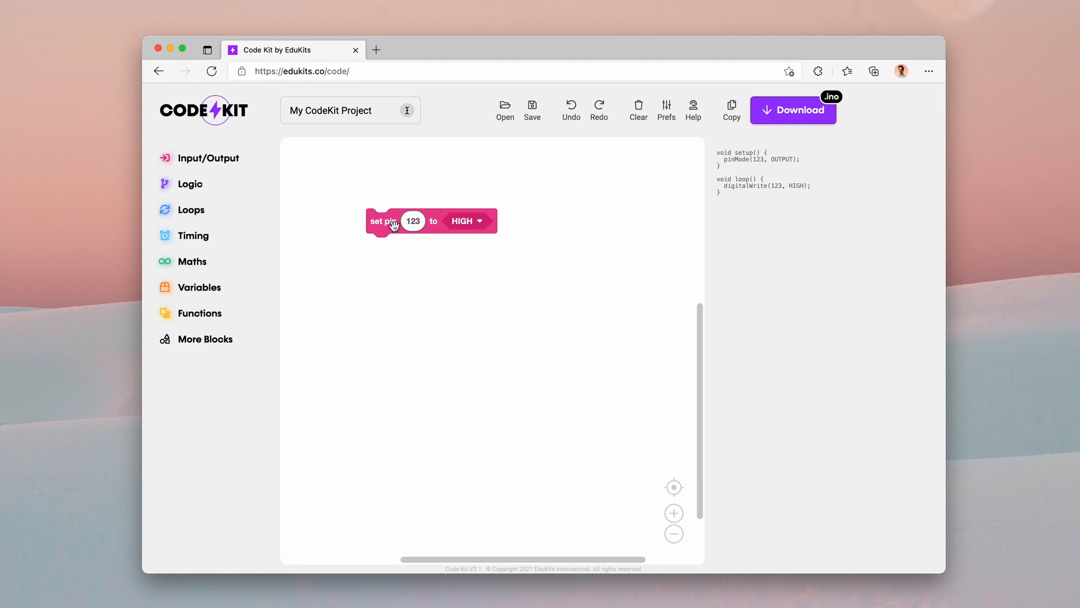
{"action": "type", "text": "30"}
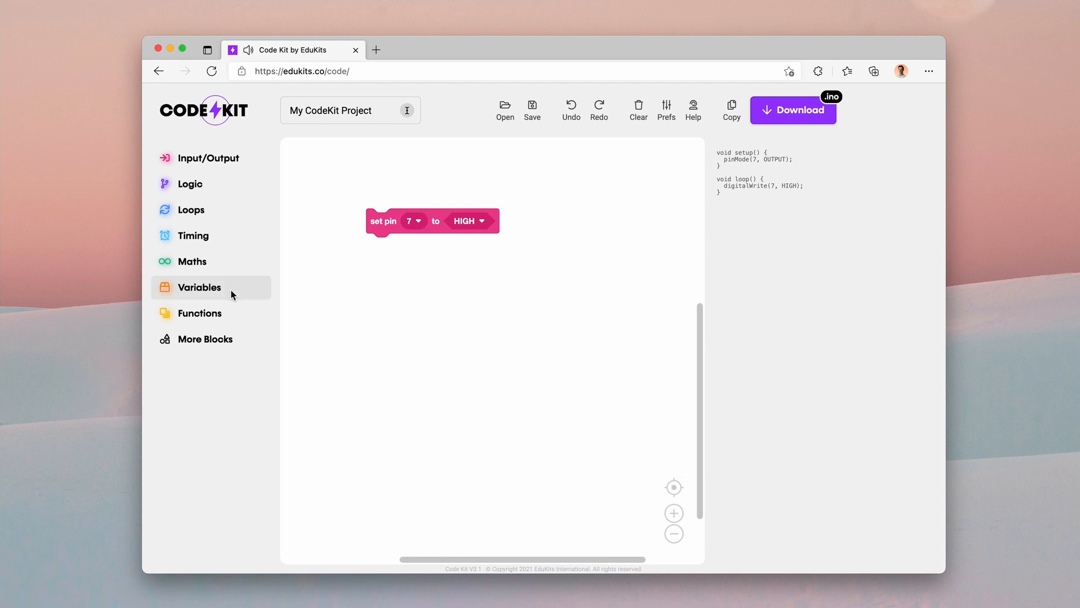
- Create integer variable myPin with value 12 and use it as the set pin block's pin
{"action": "left_click", "coordinate": [199, 286]}
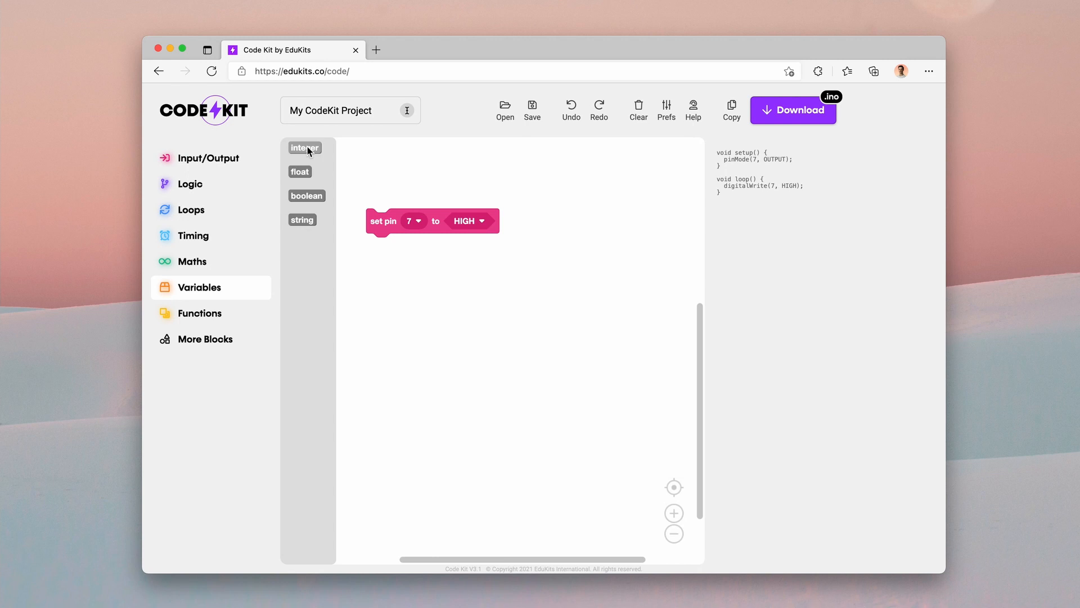
{"action": "left_click", "coordinate": [303, 147]}
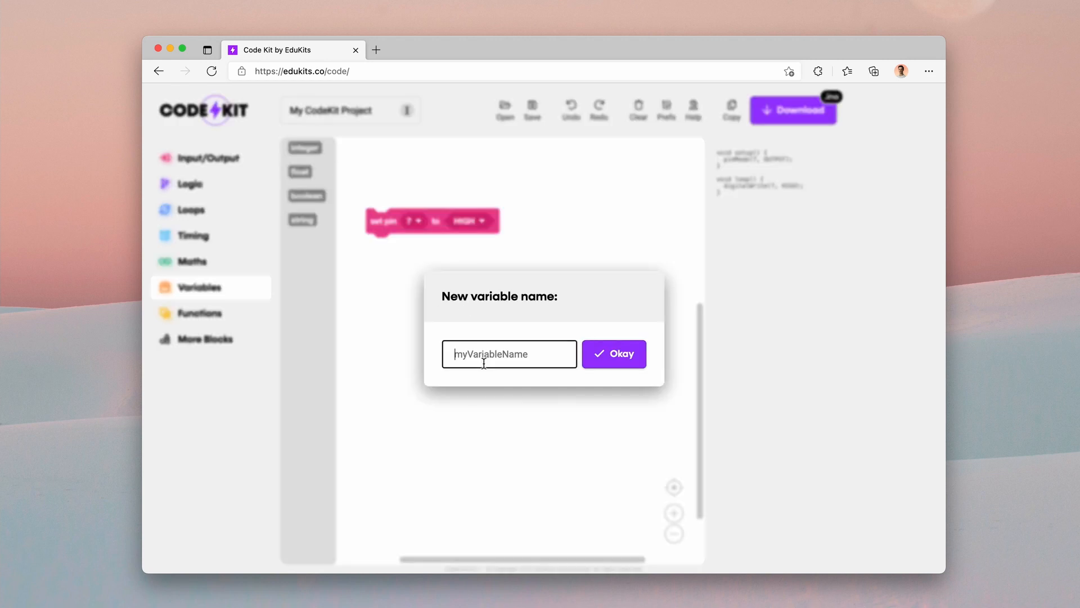
{"action": "type", "text": "myPin"}
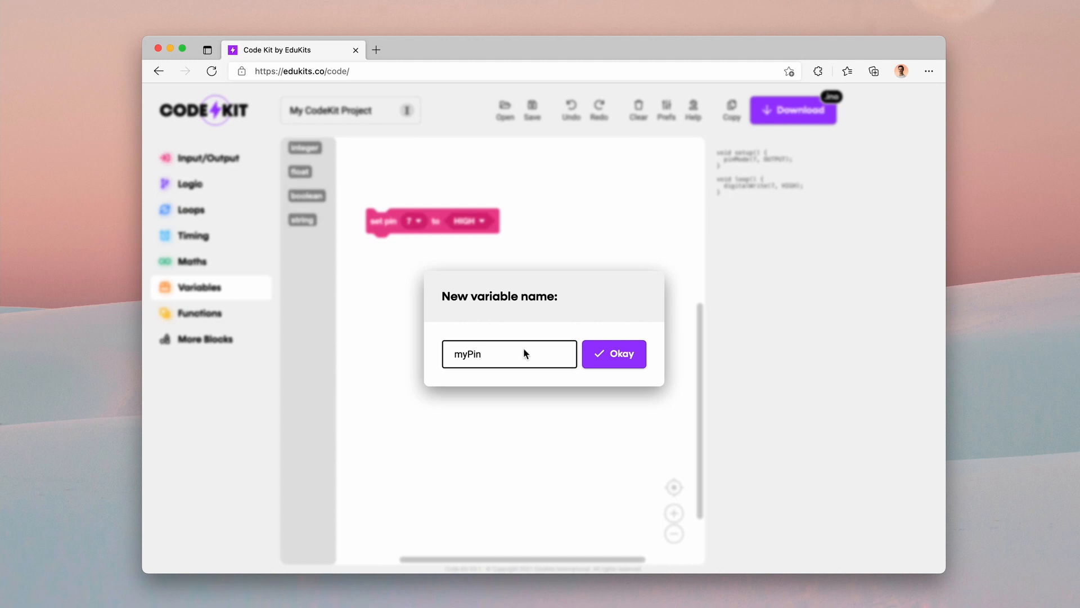
{"action": "left_click", "coordinate": [612, 353]}
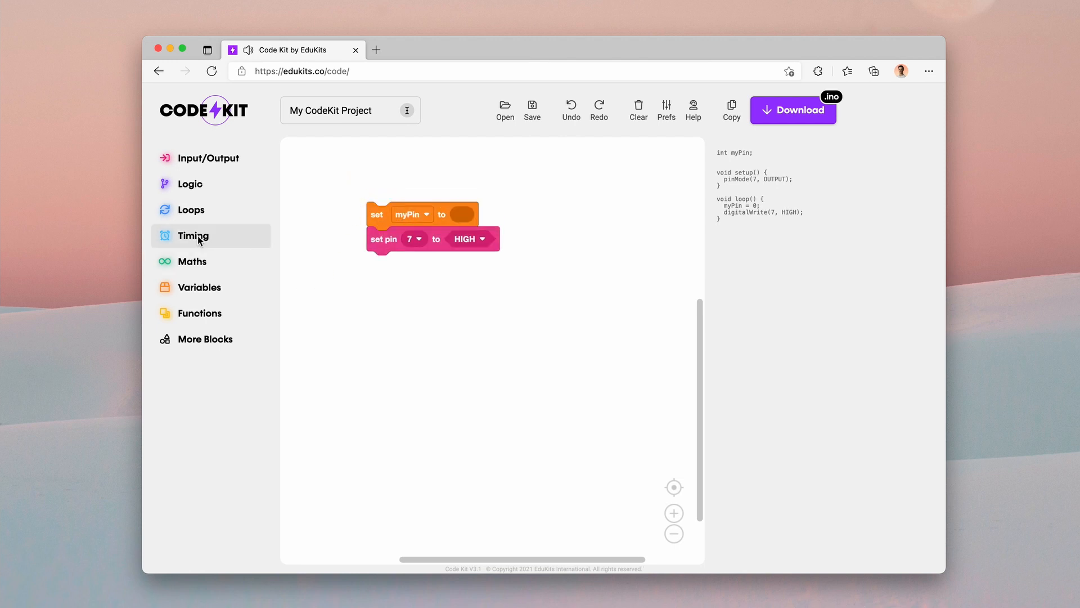
{"action": "type", "text": "123"}
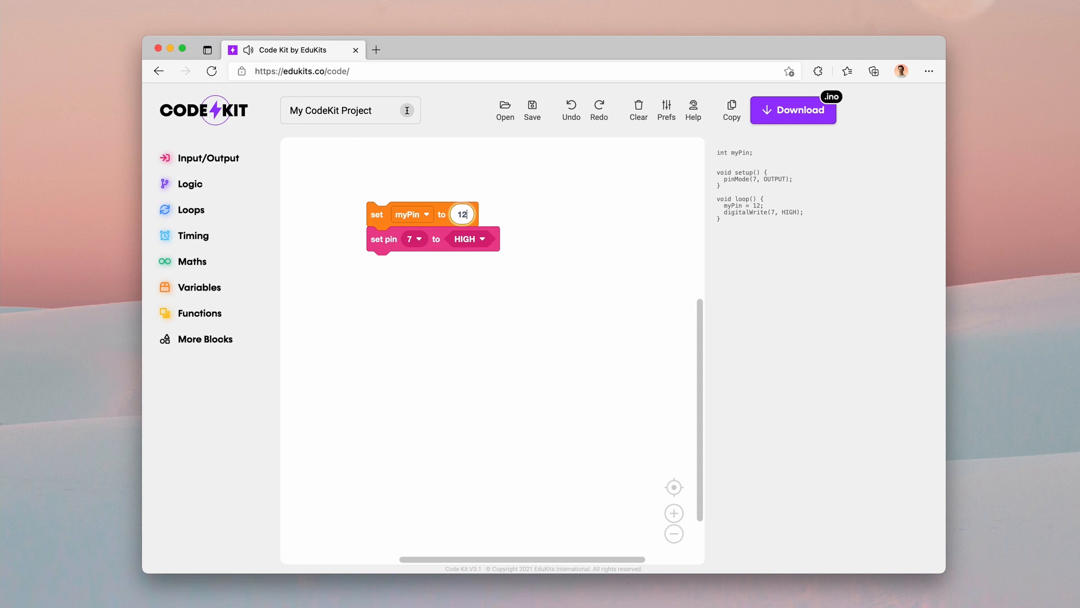
{"action": "left_click", "coordinate": [200, 287]}
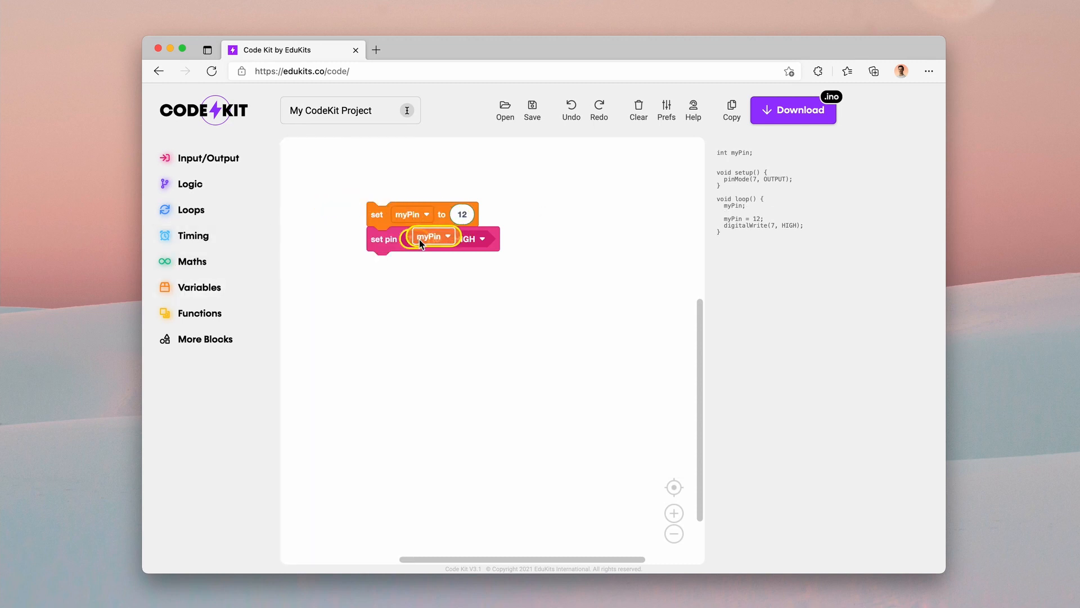
{"action": "left_click", "coordinate": [427, 237]}
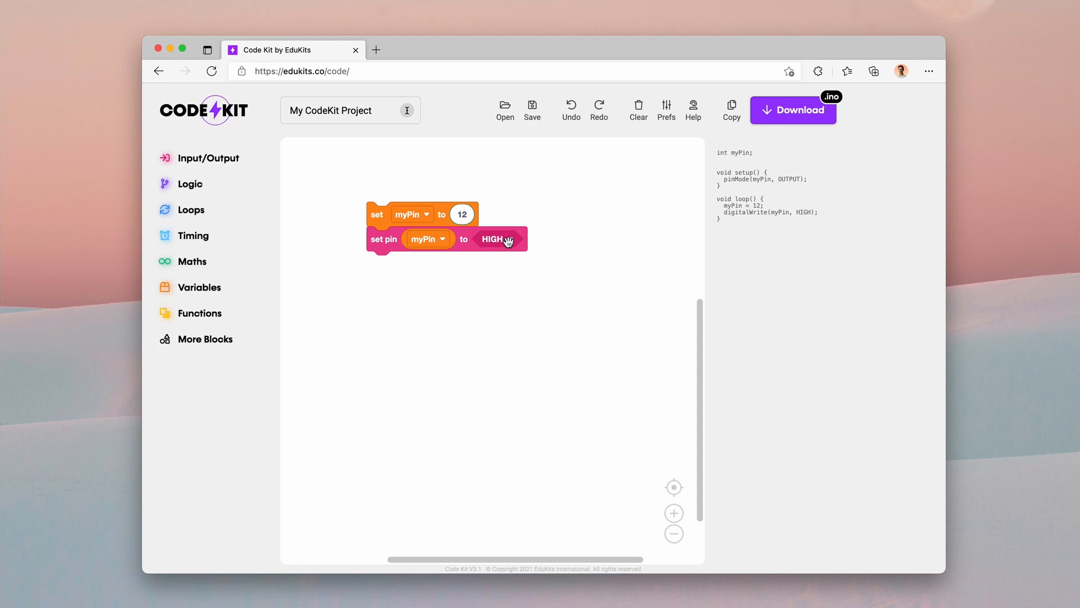
- Create boolean variable myState and assign it the value HIGH
{"action": "left_click", "coordinate": [199, 287]}
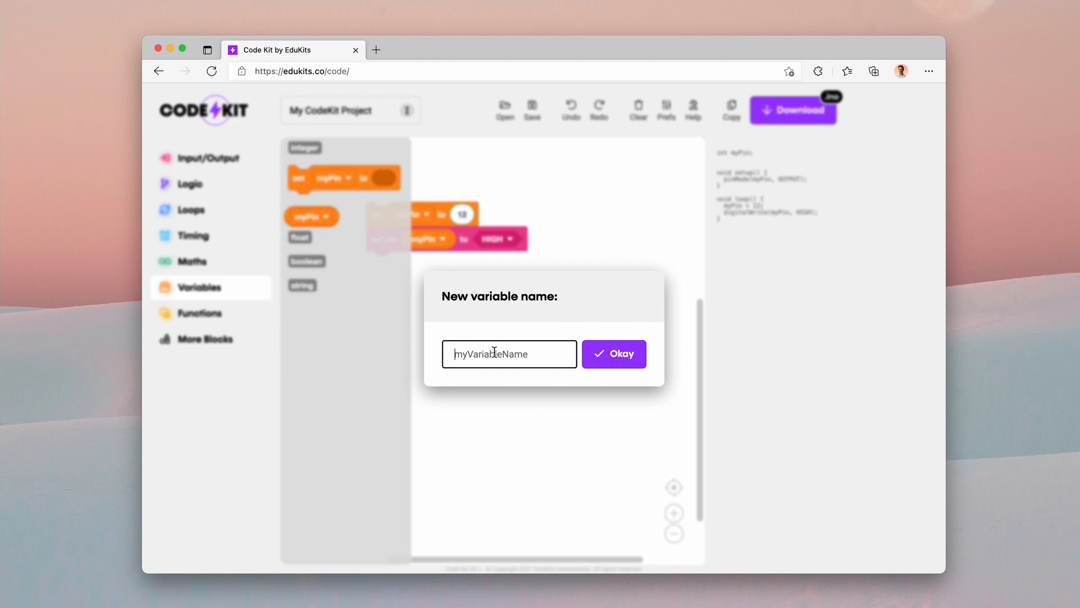
{"action": "type", "text": "myStae"}
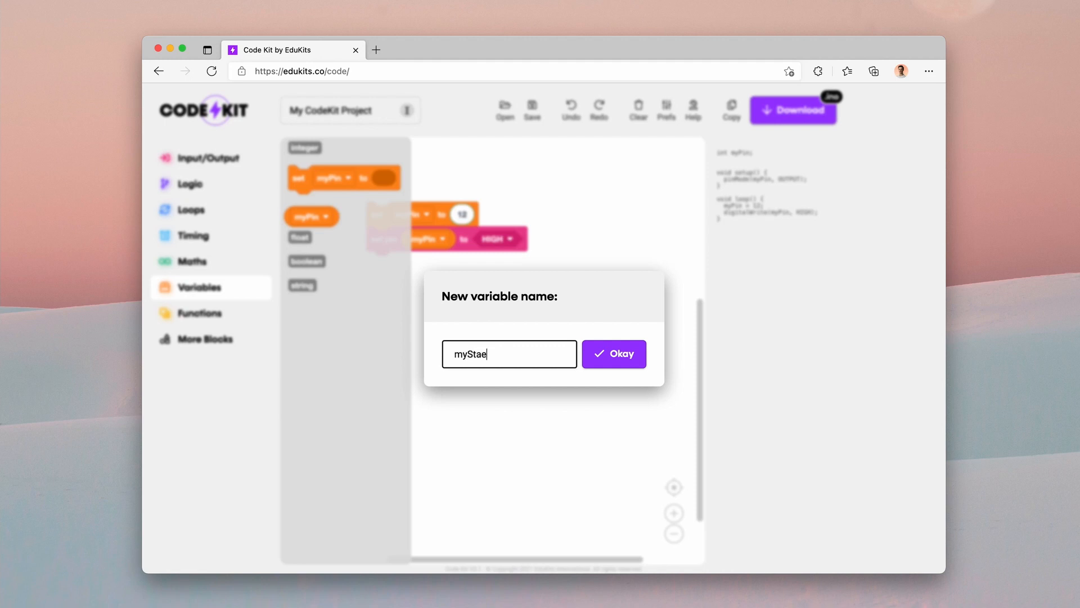
{"action": "left_click", "coordinate": [612, 354]}
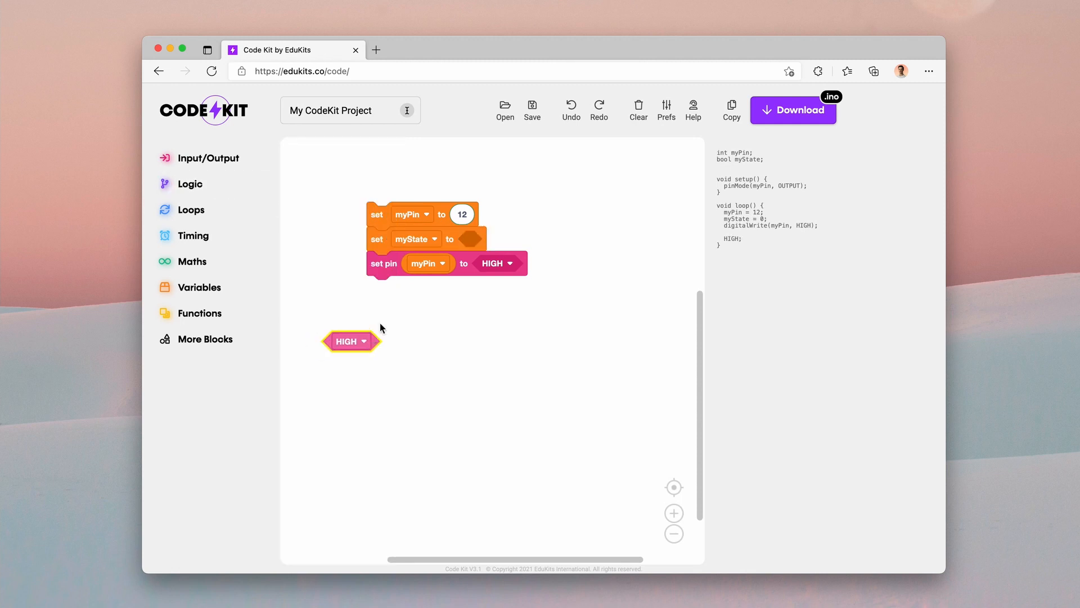
{"action": "left_click_drag", "start_coordinate": [348, 341], "coordinate": [468, 239]}
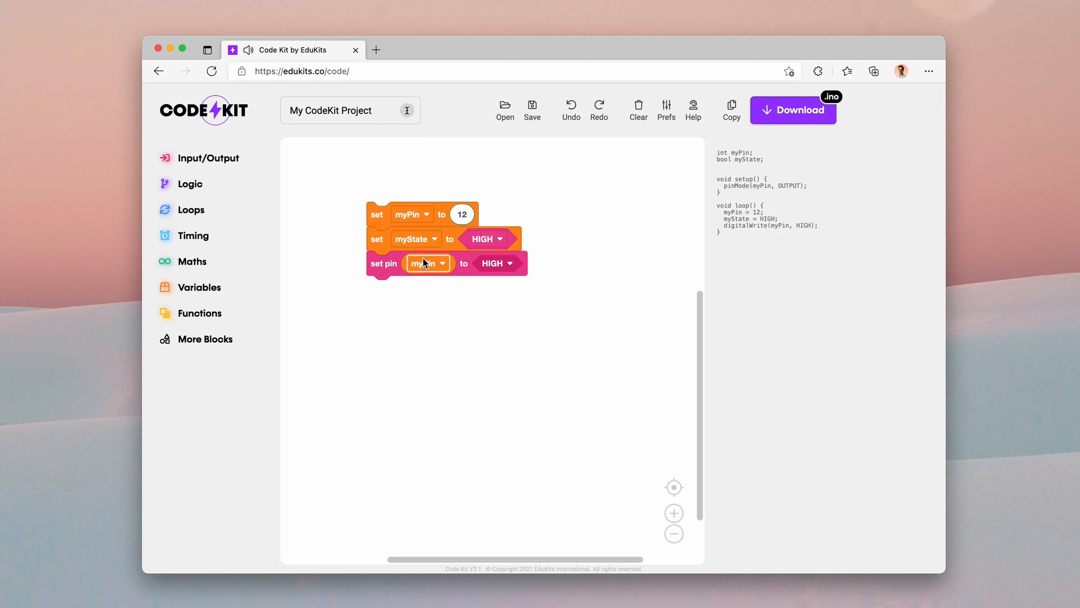
- Make the set pin block write myState instead of HIGH
{"action": "left_click", "coordinate": [200, 287]}
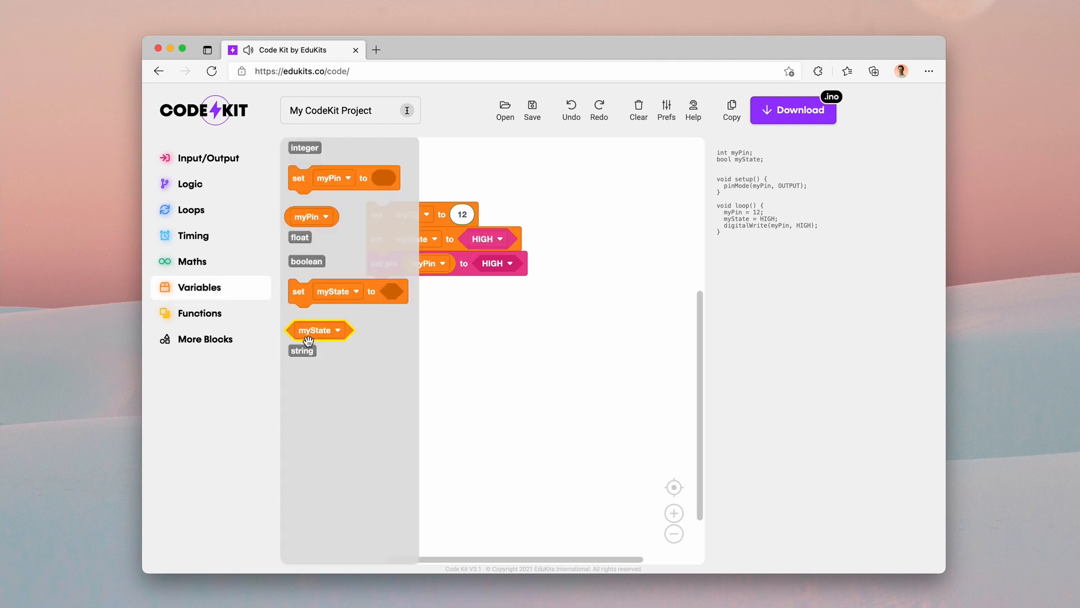
{"action": "left_click_drag", "start_coordinate": [319, 330], "coordinate": [538, 302]}
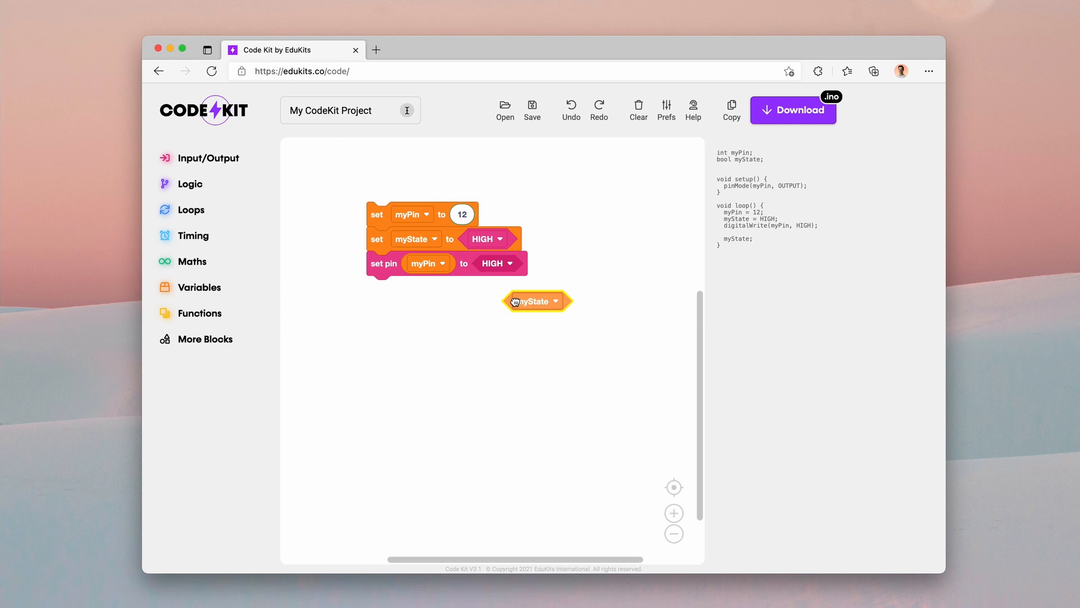
{"action": "left_click_drag", "start_coordinate": [538, 302], "coordinate": [497, 262]}
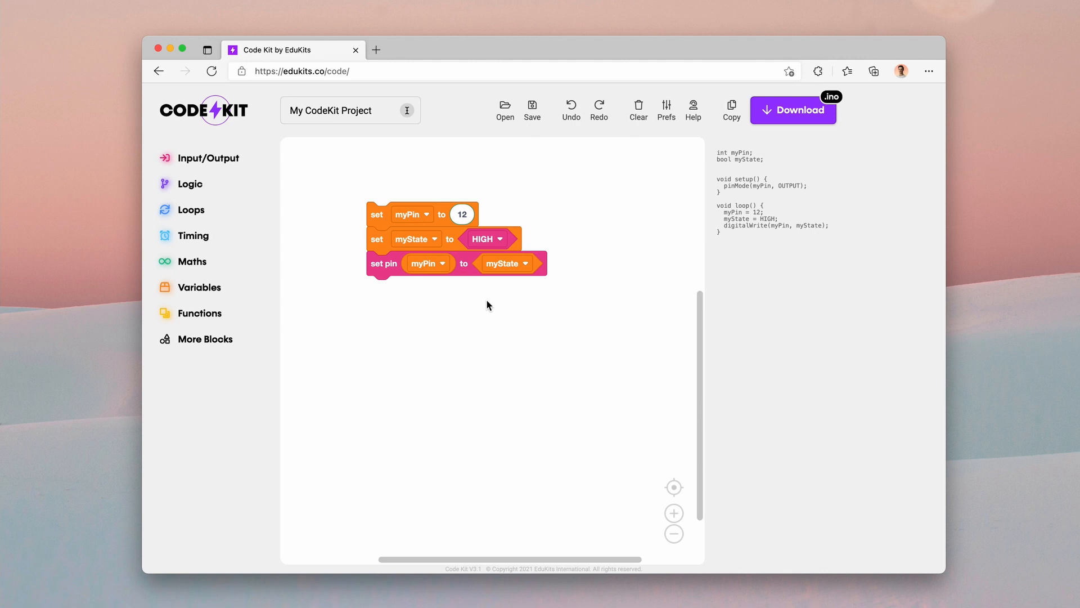
{"action": "mouse_move", "coordinate": [572, 181]}
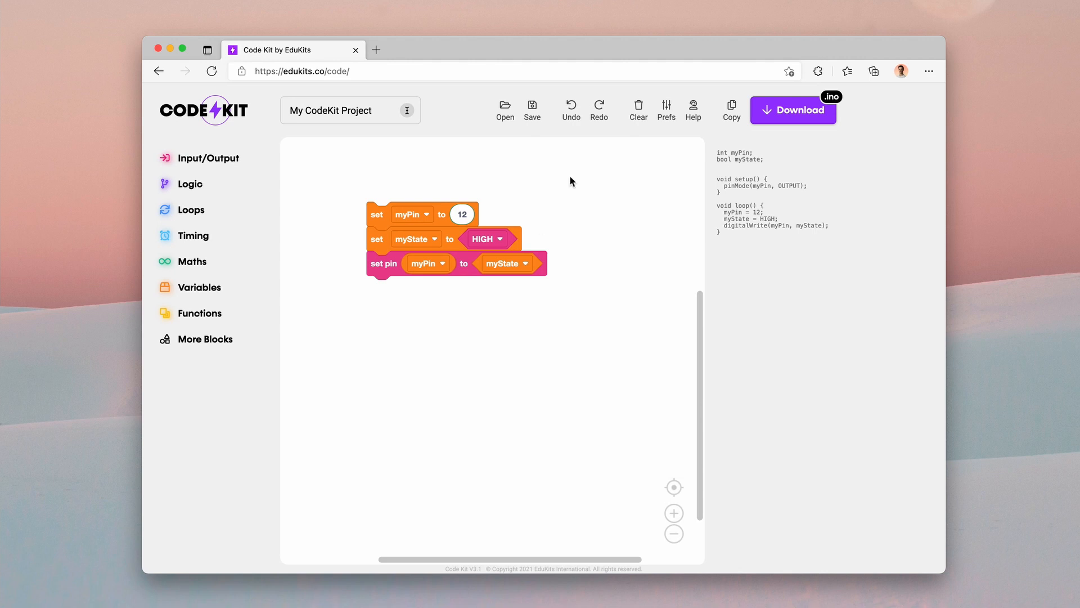
- Clear the workspace and add an empty 'do something' function block
{"action": "left_click", "coordinate": [637, 110]}
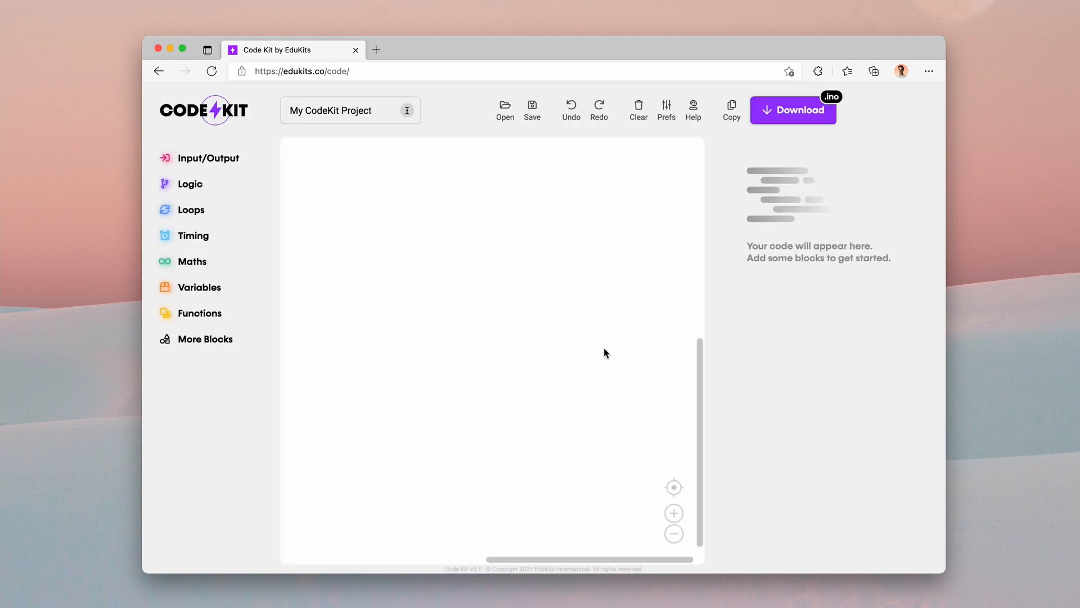
{"action": "mouse_move", "coordinate": [497, 251]}
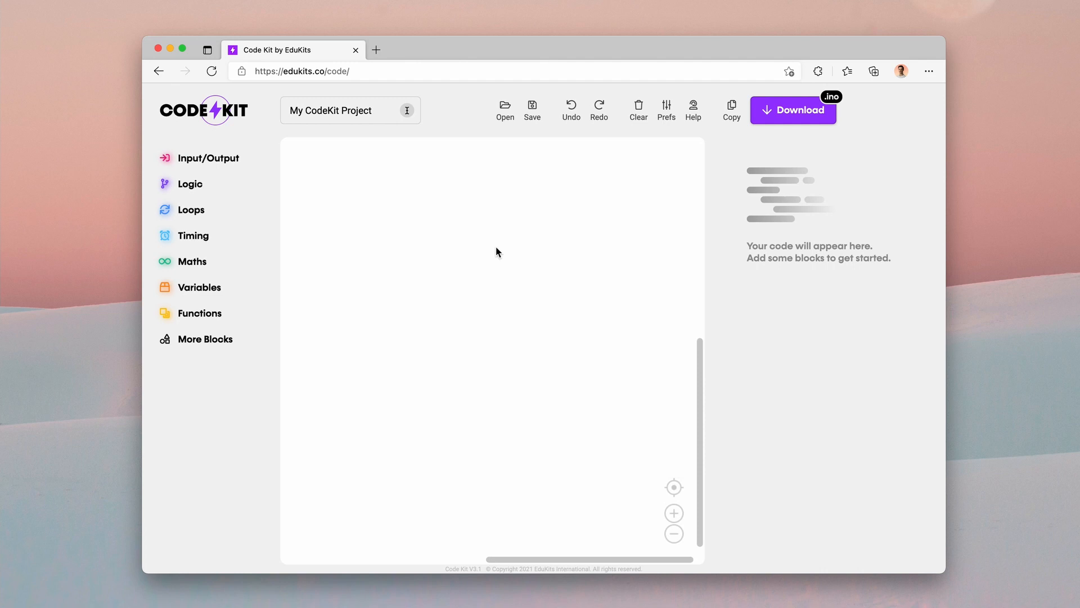
{"action": "left_click", "coordinate": [199, 313]}
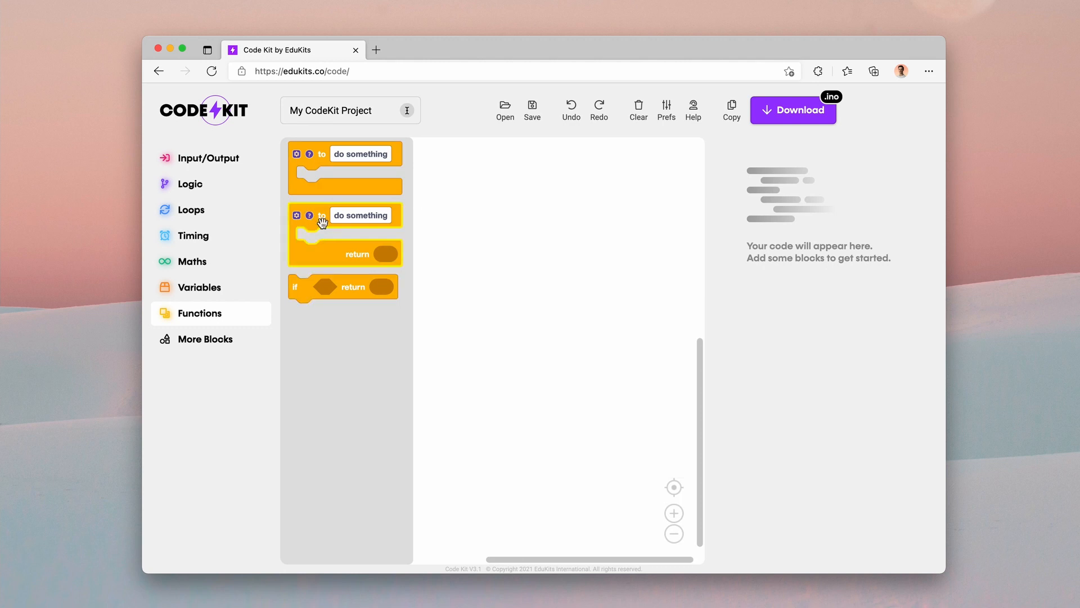
{"action": "mouse_move", "coordinate": [314, 189]}
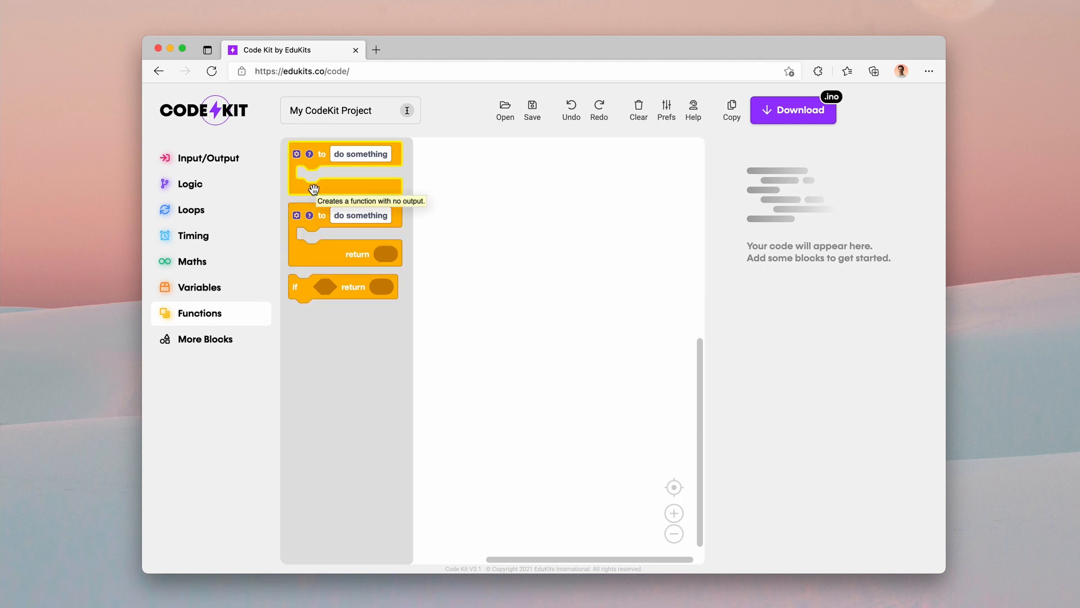
{"action": "mouse_move", "coordinate": [295, 193]}
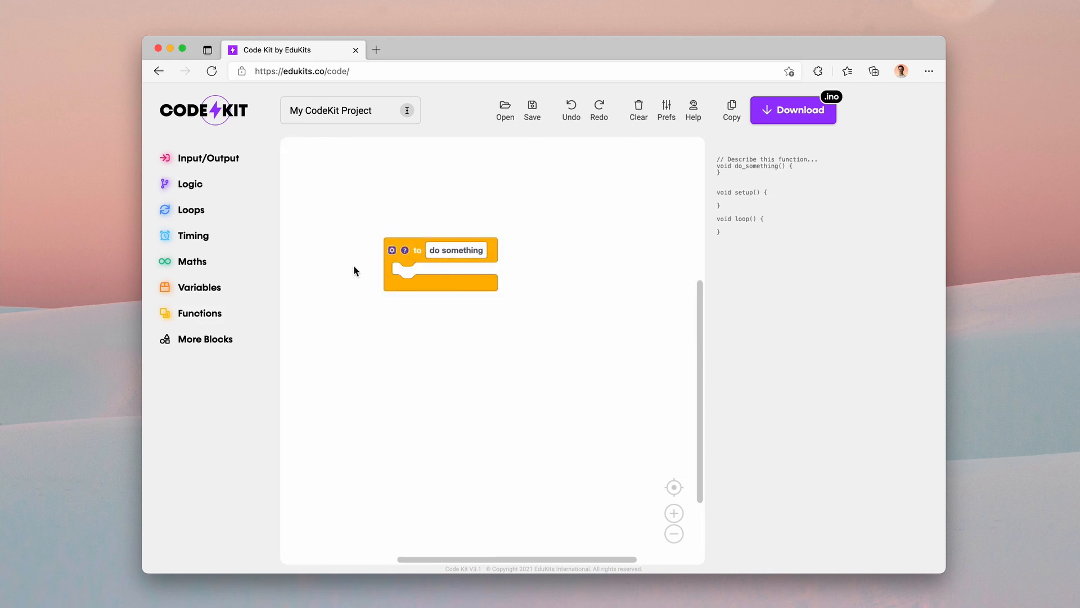
{"action": "left_click", "coordinate": [455, 250]}
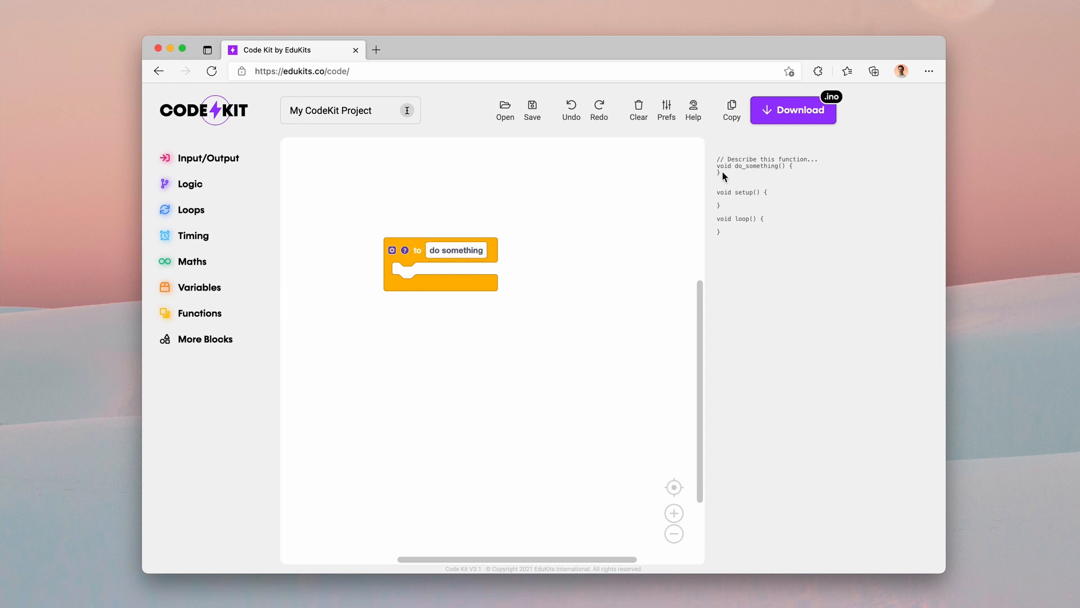
{"action": "mouse_move", "coordinate": [731, 175]}
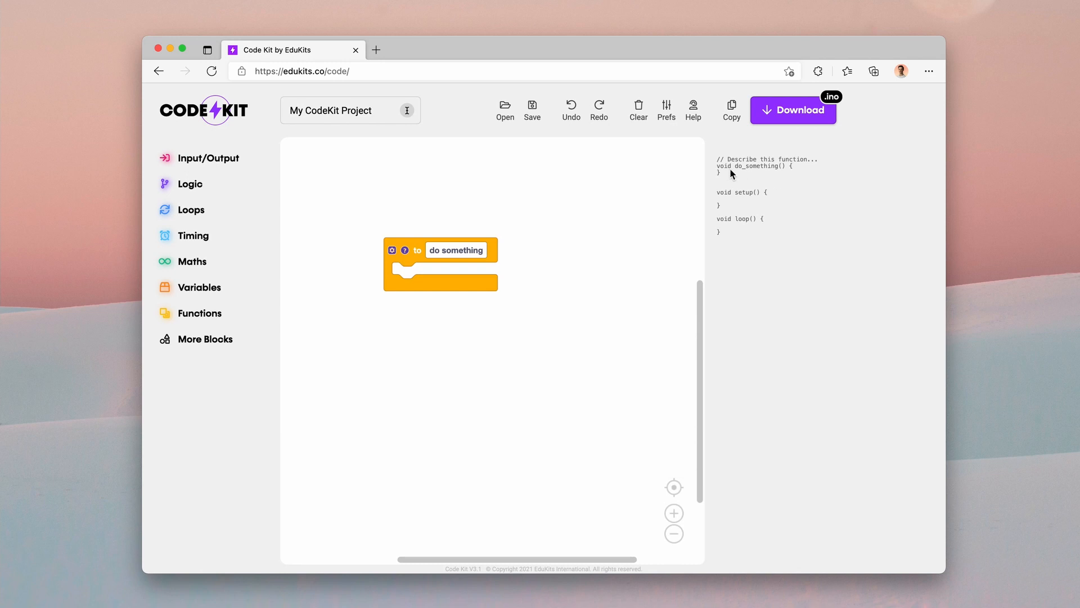
{"action": "mouse_move", "coordinate": [763, 173]}
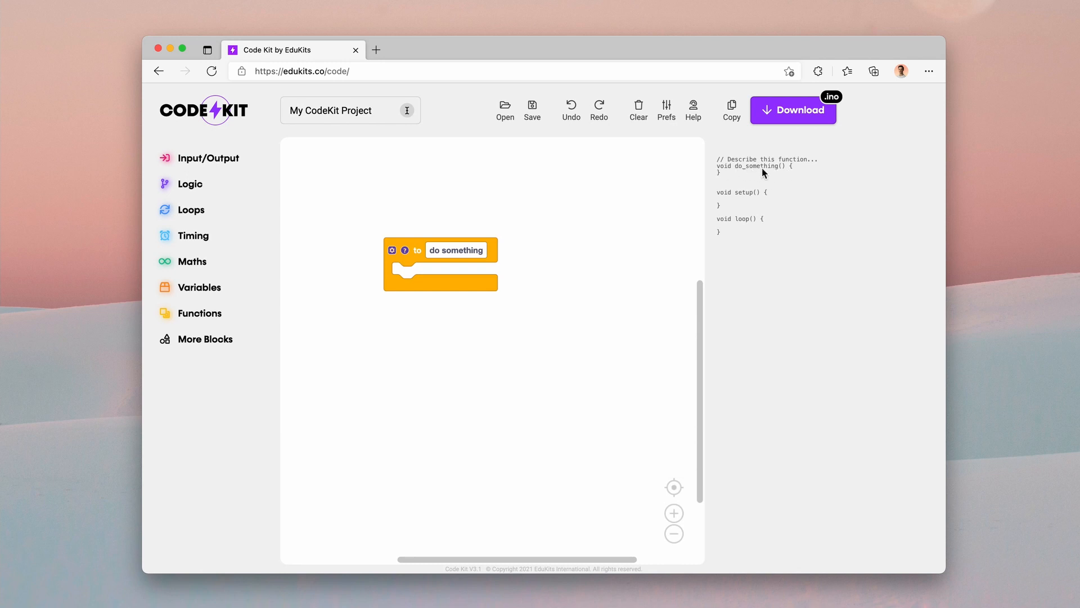
- Rename the function to 'my function' and move its block lower on the workspace
{"action": "left_click", "coordinate": [440, 264]}
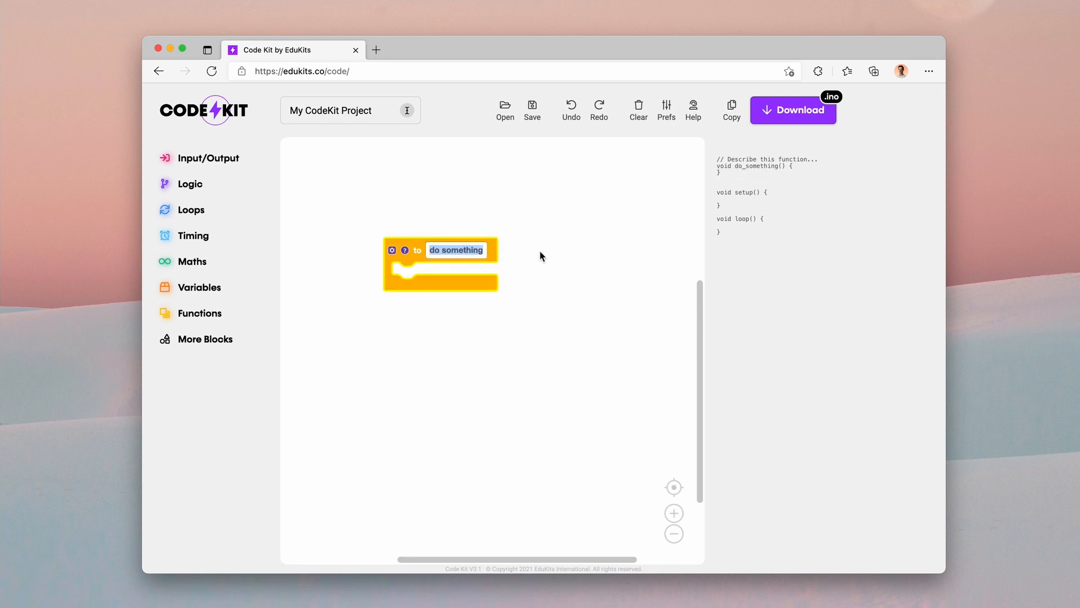
{"action": "type", "text": "my func"}
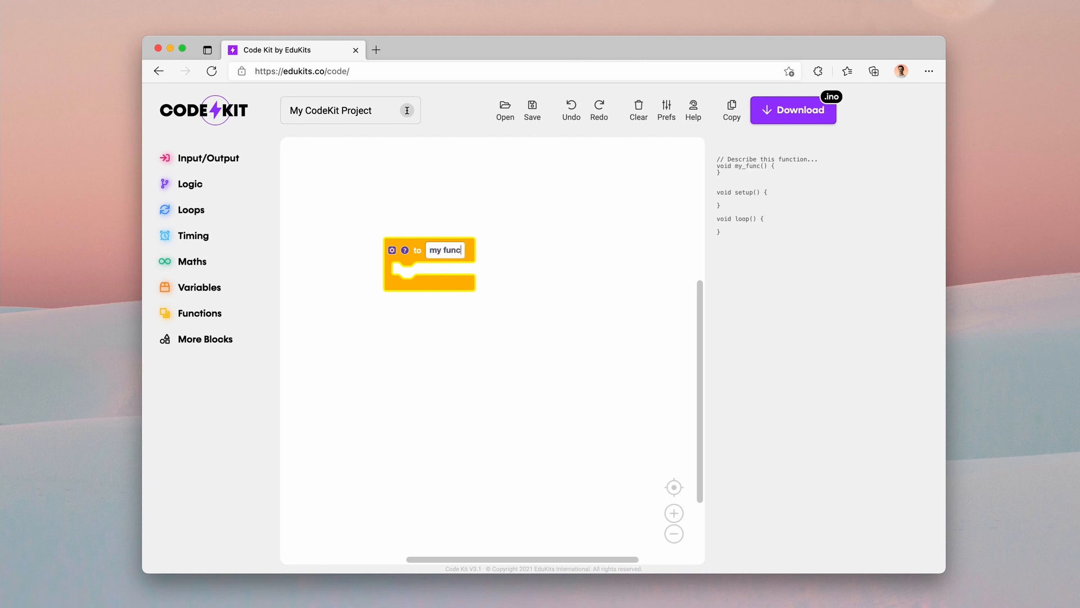
{"action": "type", "text": "tion"}
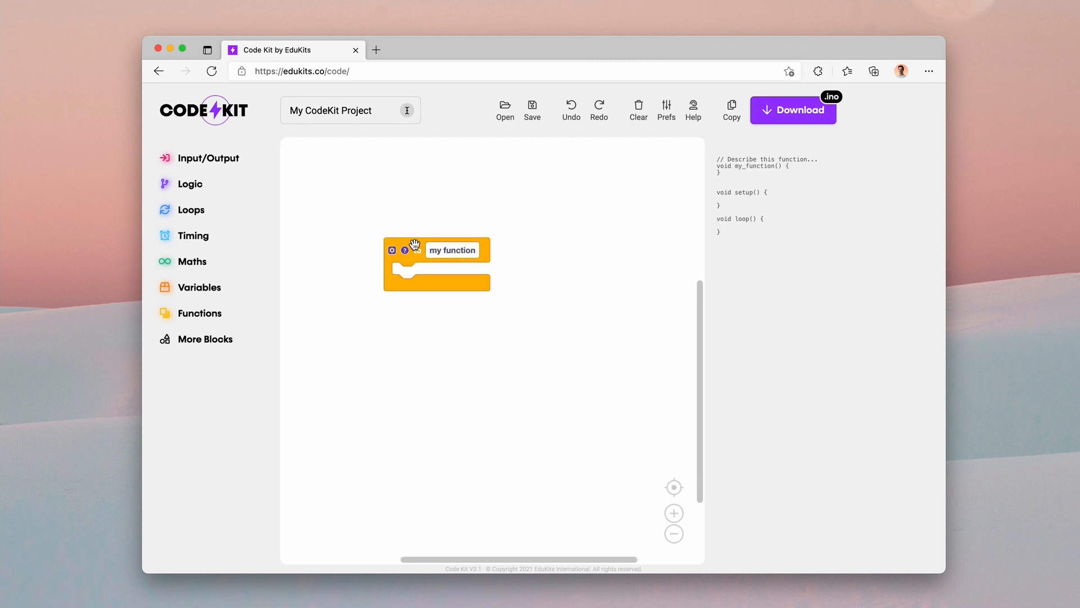
{"action": "left_click_drag", "start_coordinate": [436, 248], "coordinate": [457, 269]}
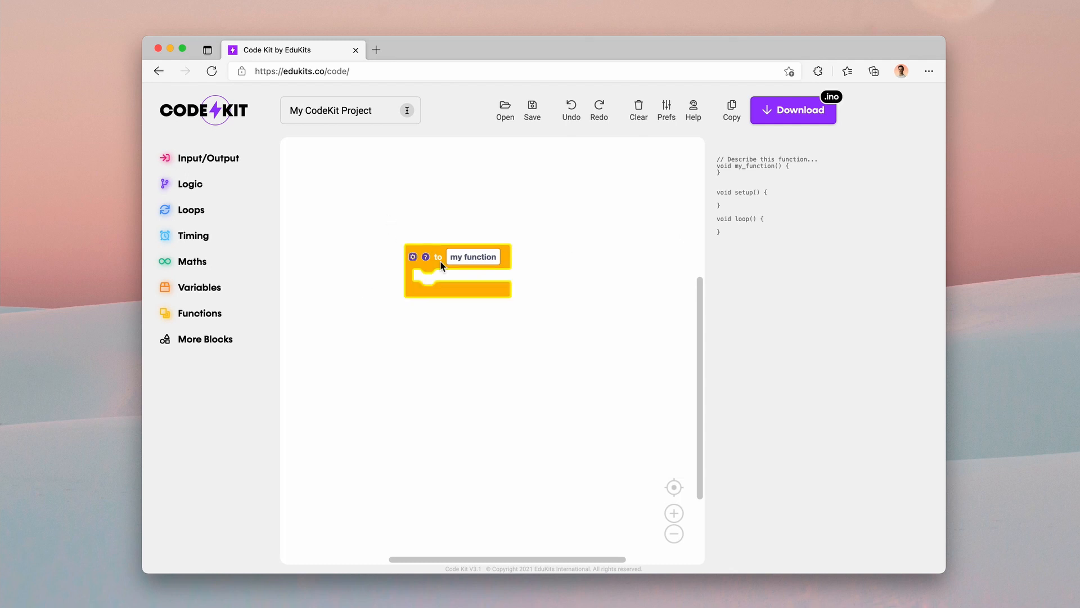
{"action": "left_click_drag", "start_coordinate": [457, 269], "coordinate": [496, 305]}
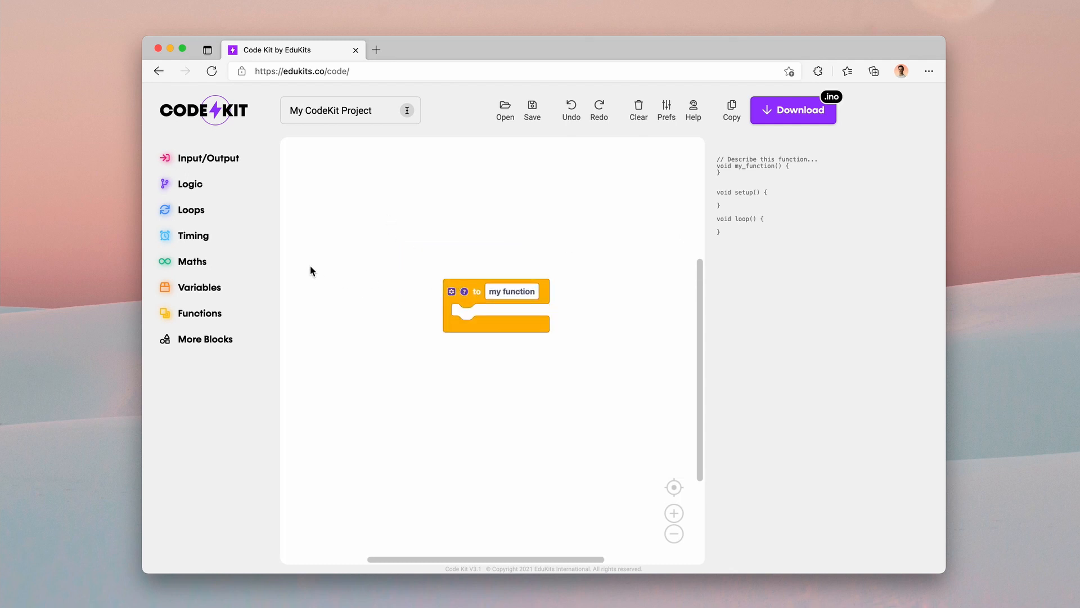
- Add the setup-and-loop block and call my function inside its loop section
{"action": "left_click", "coordinate": [191, 209]}
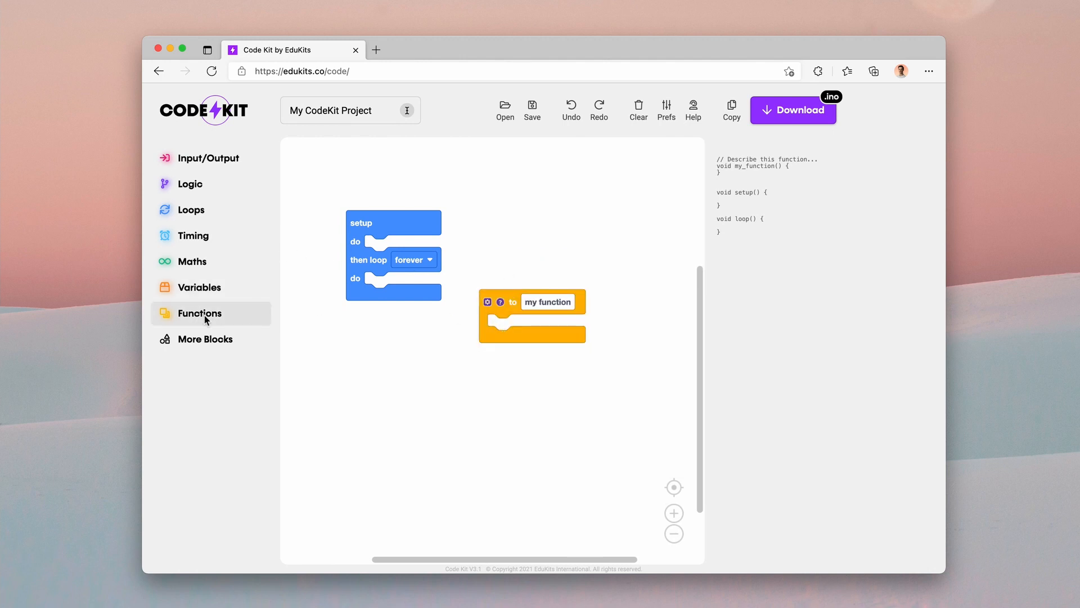
{"action": "left_click_drag", "start_coordinate": [547, 301], "coordinate": [390, 283]}
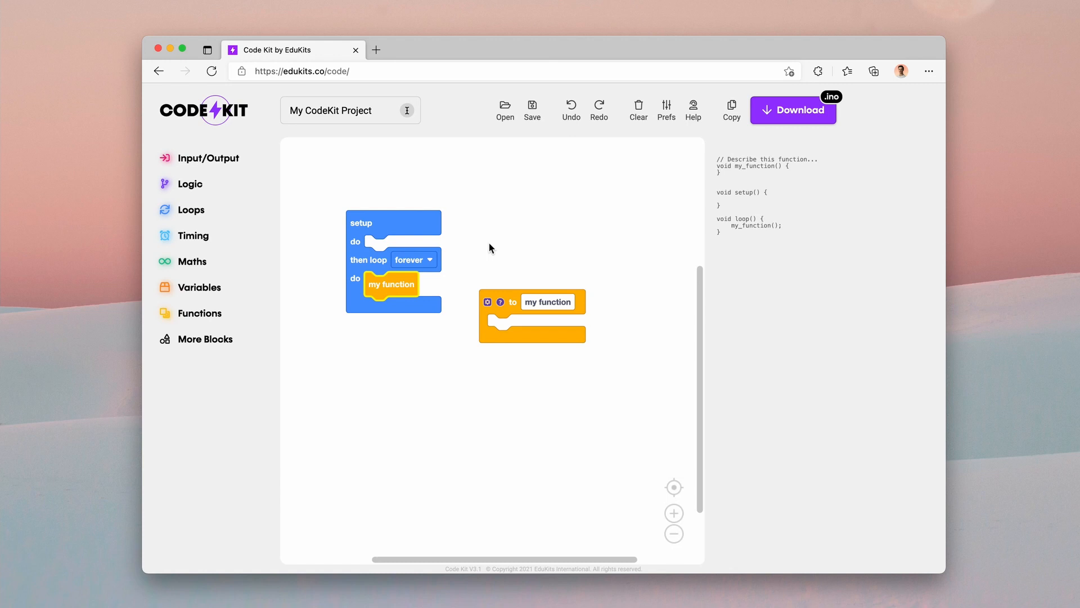
{"action": "left_click", "coordinate": [547, 301]}
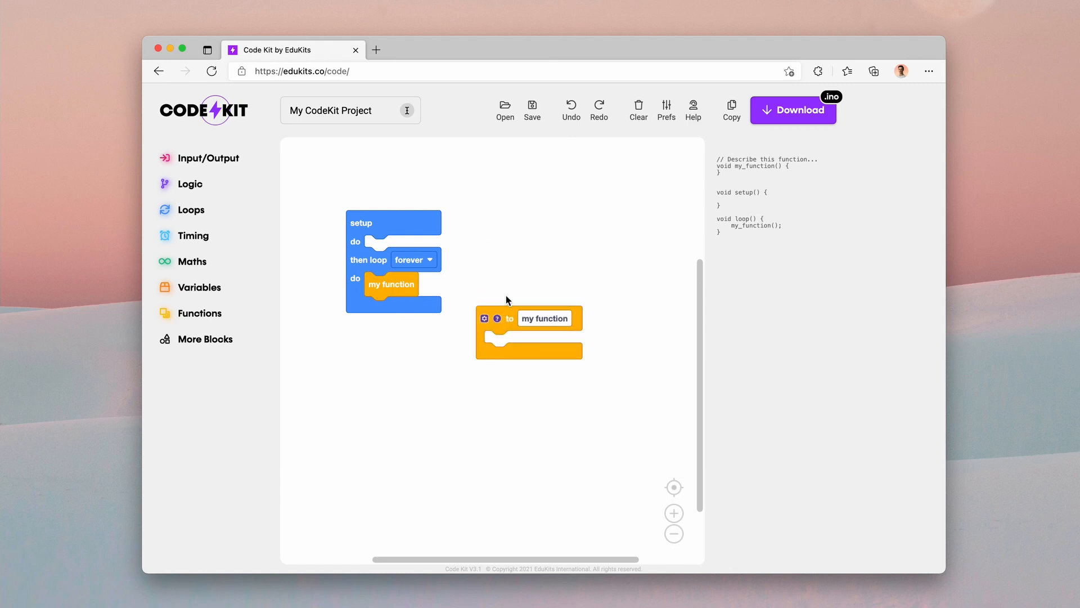
{"action": "mouse_move", "coordinate": [464, 268]}
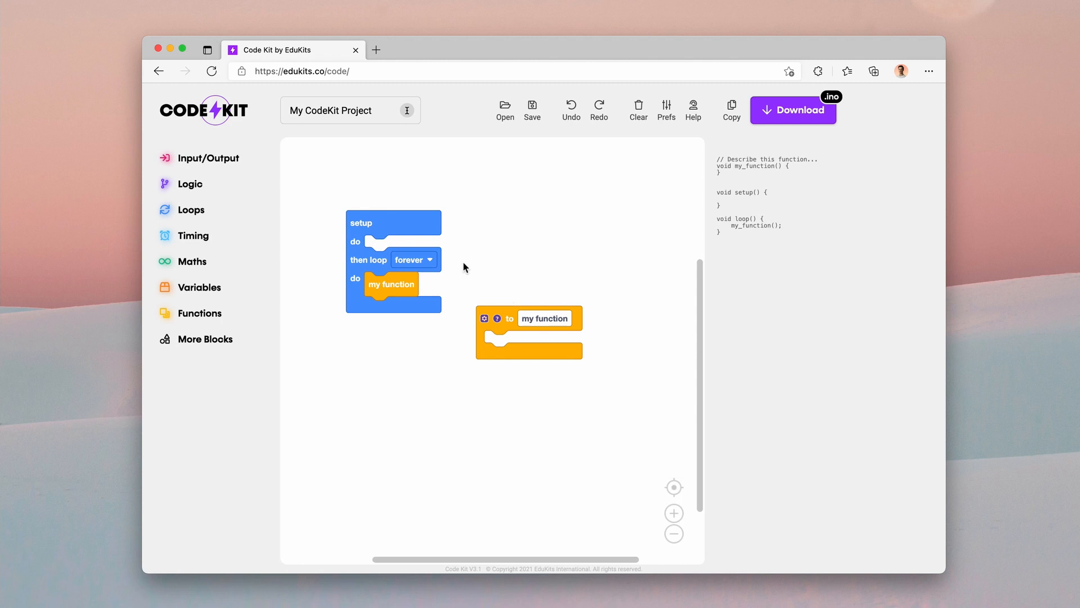
{"action": "left_click", "coordinate": [544, 317]}
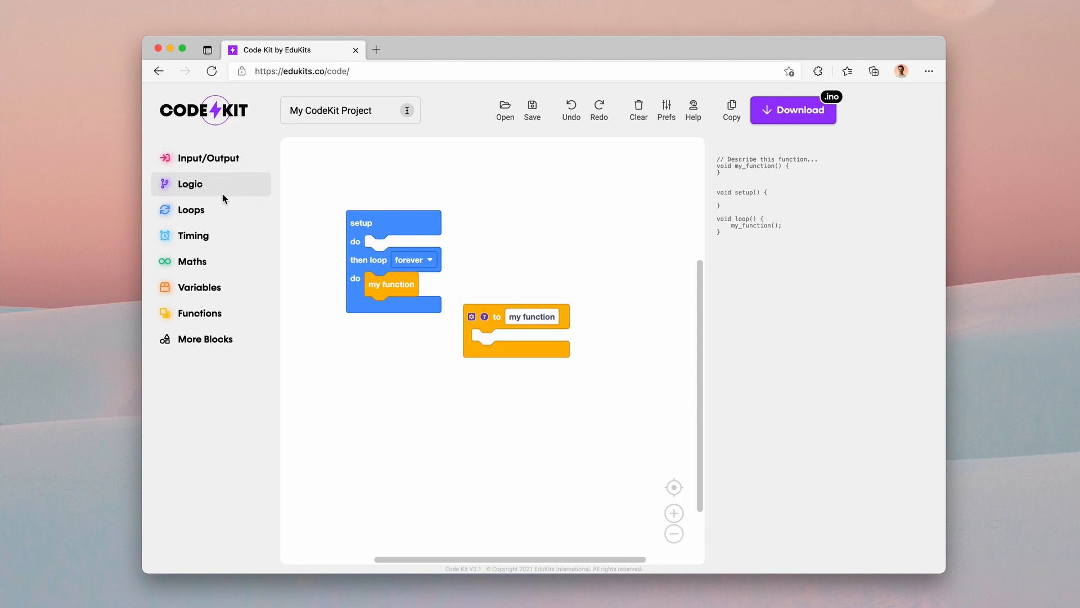
- Duplicate the set pin and wait blocks in my function so pin 1 goes HIGH then LOW with 1000 ms waits, ready for a repeat loop
{"action": "left_click", "coordinate": [209, 157]}
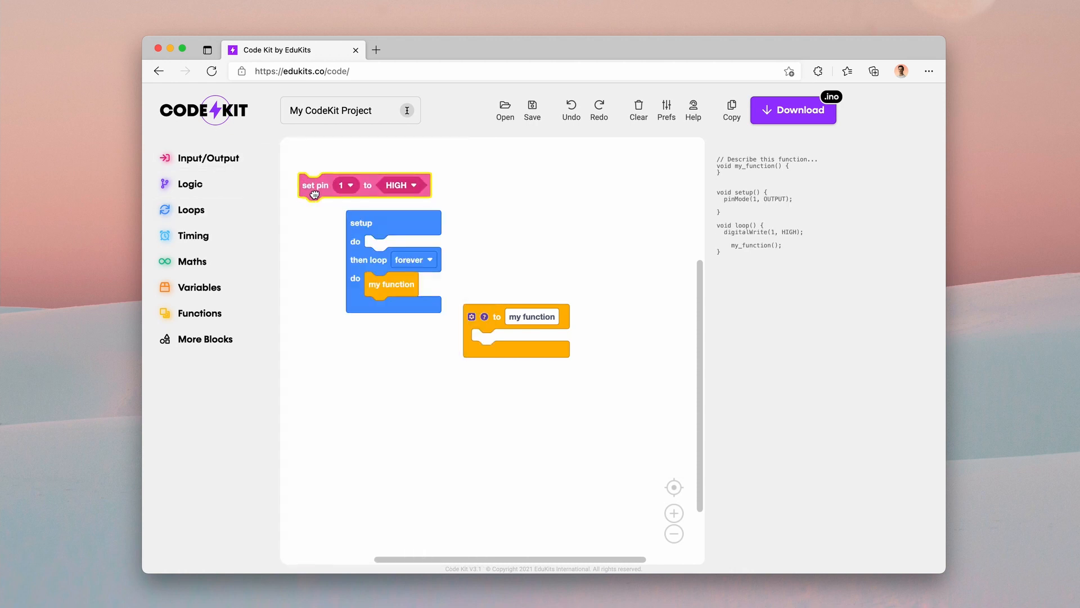
{"action": "right_click", "coordinate": [489, 341]}
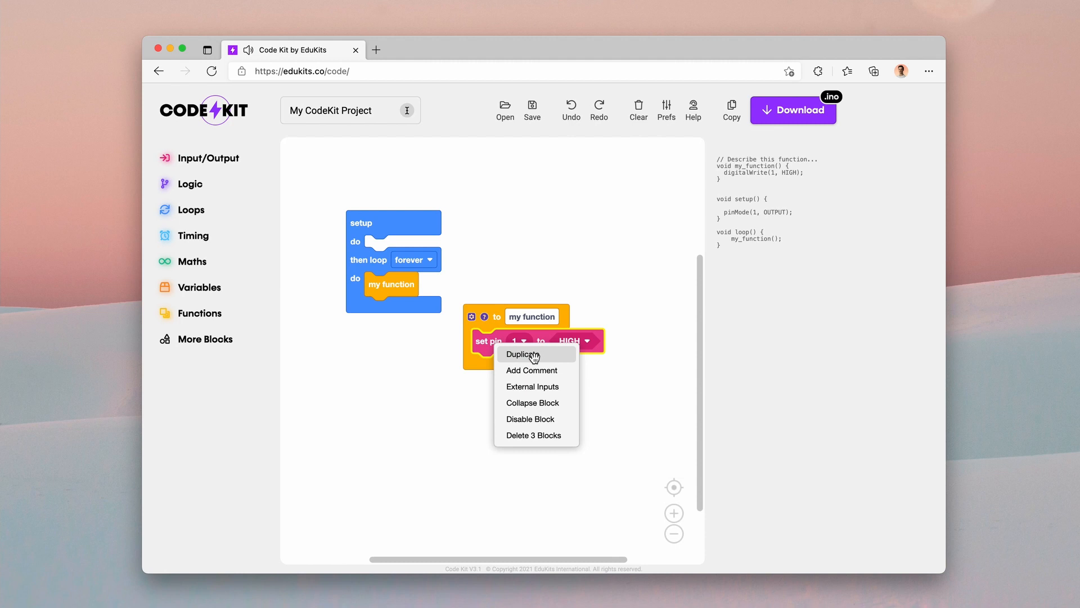
{"action": "left_click", "coordinate": [524, 353]}
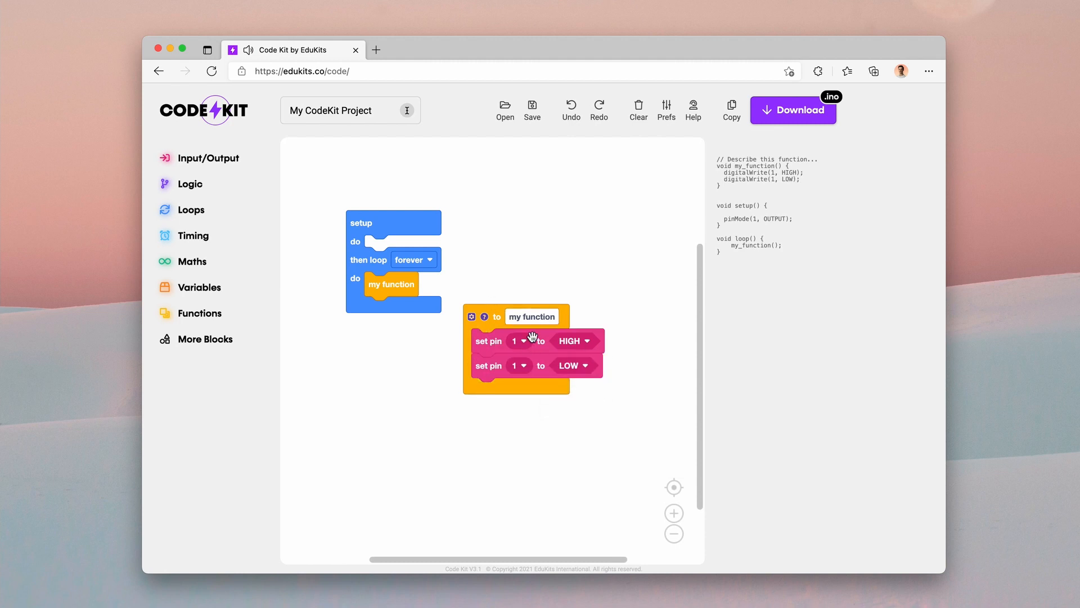
{"action": "mouse_move", "coordinate": [189, 210]}
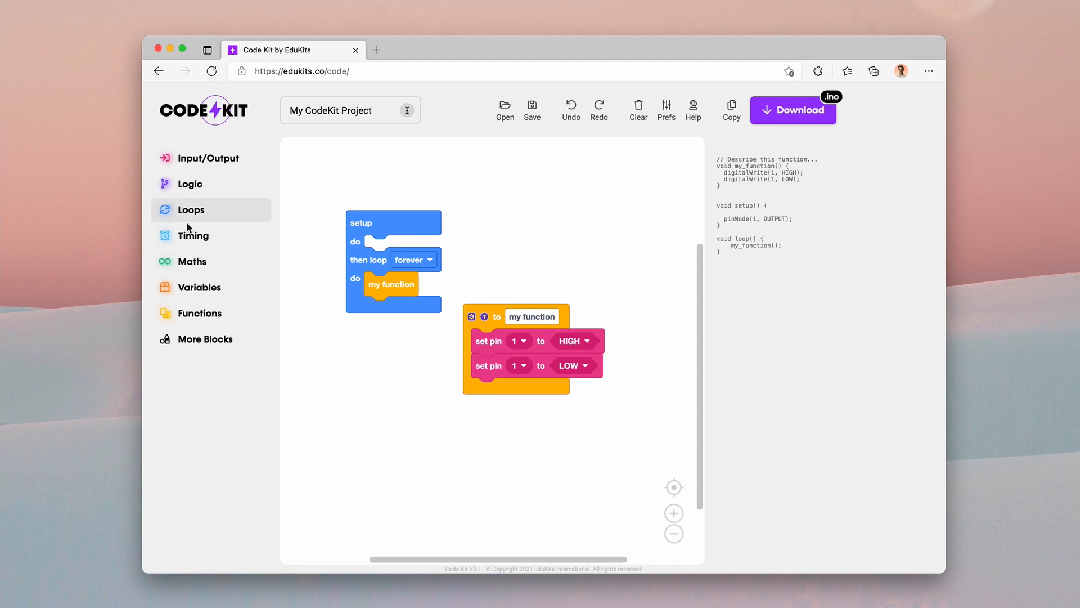
{"action": "right_click", "coordinate": [510, 364]}
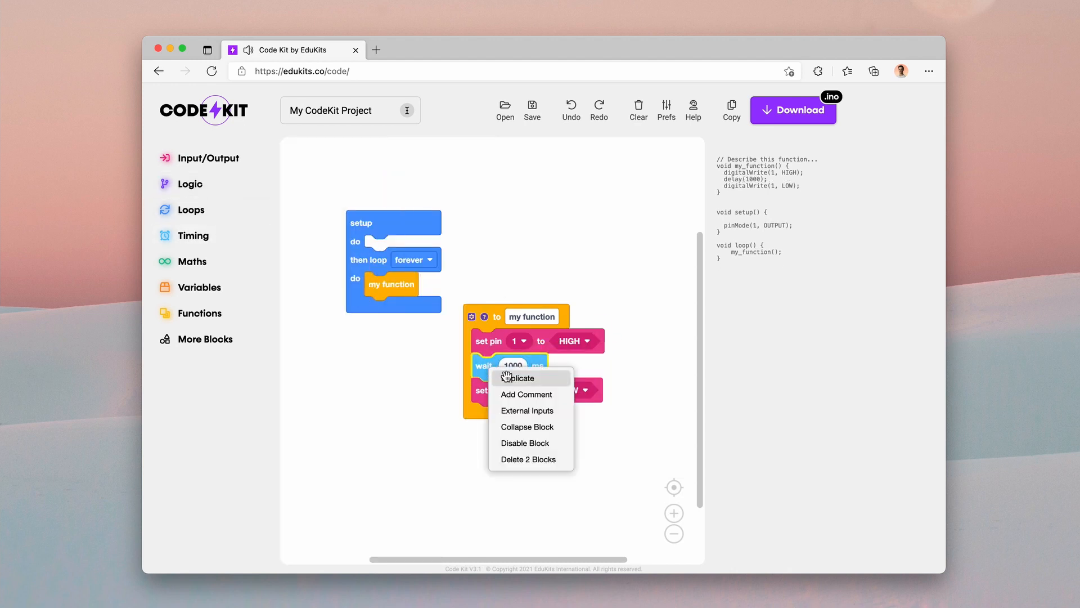
{"action": "left_click", "coordinate": [520, 378]}
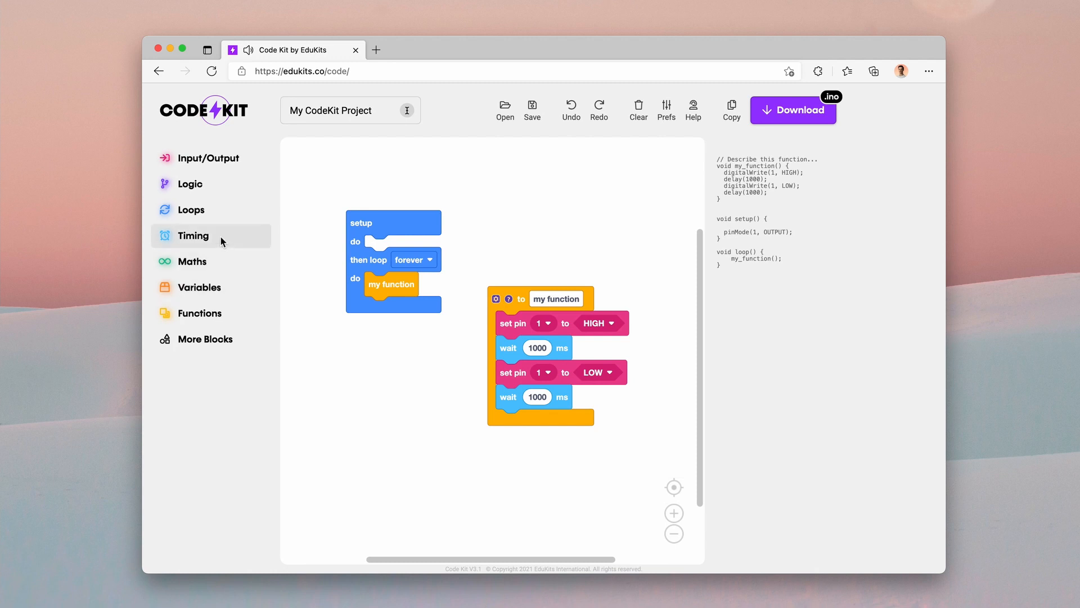
{"action": "left_click", "coordinate": [193, 236]}
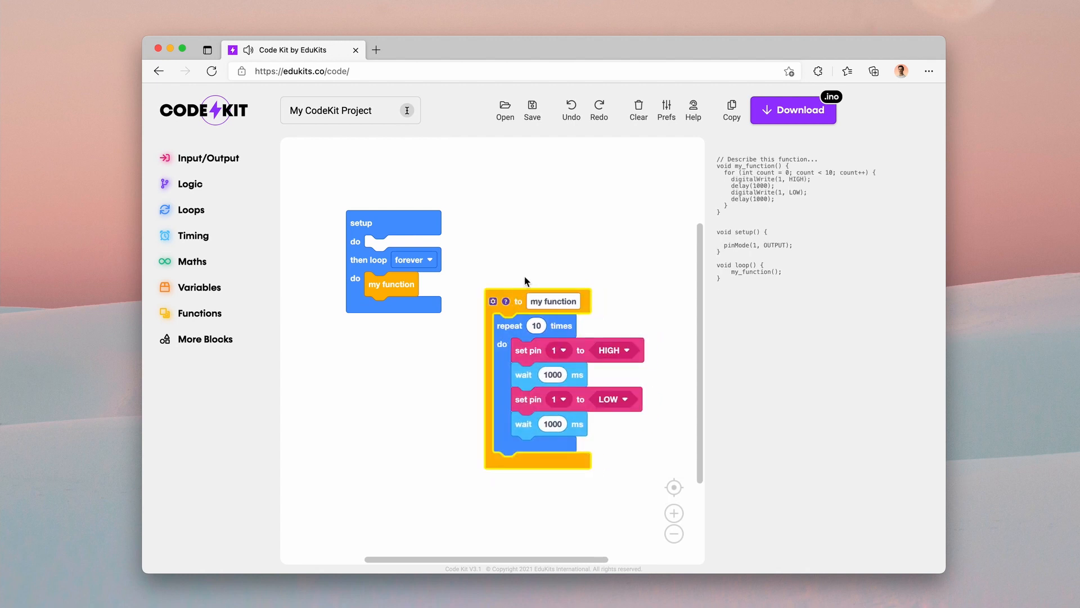
- Duplicate the my function call in the forever loop so it is called twice with 1000 ms waits
{"action": "right_click", "coordinate": [391, 283]}
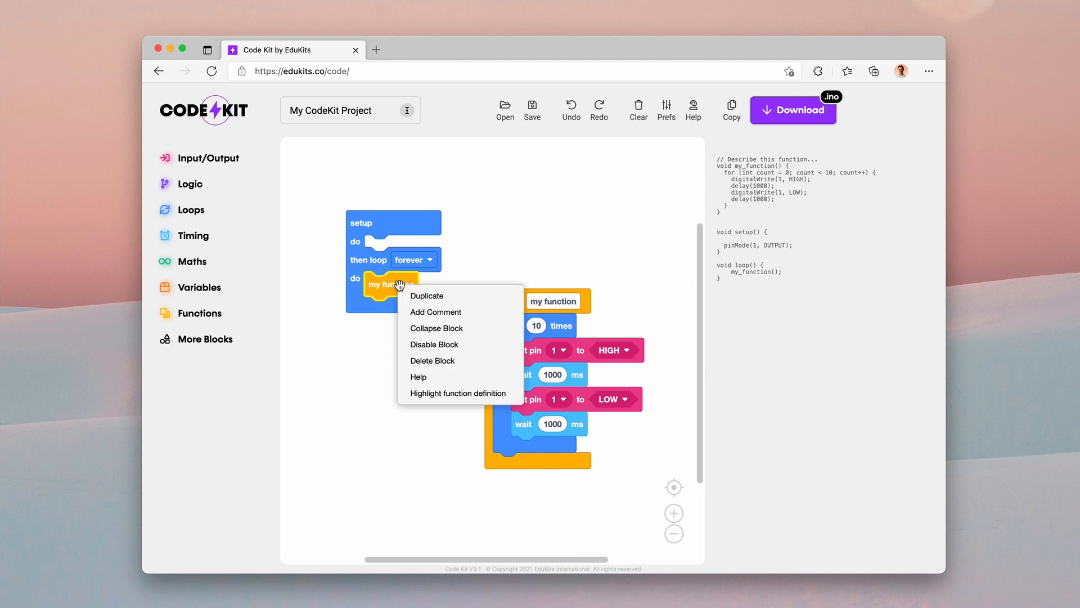
{"action": "left_click", "coordinate": [426, 296]}
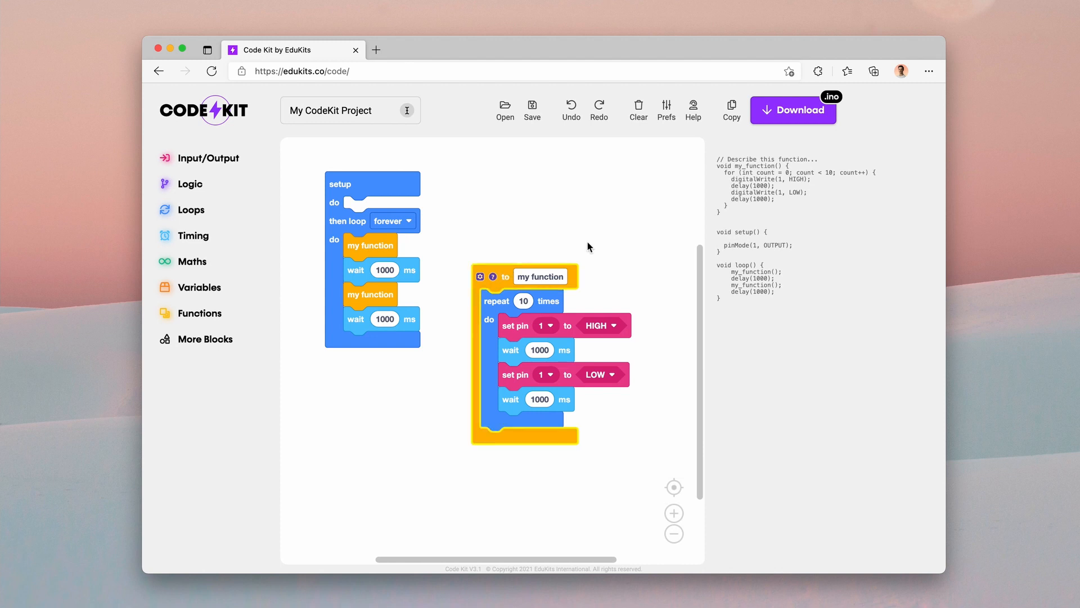
{"action": "left_click", "coordinate": [479, 276]}
{"action": "type", "text": "b"}
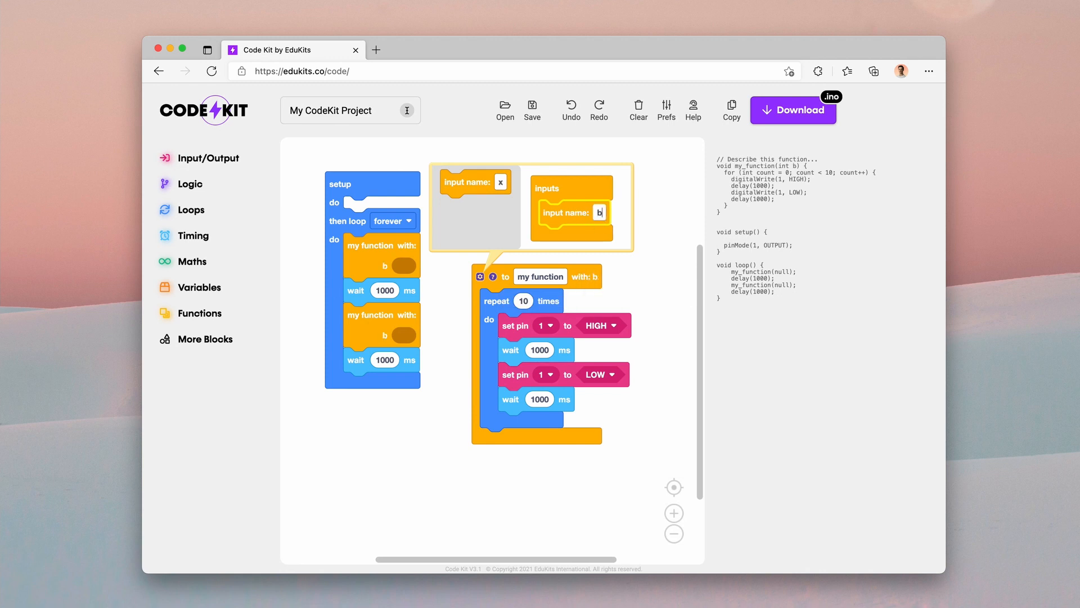
- Rename the function's input from b to beeps
{"action": "type", "text": "eeps"}
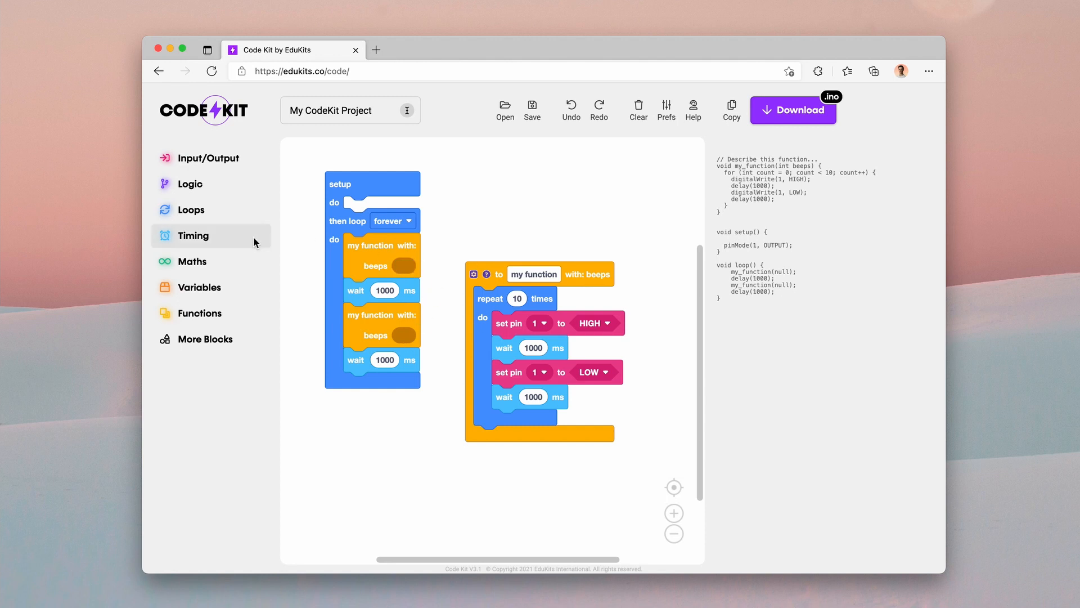
{"action": "mouse_move", "coordinate": [429, 248]}
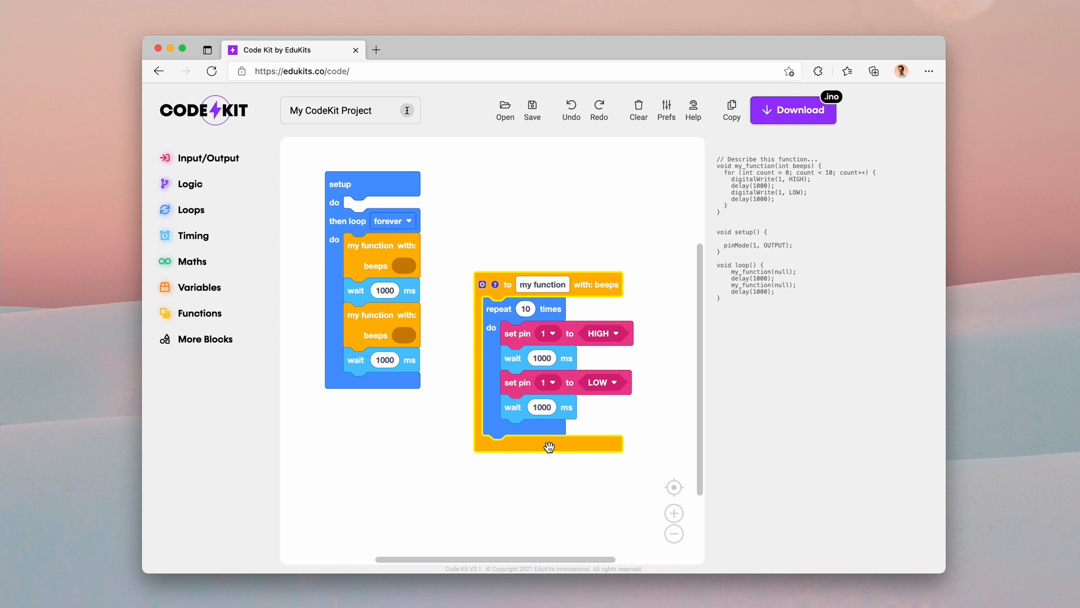
{"action": "mouse_move", "coordinate": [549, 446]}
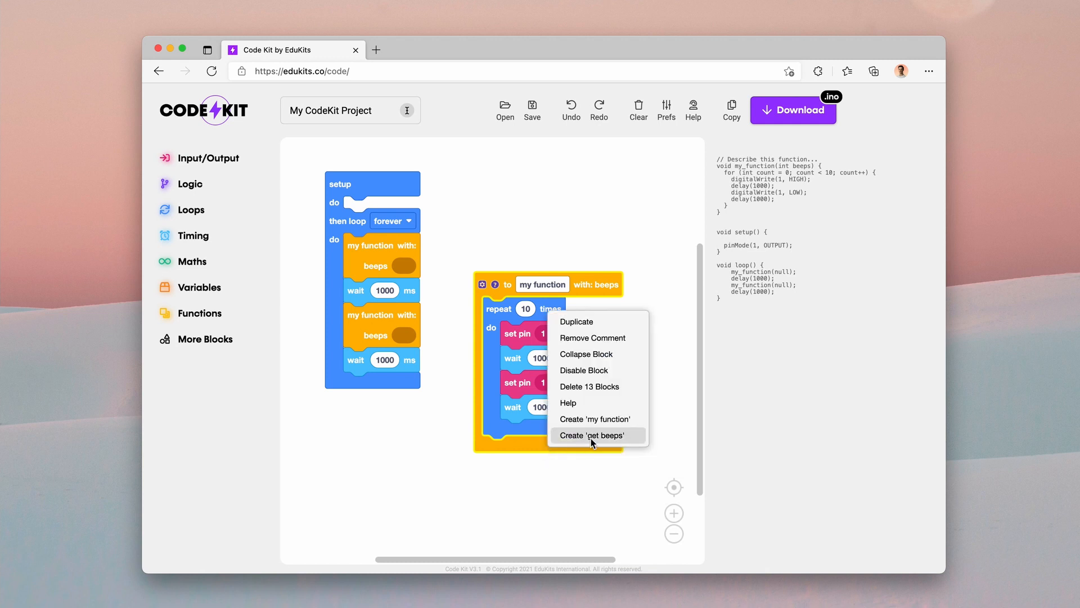
- Create a 'get beeps' block and use it as the repeat count in my function instead of 10
{"action": "left_click", "coordinate": [590, 434]}
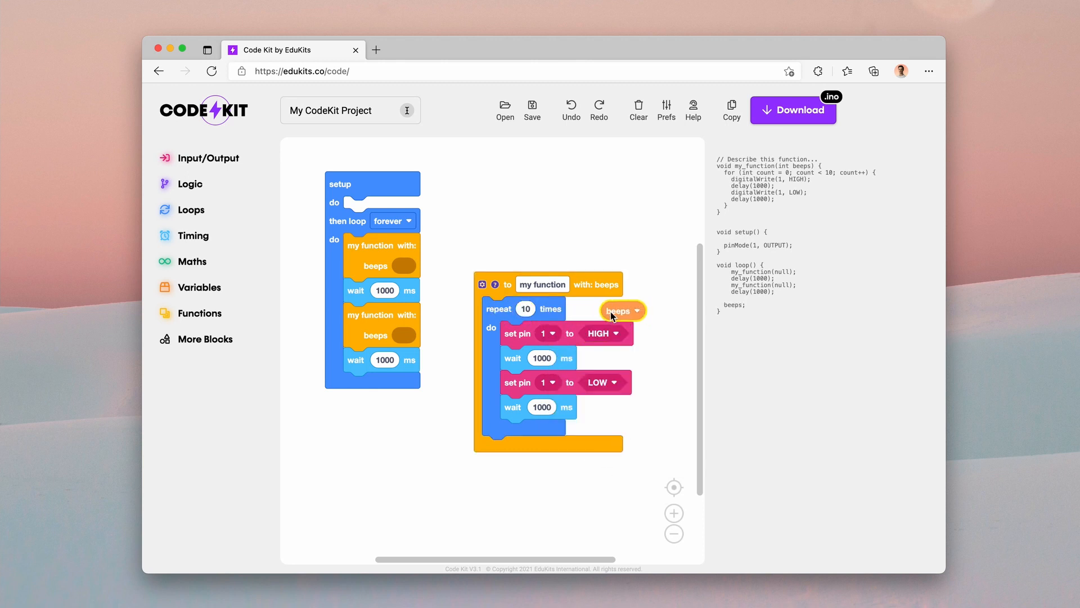
{"action": "left_click_drag", "start_coordinate": [619, 311], "coordinate": [541, 309]}
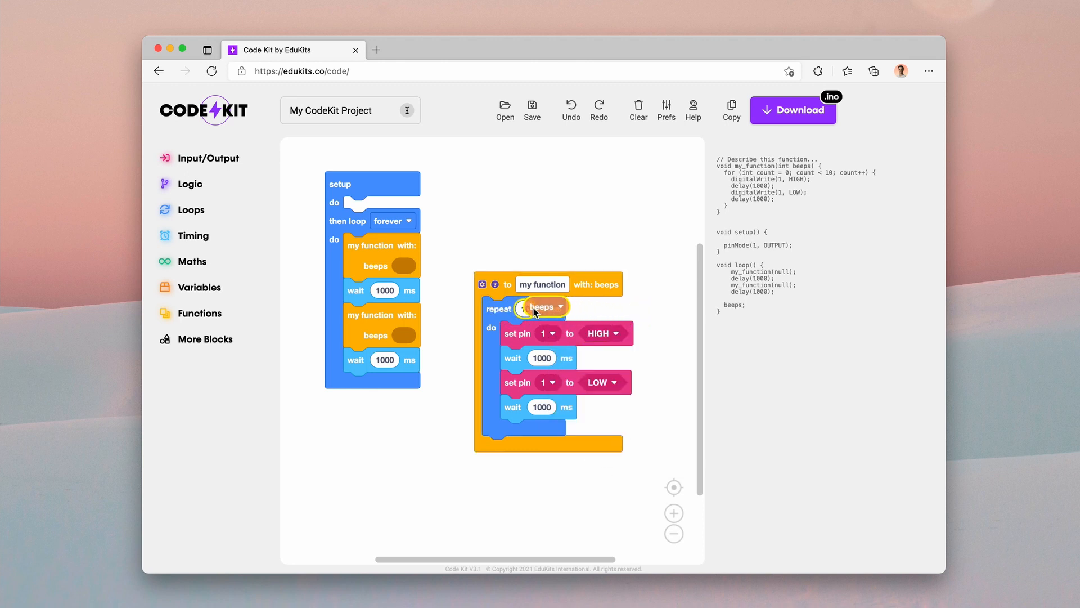
{"action": "left_click", "coordinate": [544, 309]}
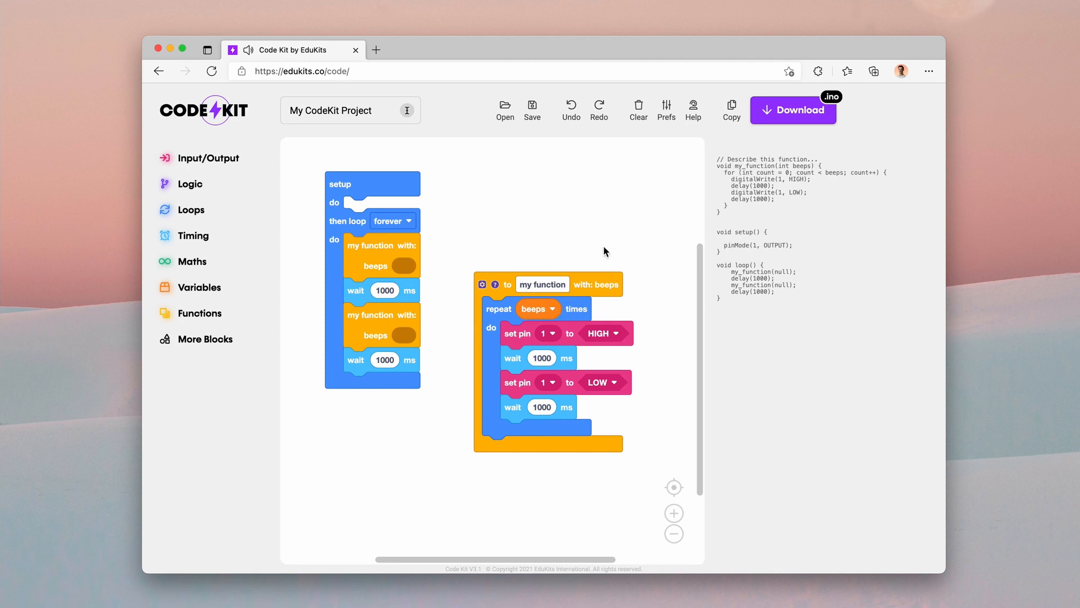
{"action": "mouse_move", "coordinate": [721, 270]}
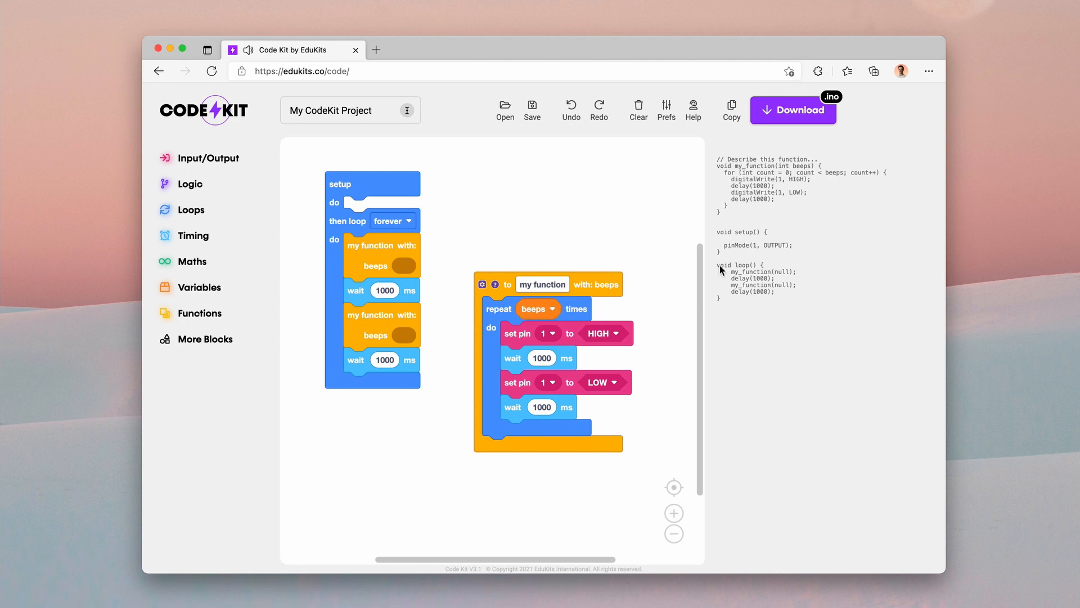
{"action": "mouse_move", "coordinate": [783, 179]}
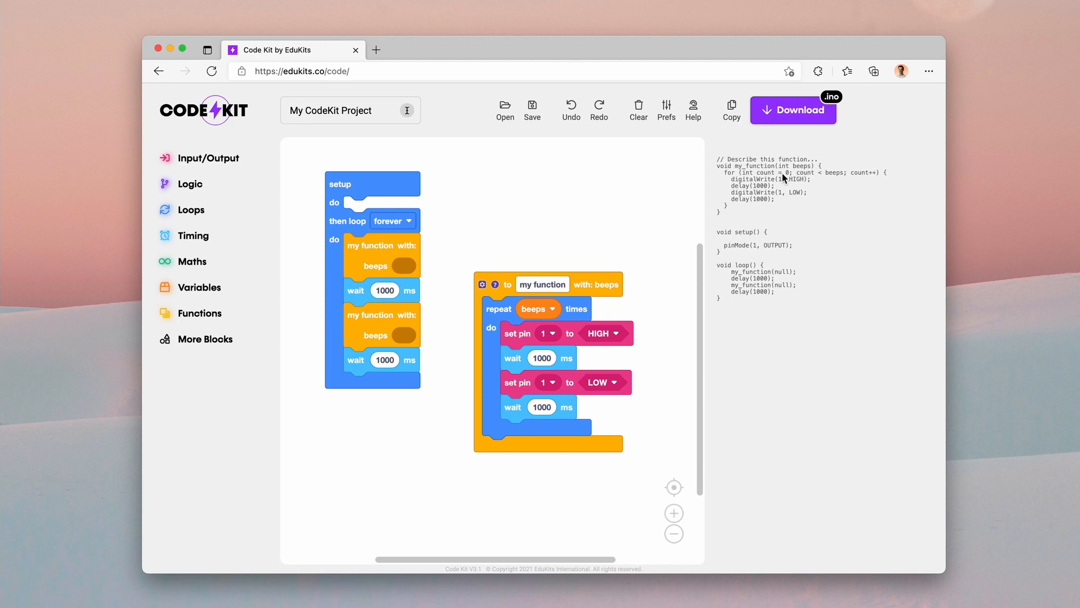
{"action": "mouse_move", "coordinate": [785, 185]}
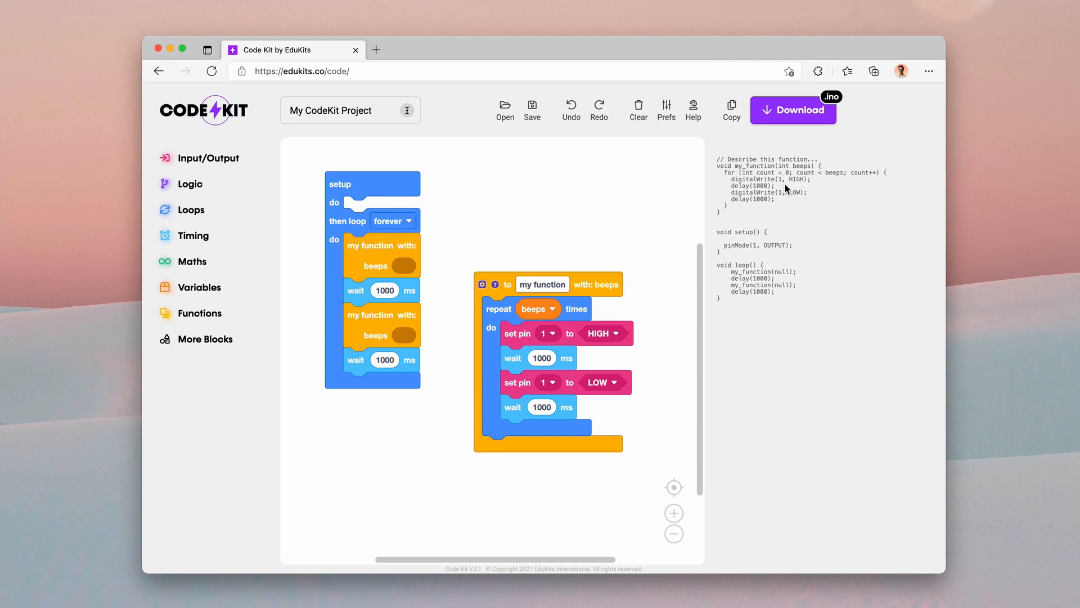
{"action": "mouse_move", "coordinate": [802, 178]}
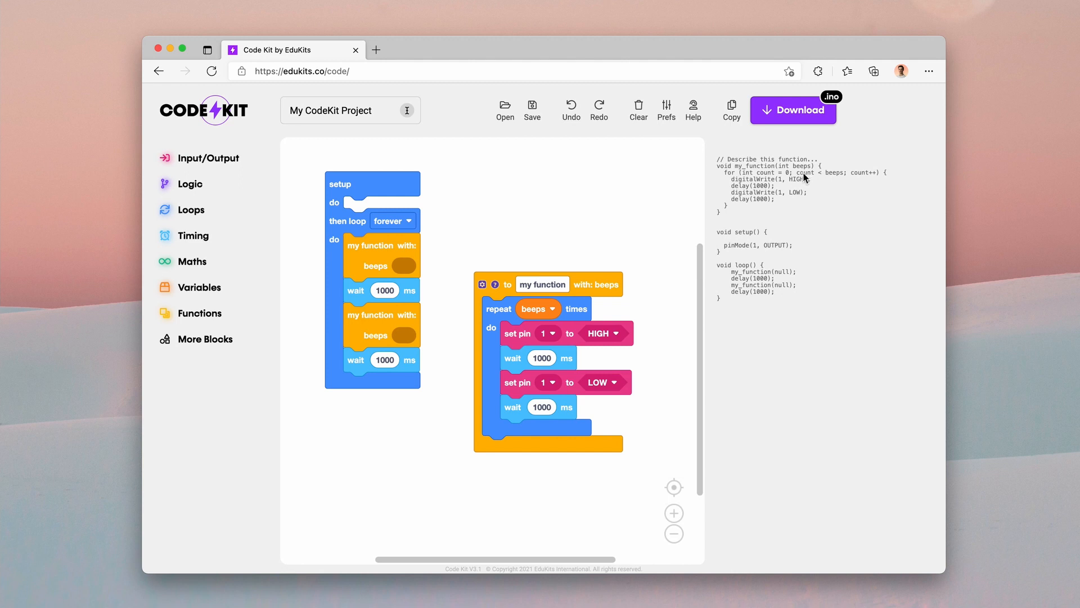
{"action": "mouse_move", "coordinate": [809, 196]}
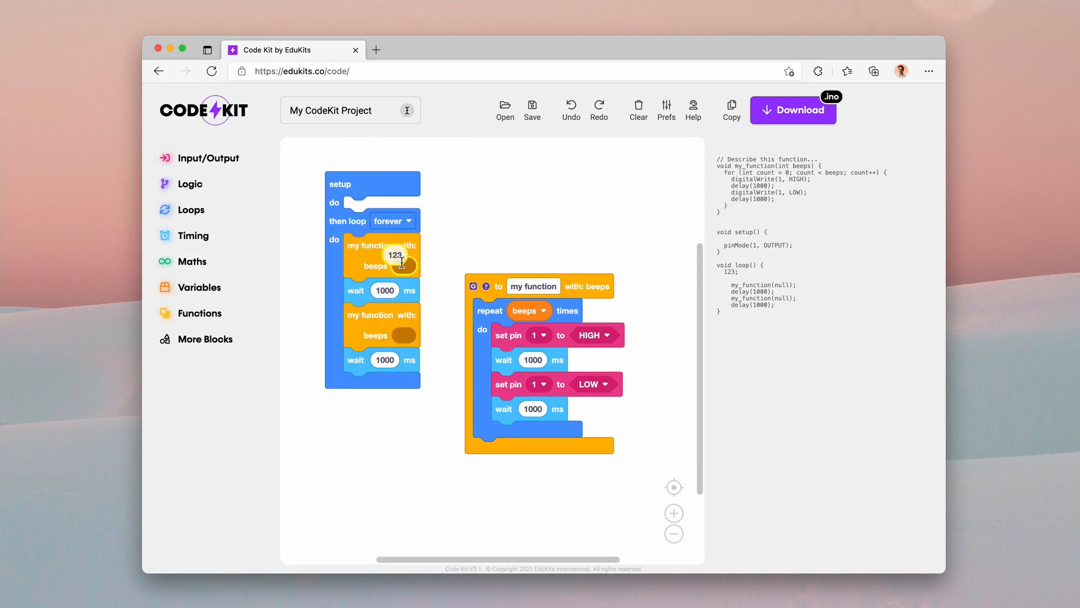
- Set the two calls' beeps values to 5 and 10, then clear all blocks from the workspace
{"action": "type", "text": "5"}
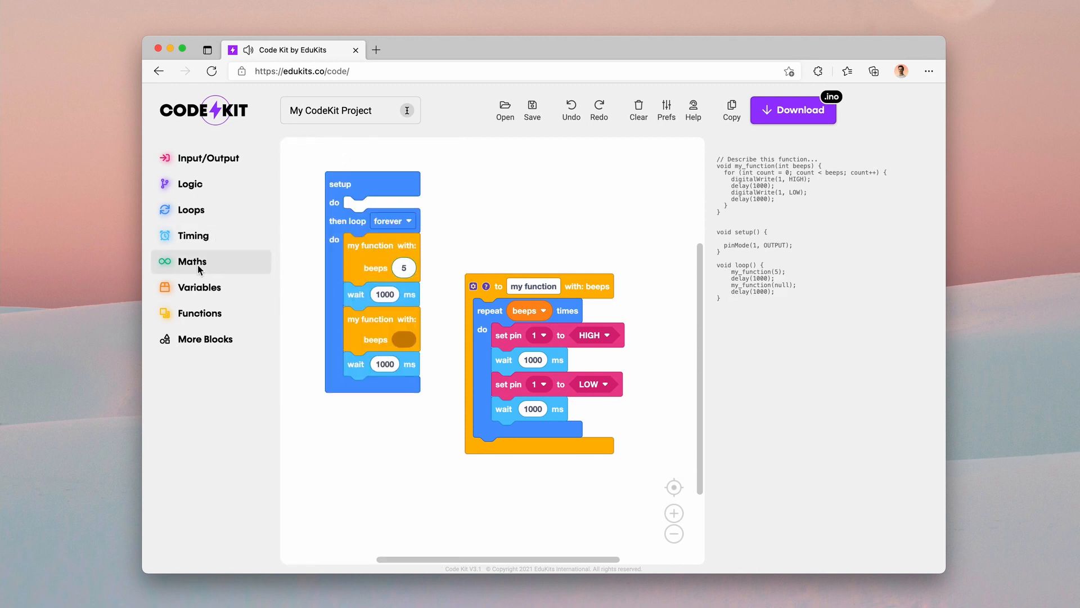
{"action": "type", "text": "123"}
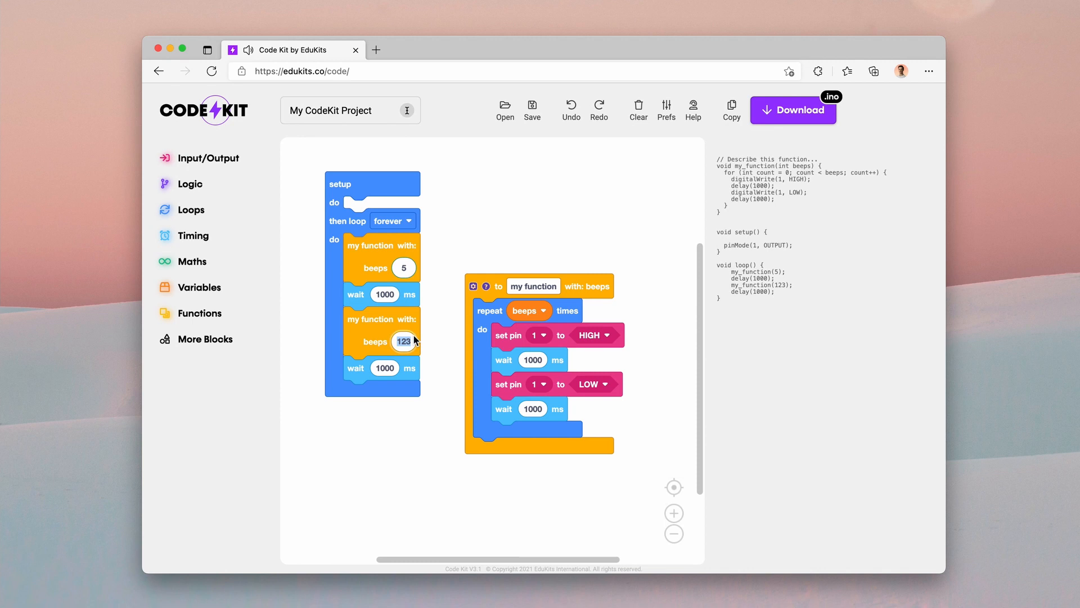
{"action": "type", "text": "10"}
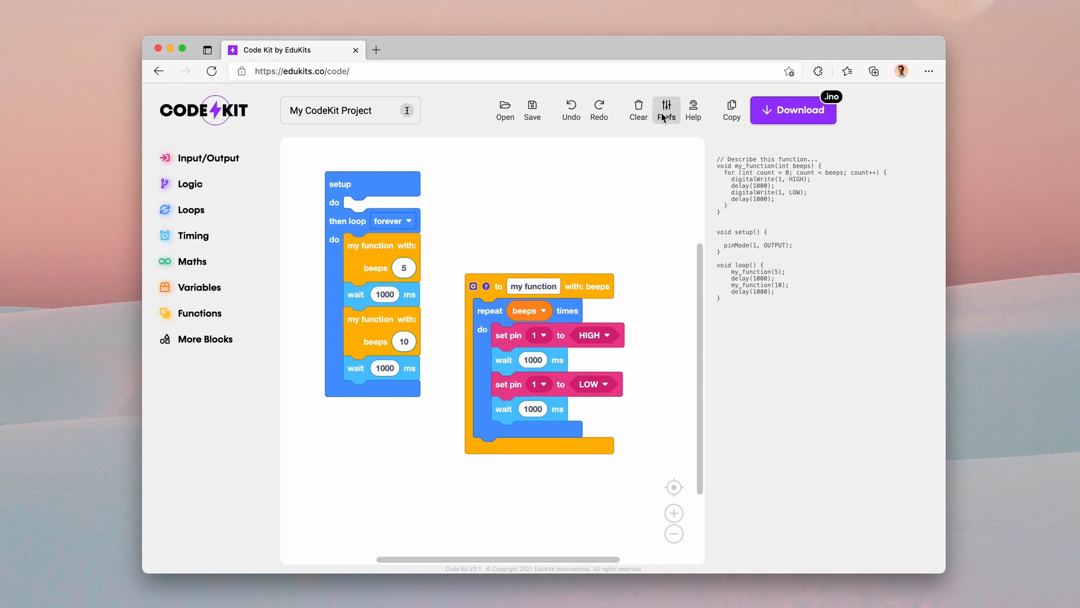
{"action": "left_click", "coordinate": [637, 109]}
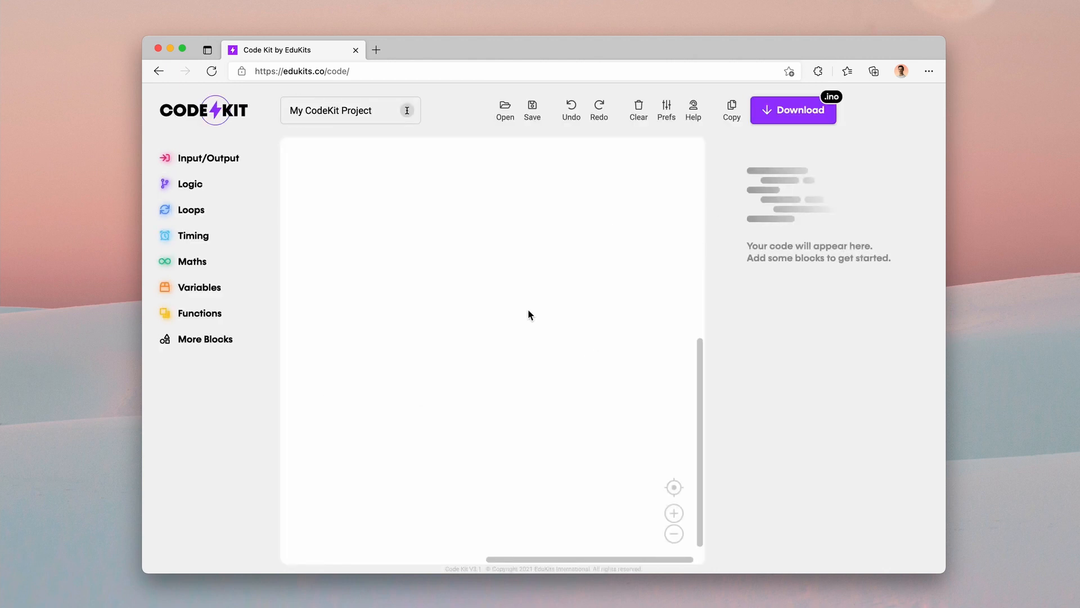
- Enable Advanced Mode in Prefs and confirm with Okay
{"action": "left_click", "coordinate": [665, 109]}
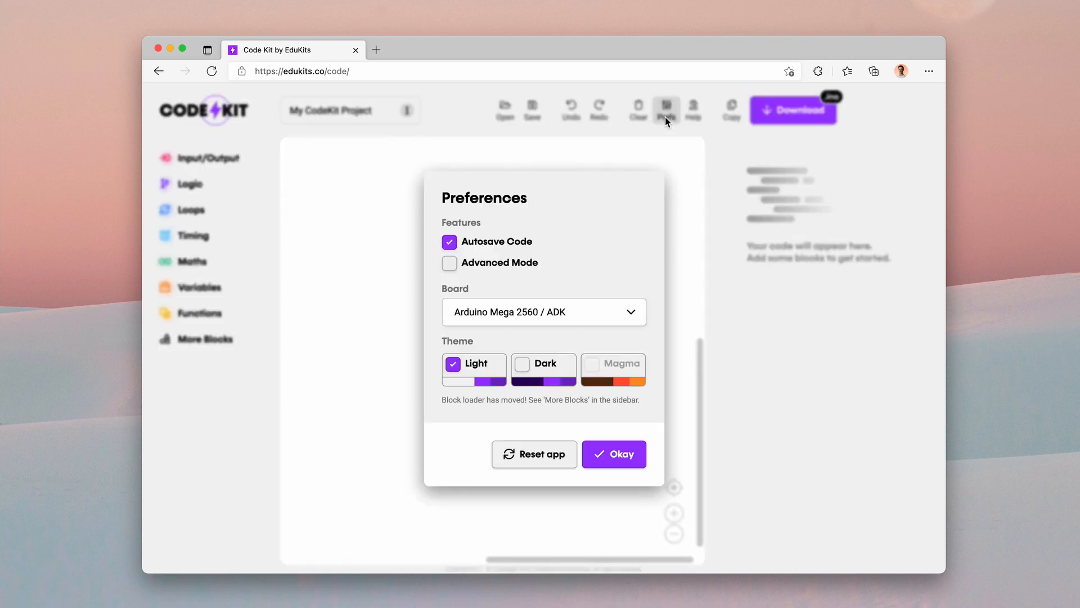
{"action": "left_click", "coordinate": [449, 262]}
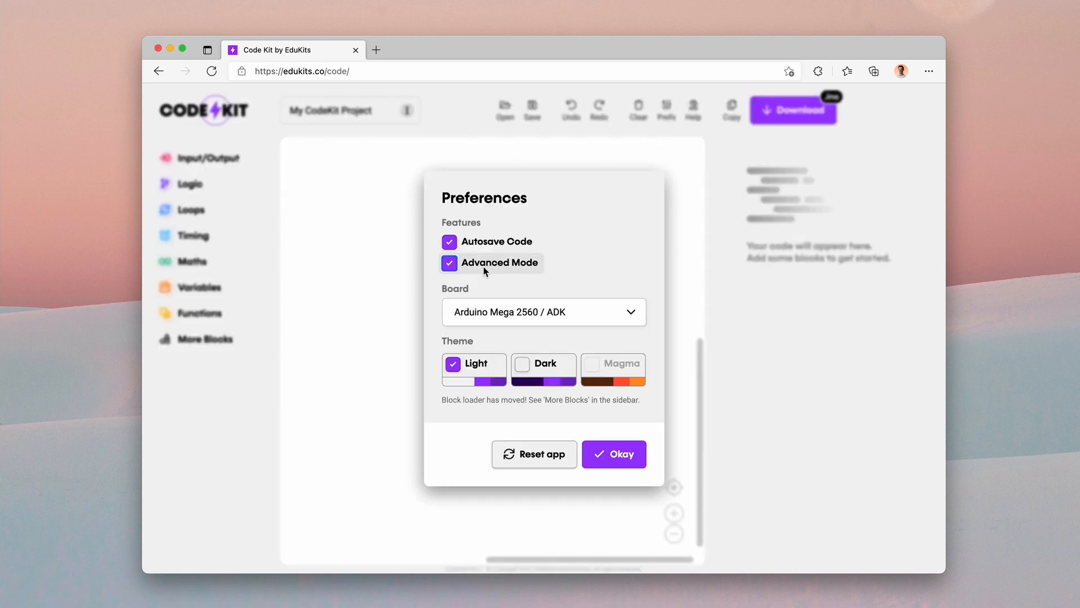
{"action": "left_click", "coordinate": [612, 453]}
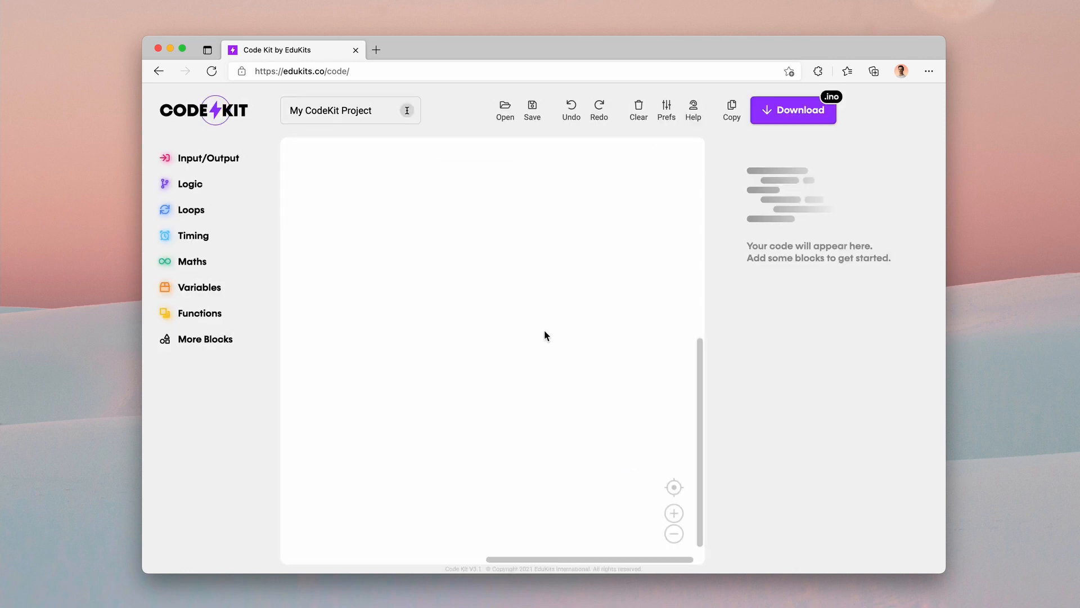
{"action": "mouse_move", "coordinate": [536, 330]}
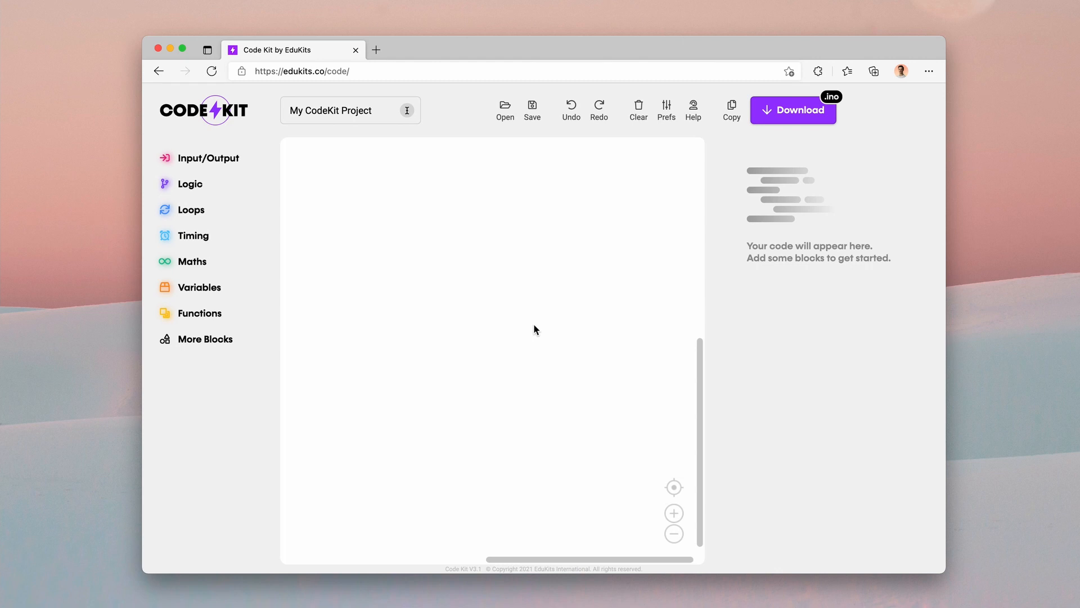
{"action": "mouse_move", "coordinate": [365, 259]}
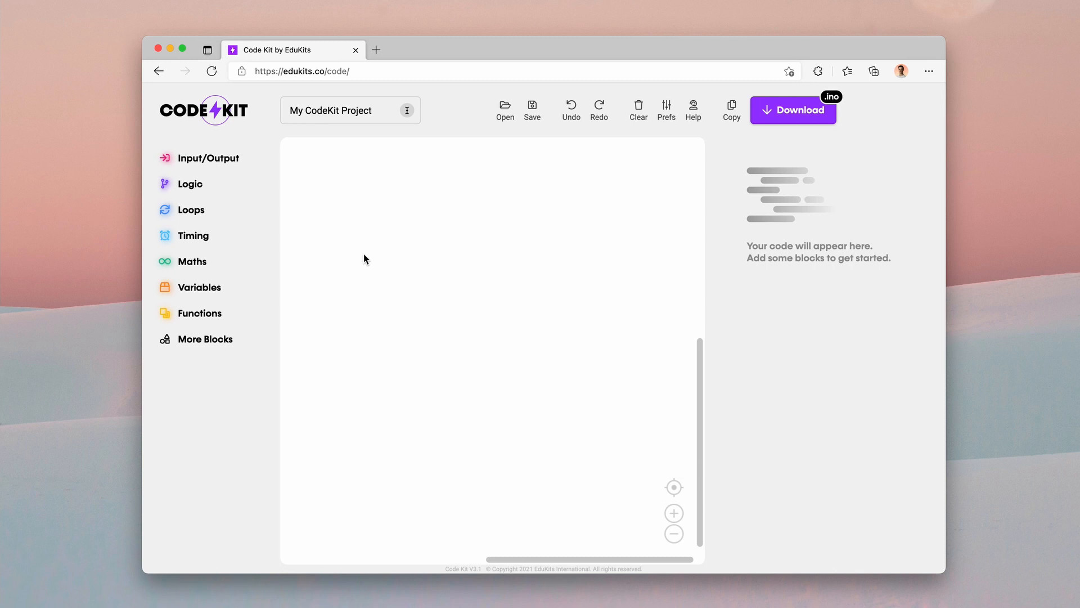
{"action": "mouse_move", "coordinate": [379, 259]}
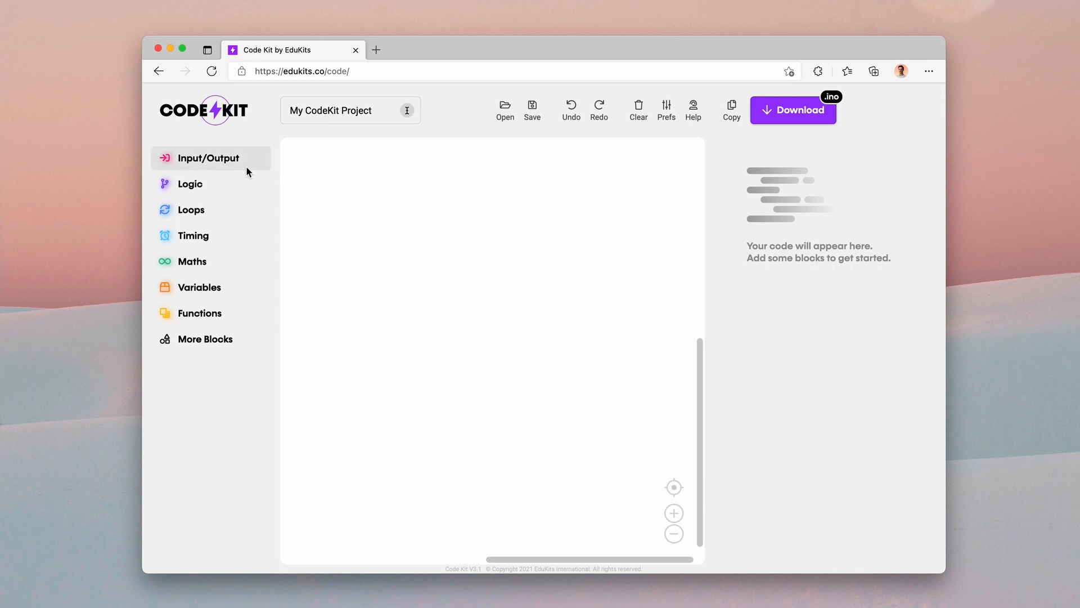
- Add a set pin 1 mode block from Input/Output and set its mode to input pullup
{"action": "left_click", "coordinate": [208, 158]}
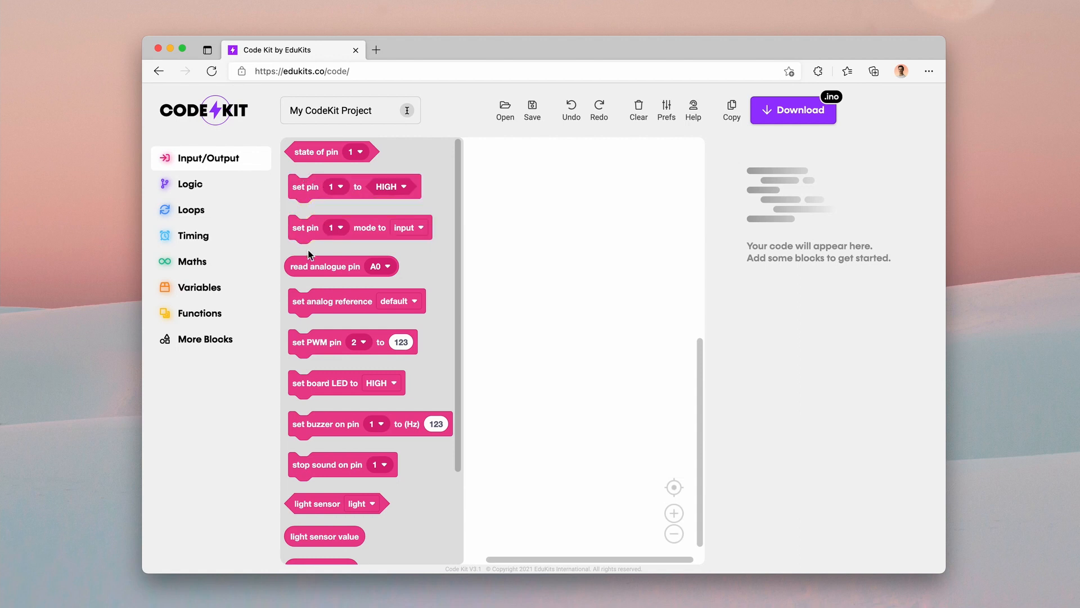
{"action": "mouse_move", "coordinate": [306, 227]}
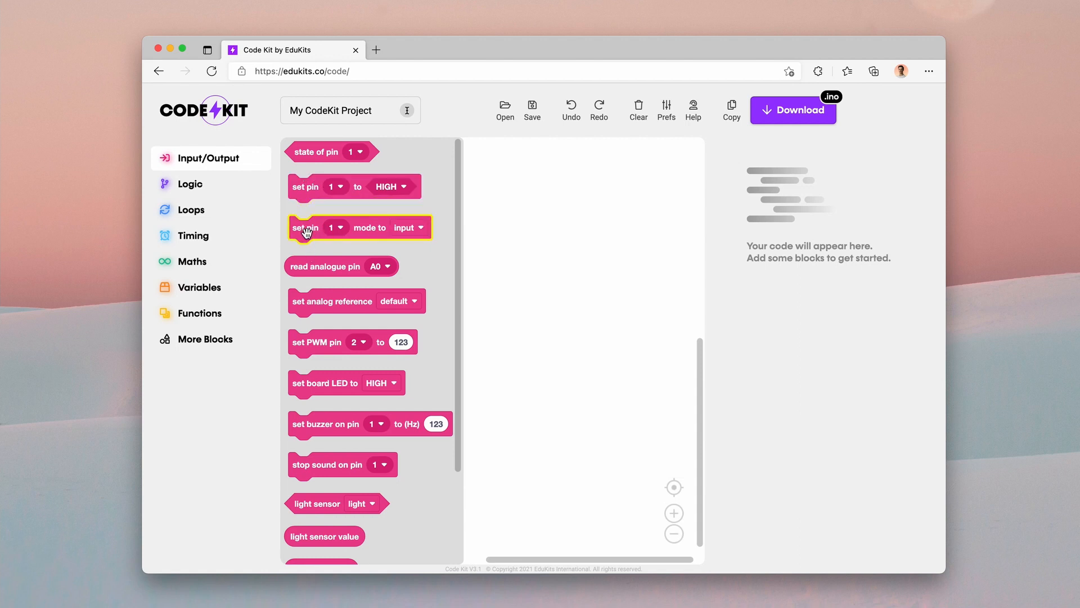
{"action": "left_click_drag", "start_coordinate": [306, 229], "coordinate": [422, 207]}
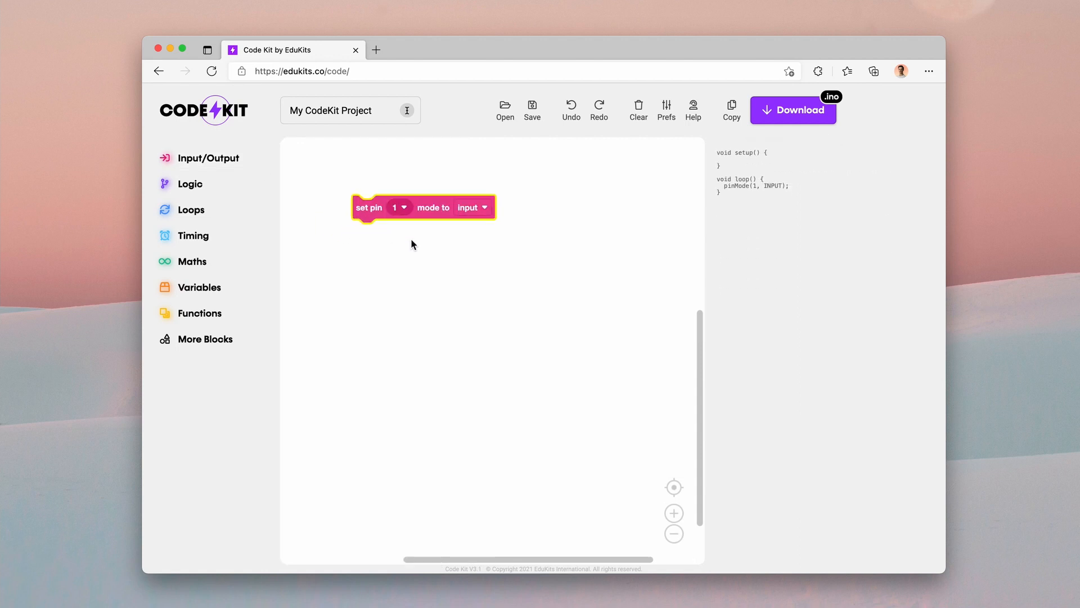
{"action": "left_click", "coordinate": [399, 207]}
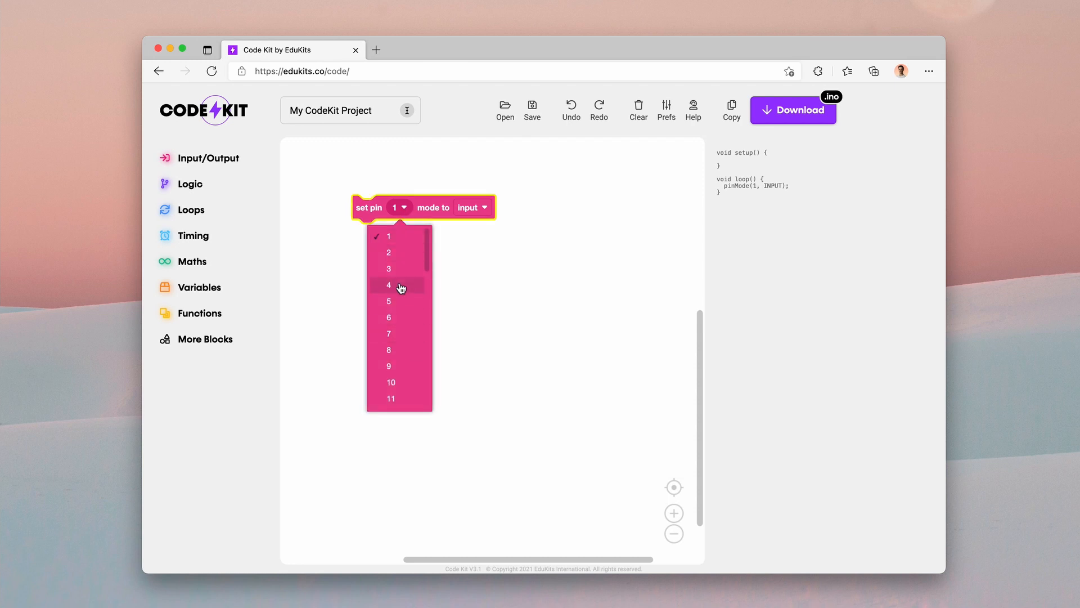
{"action": "left_click", "coordinate": [484, 207]}
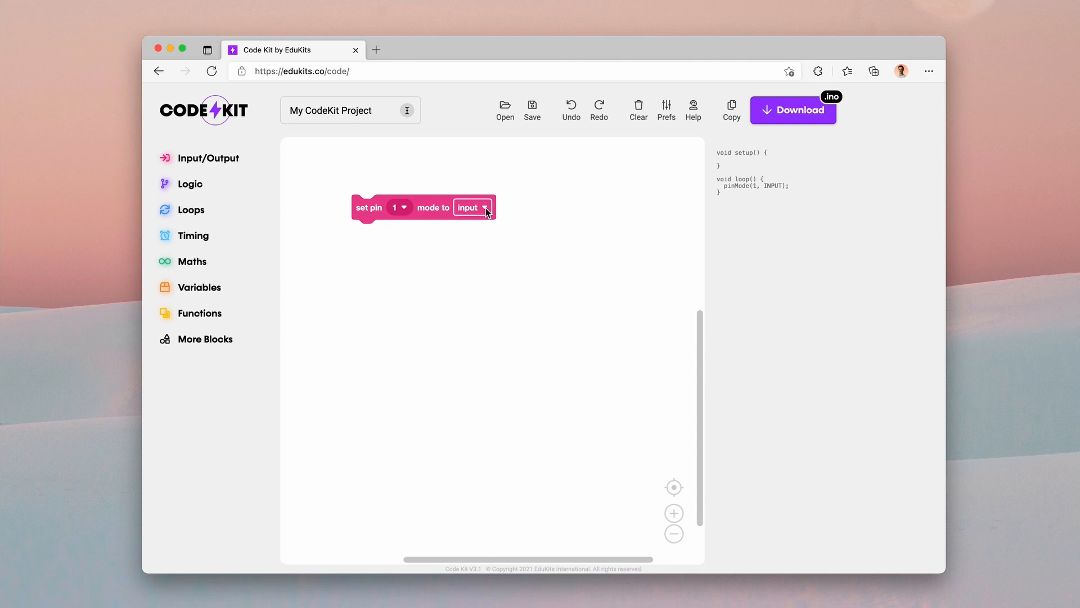
{"action": "left_click", "coordinate": [472, 208]}
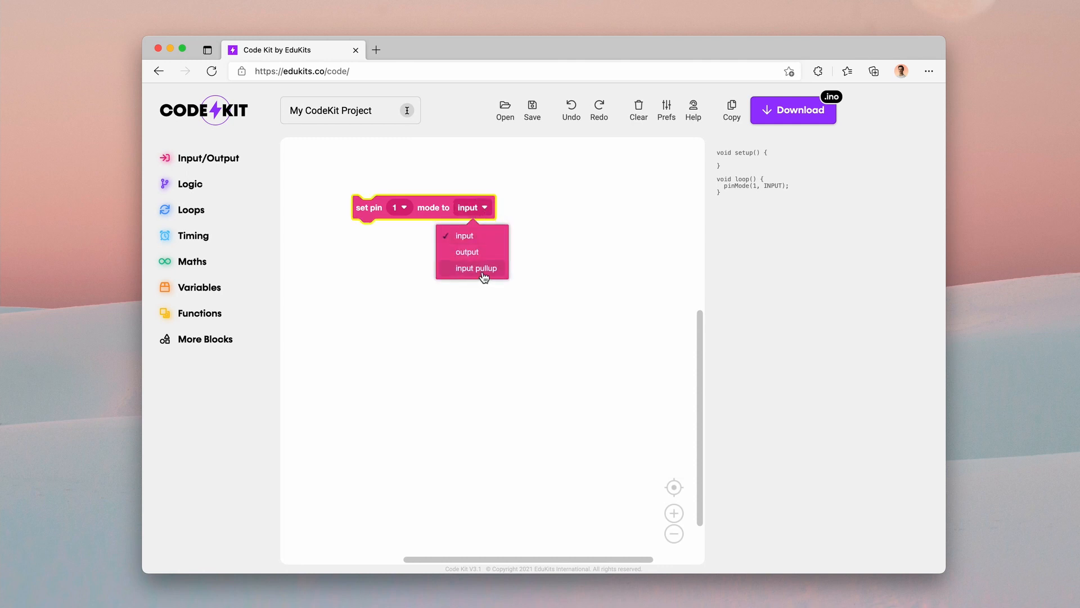
{"action": "left_click", "coordinate": [476, 268]}
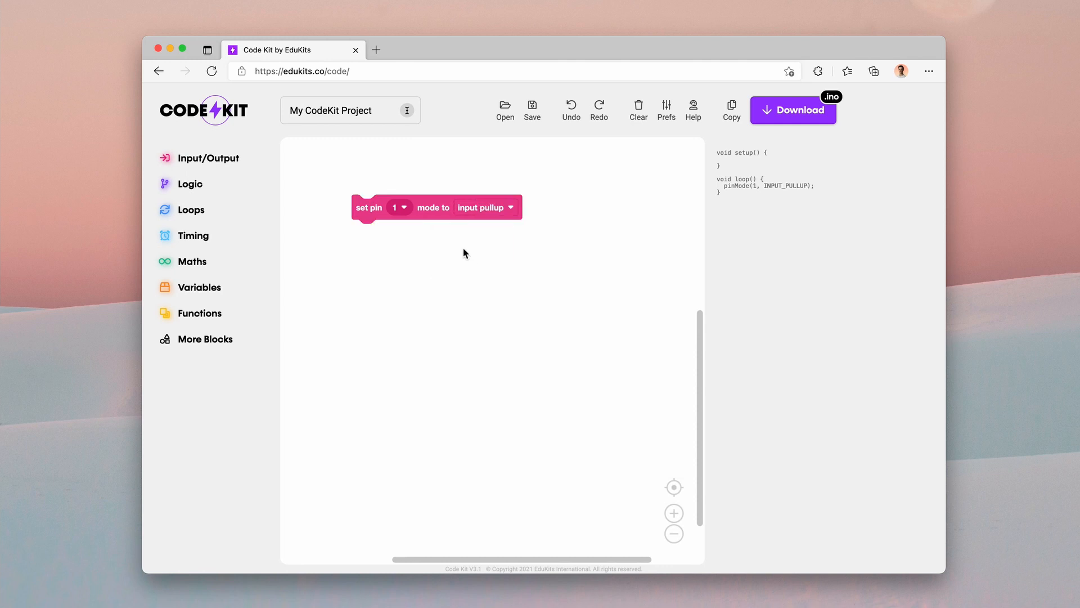
{"action": "left_click_drag", "start_coordinate": [437, 207], "coordinate": [445, 209]}
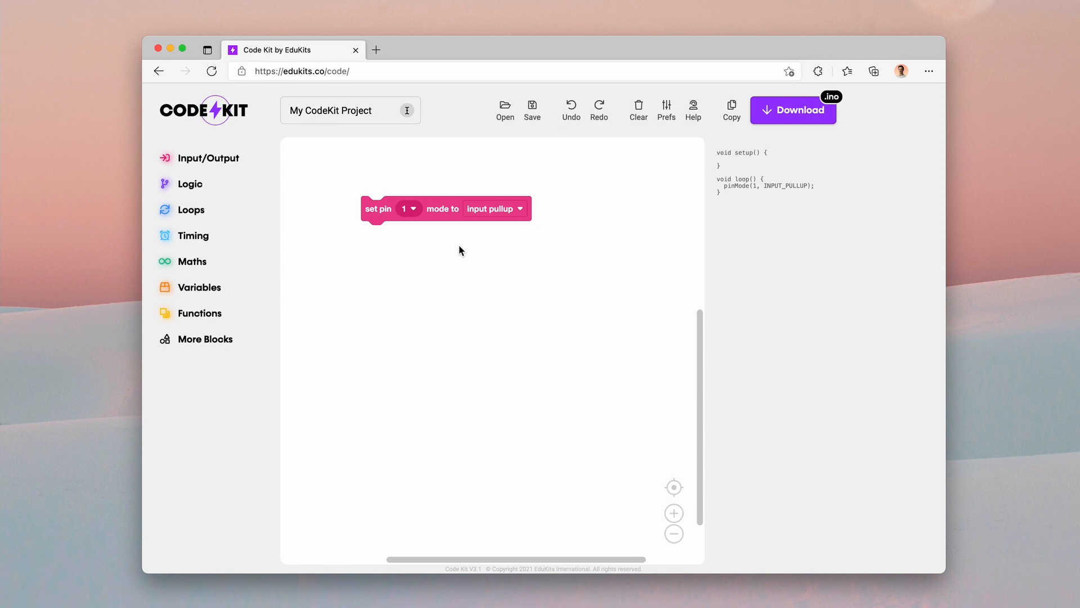
- Keep input pullup and place the pin mode block in the setup slot of a Timing setup-and-loop block
{"action": "left_click", "coordinate": [493, 208]}
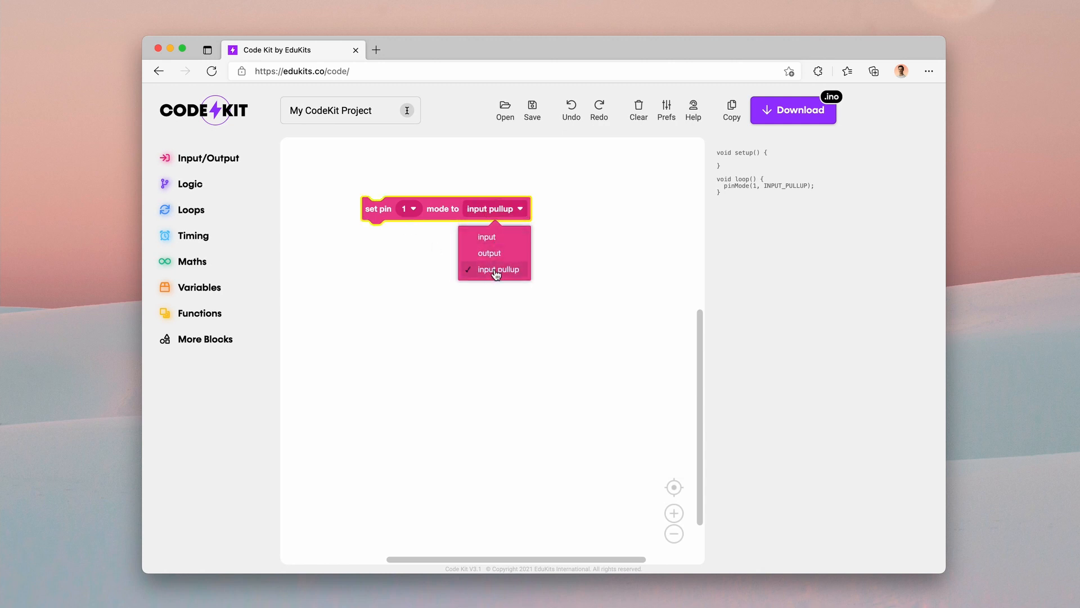
{"action": "left_click", "coordinate": [493, 269]}
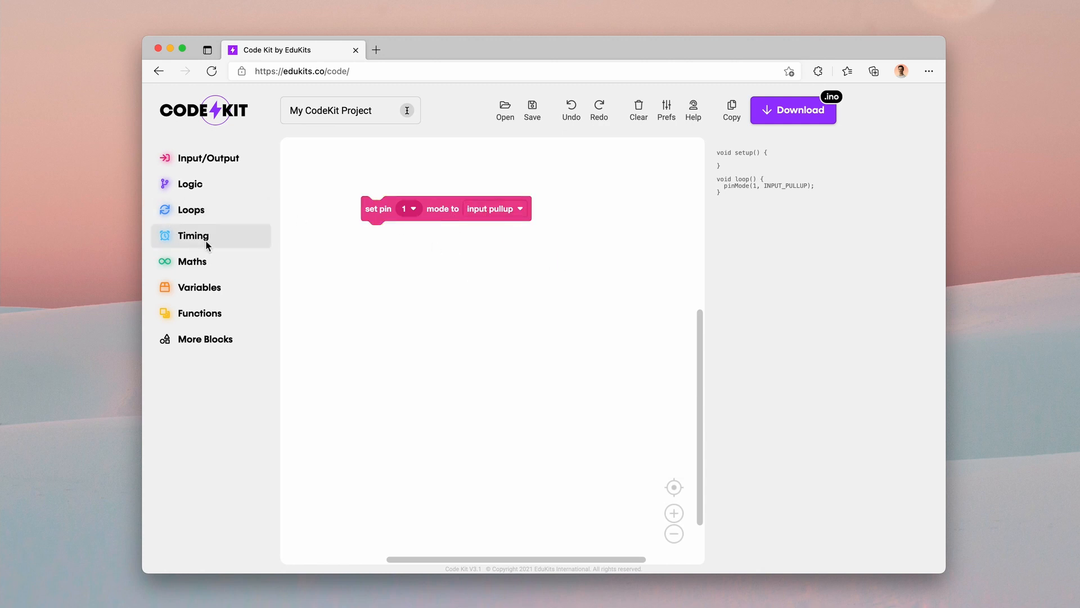
{"action": "left_click", "coordinate": [190, 209]}
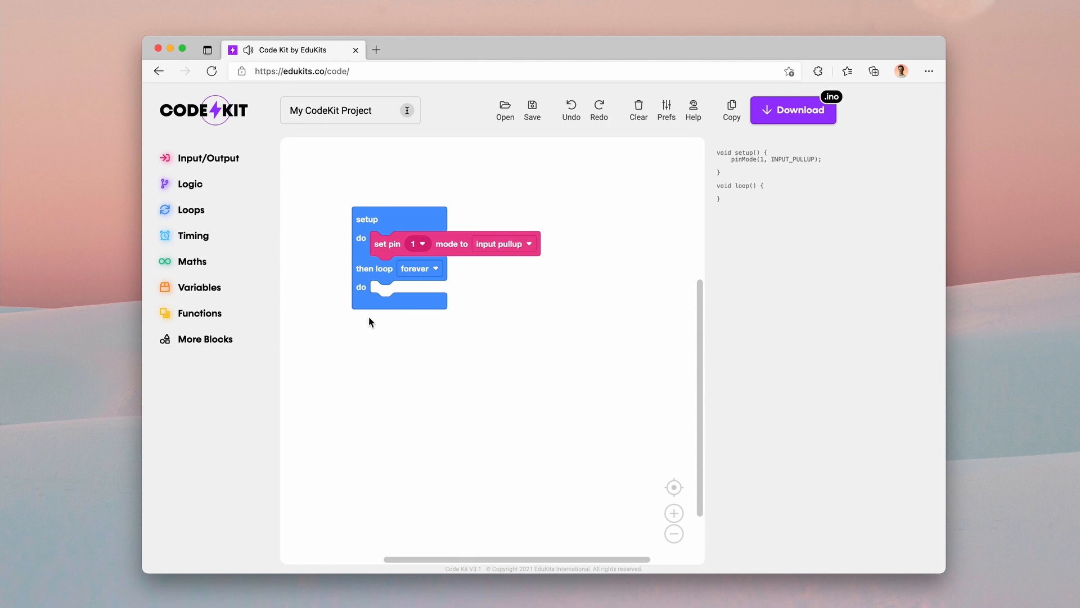
{"action": "mouse_move", "coordinate": [306, 179]}
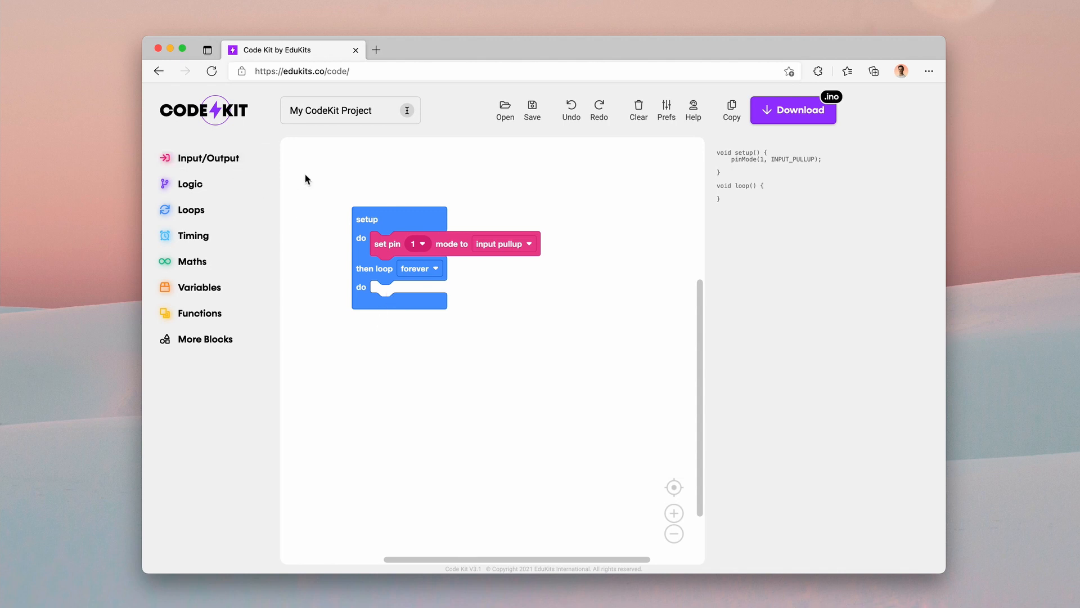
{"action": "left_click", "coordinate": [208, 158]}
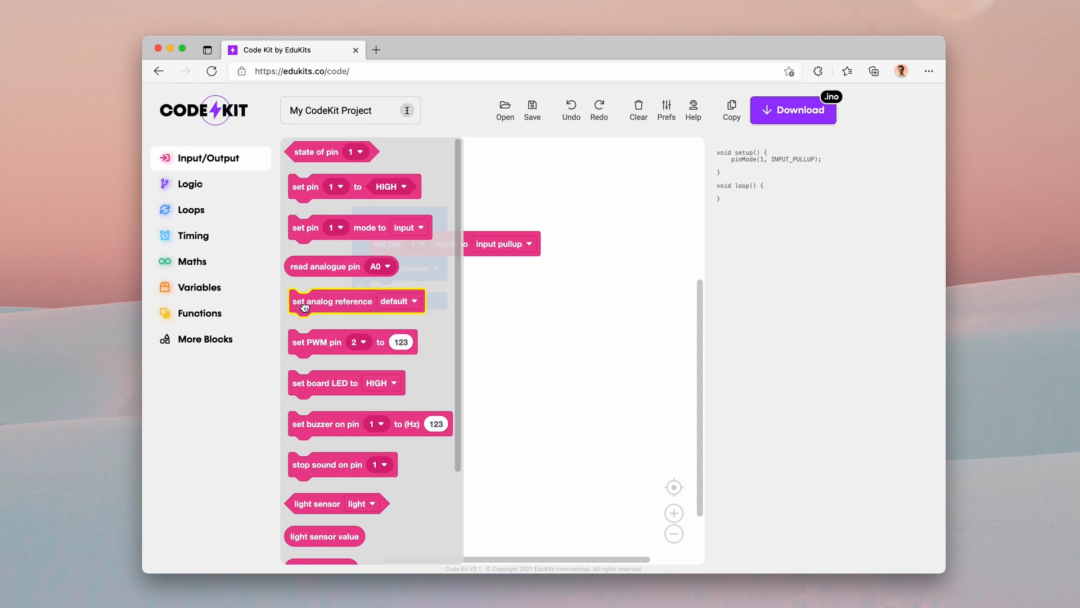
- Place a set analog reference block under the pin mode block, leaving it on default
{"action": "left_click_drag", "start_coordinate": [302, 302], "coordinate": [384, 299]}
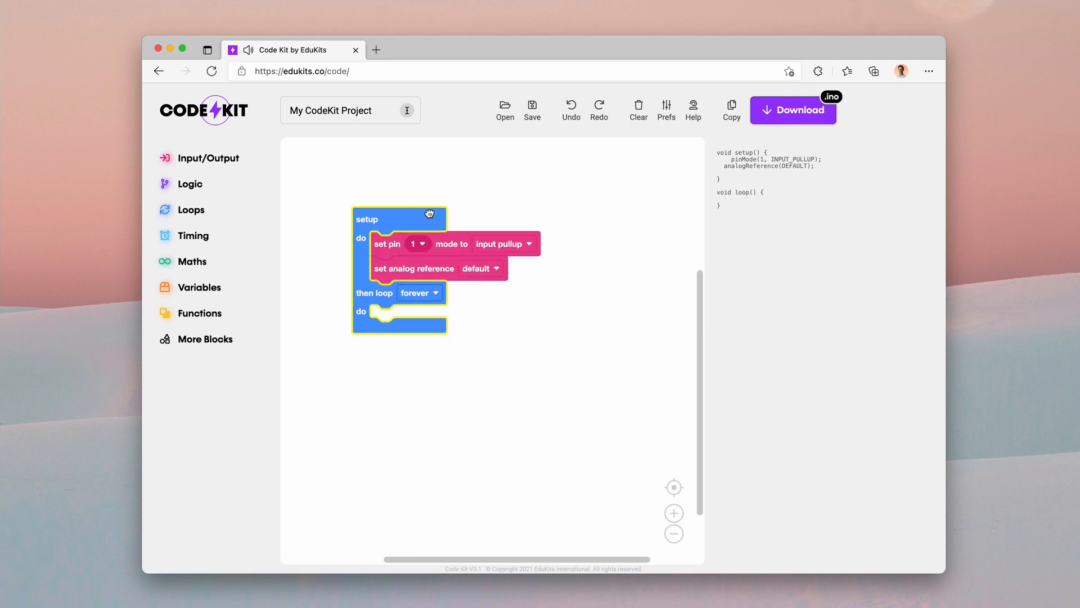
{"action": "left_click", "coordinate": [486, 268]}
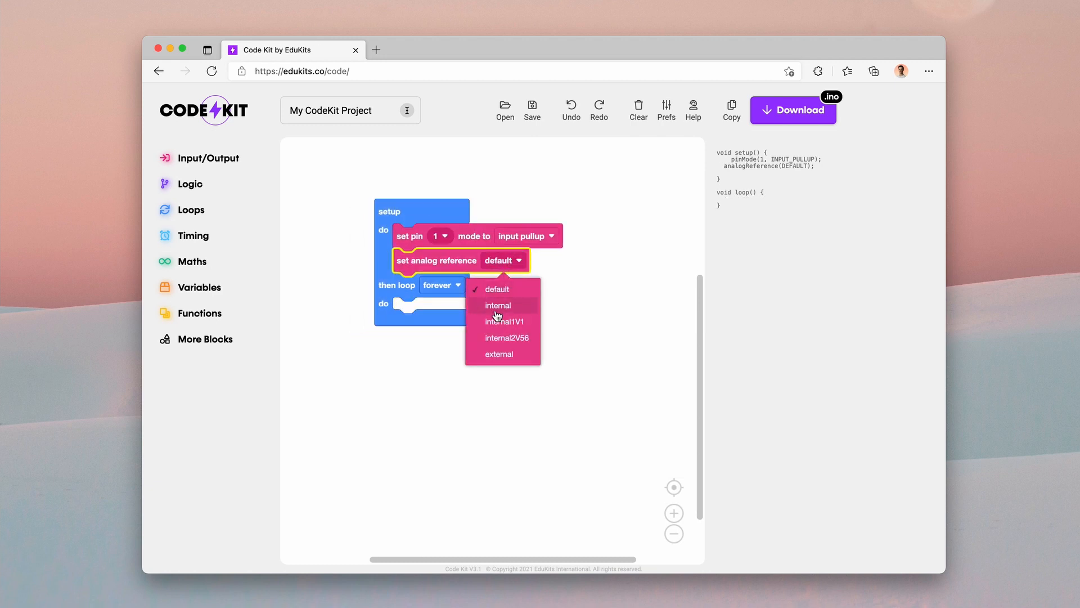
{"action": "mouse_move", "coordinate": [504, 320]}
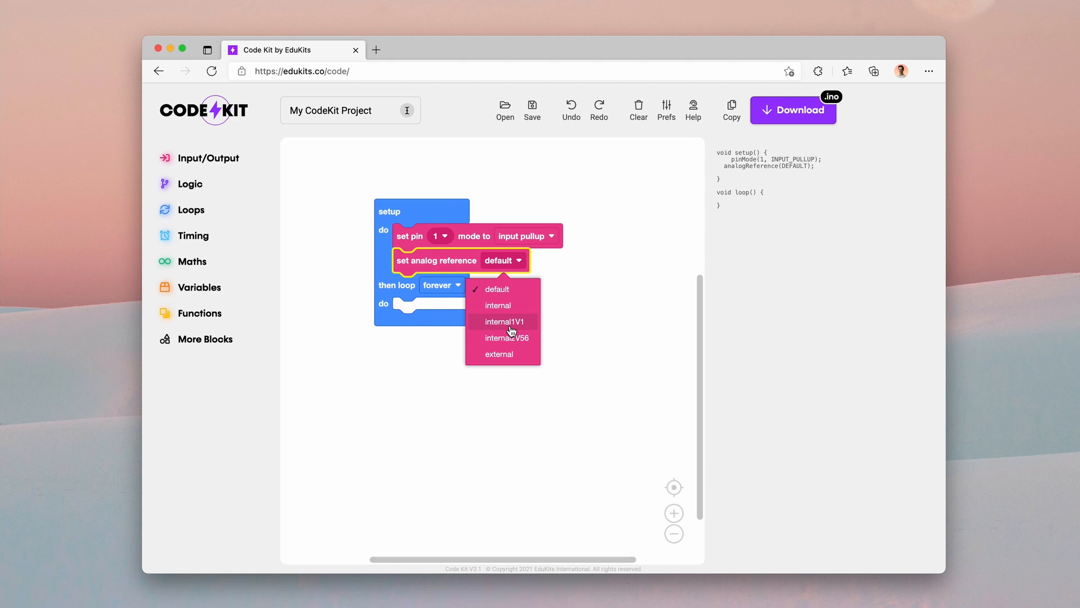
{"action": "mouse_move", "coordinate": [510, 330]}
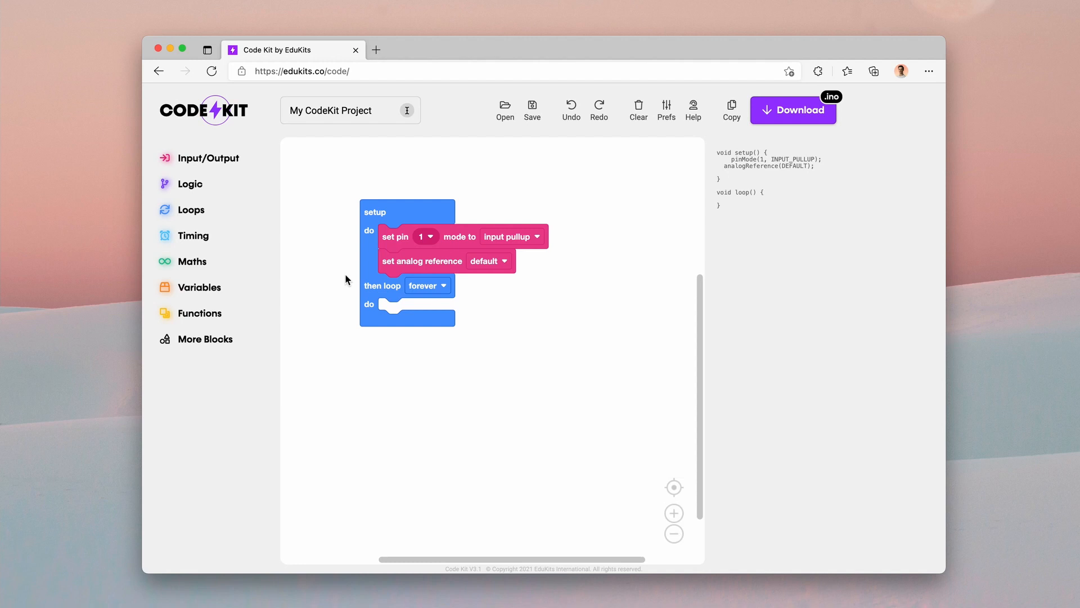
{"action": "mouse_move", "coordinate": [638, 110]}
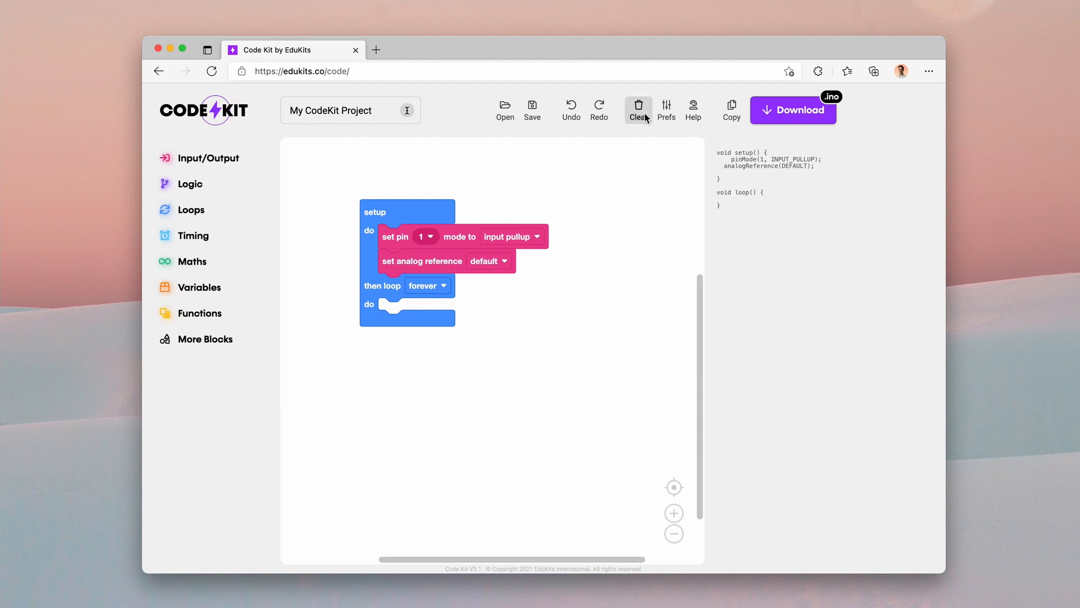
- Clear every block from the workspace and confirm the 'Clear all blocks?' dialog
{"action": "left_click", "coordinate": [637, 110]}
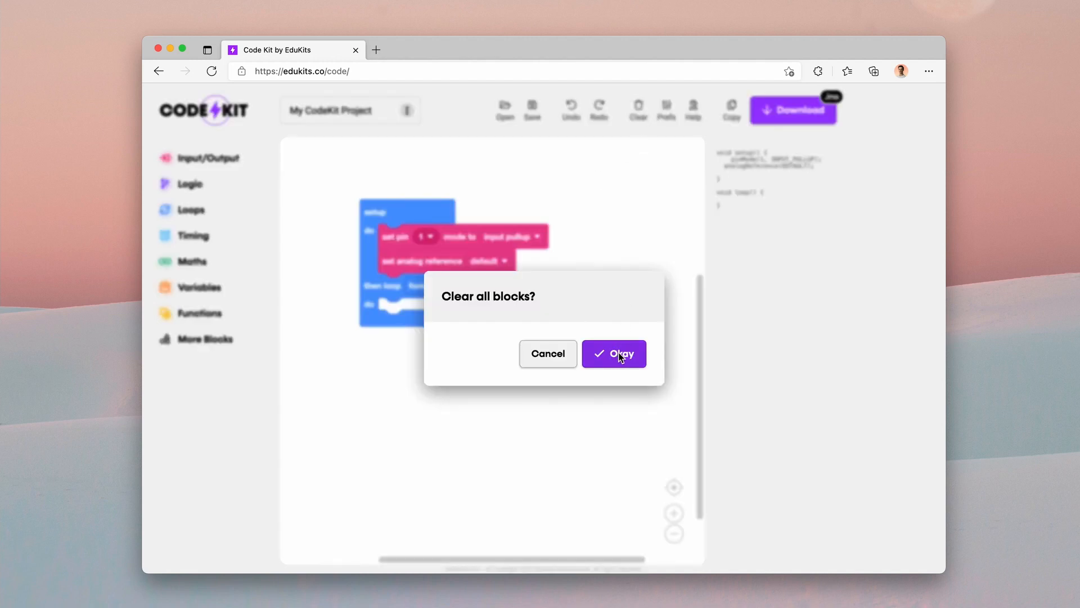
{"action": "left_click", "coordinate": [612, 354]}
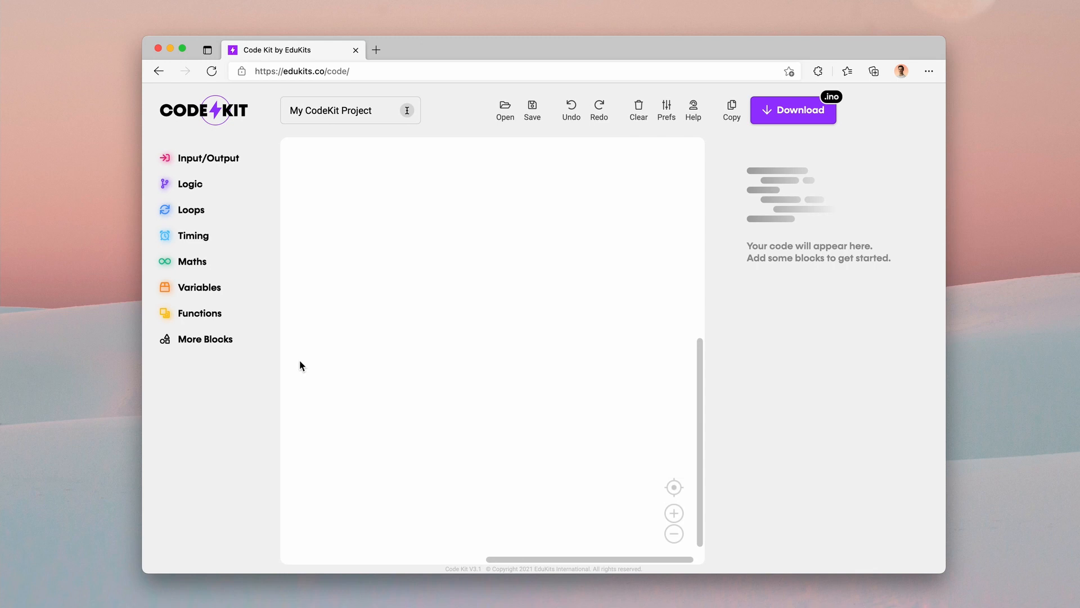
{"action": "mouse_move", "coordinate": [275, 362]}
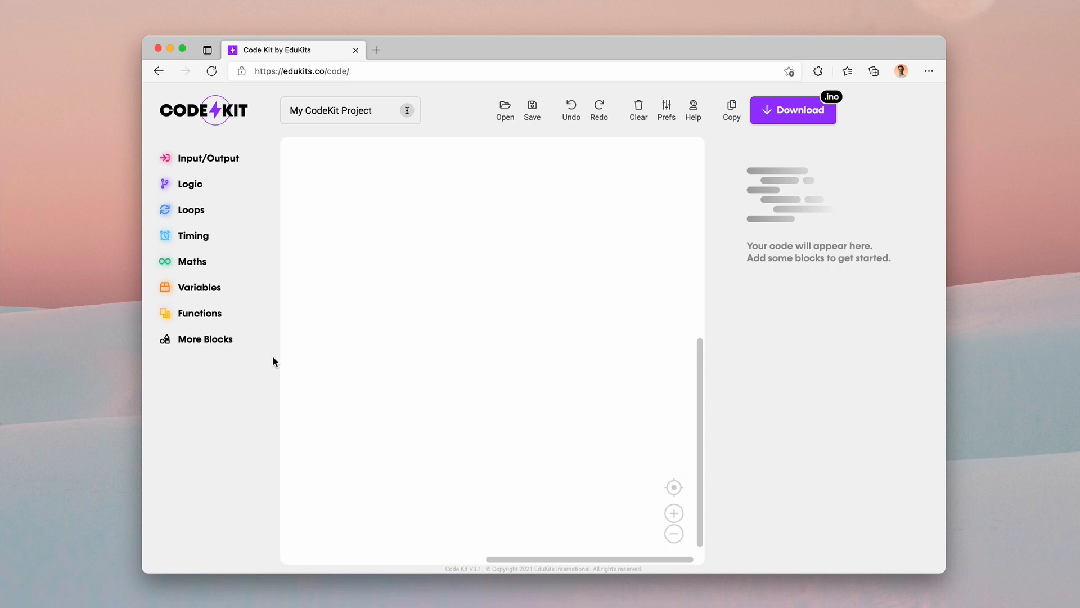
{"action": "mouse_move", "coordinate": [204, 339]}
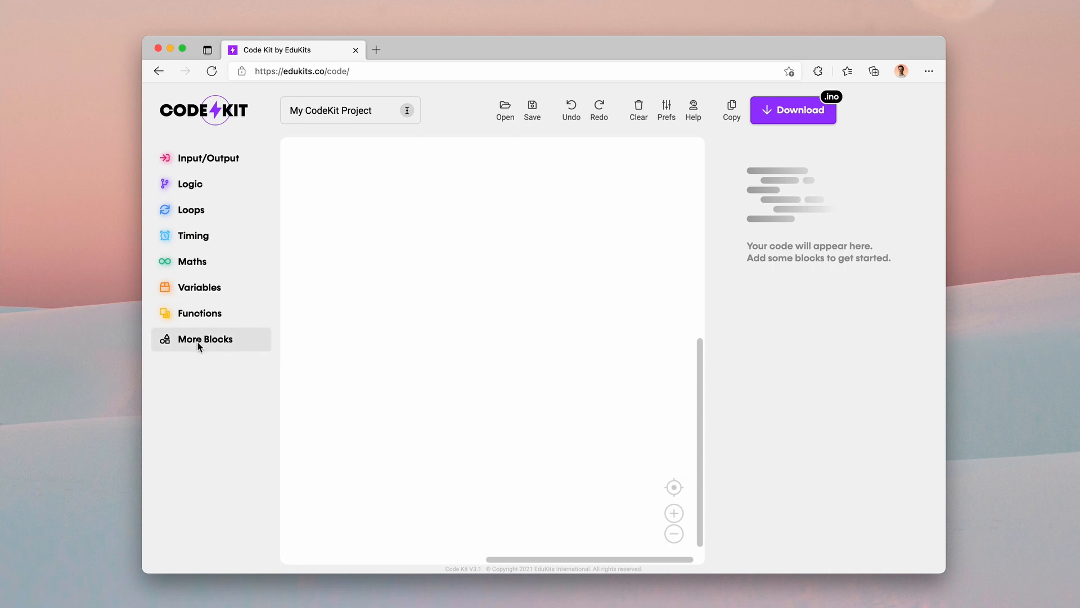
- Enable the Messaging and Text categories in Block Categories and apply them
{"action": "left_click", "coordinate": [205, 339]}
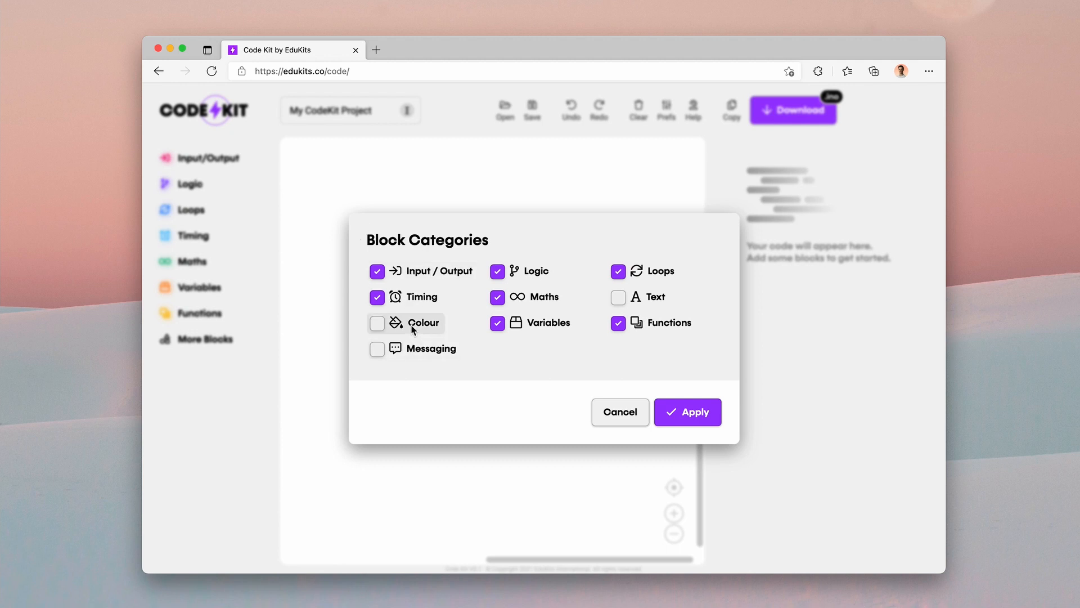
{"action": "left_click", "coordinate": [377, 349]}
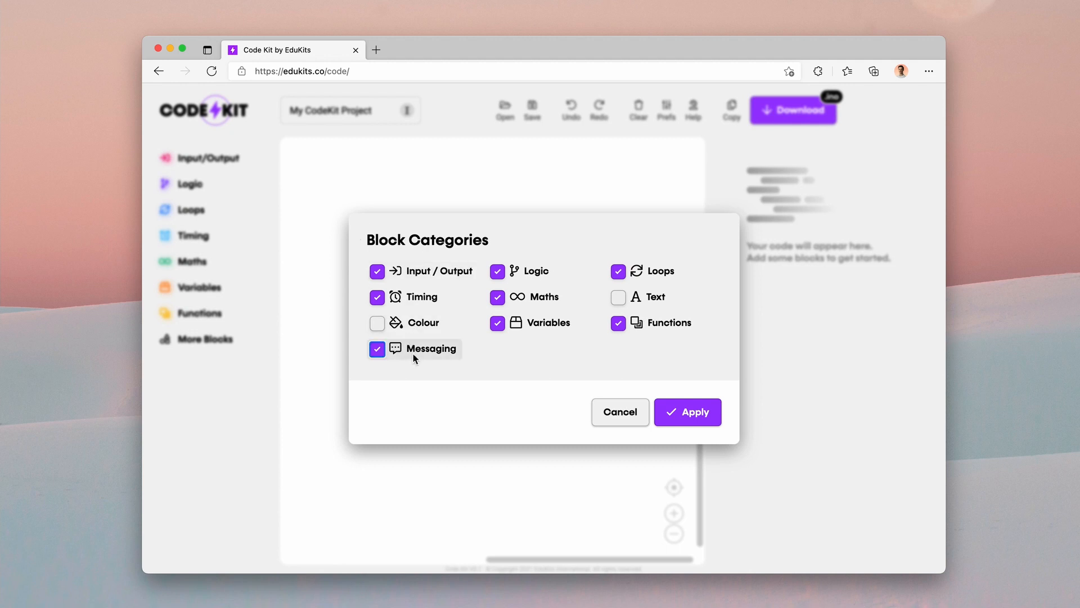
{"action": "left_click", "coordinate": [686, 412]}
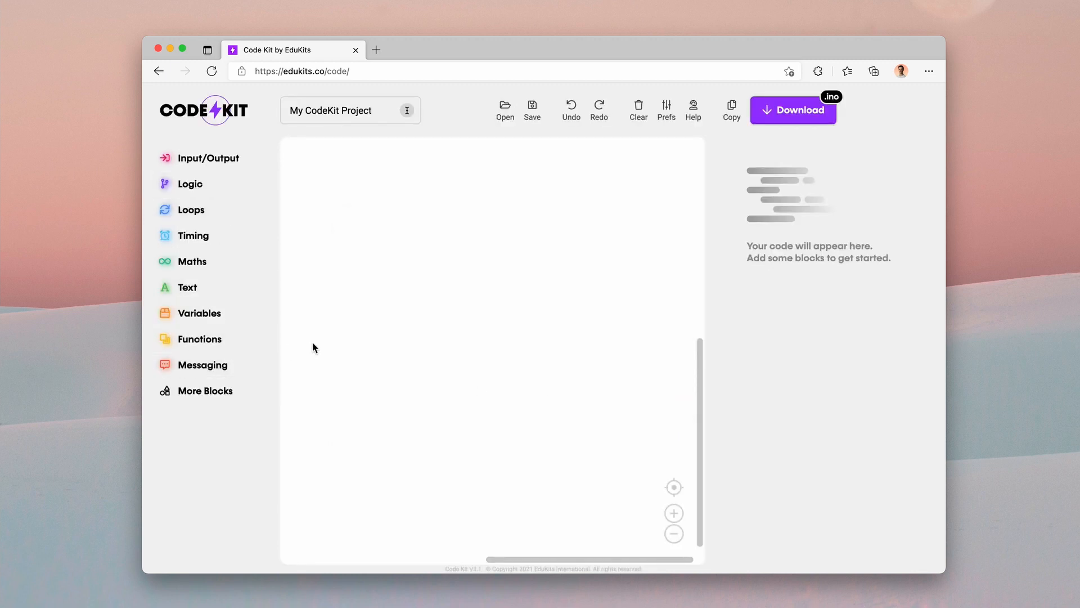
- Browse the Messaging and Text block lists in the sidebar, then collapse Text
{"action": "left_click", "coordinate": [204, 364]}
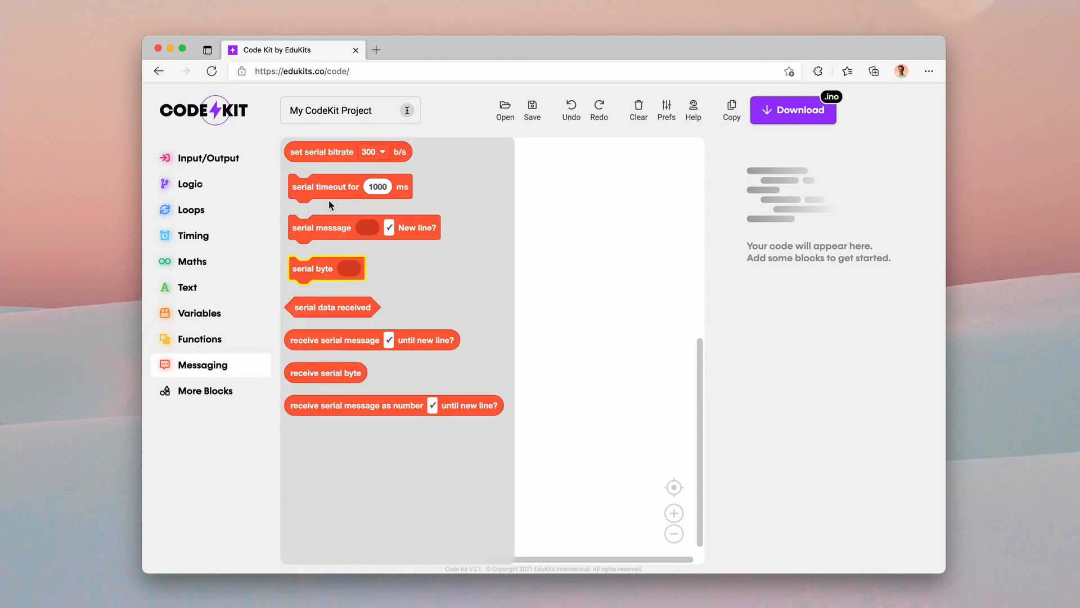
{"action": "left_click", "coordinate": [188, 287]}
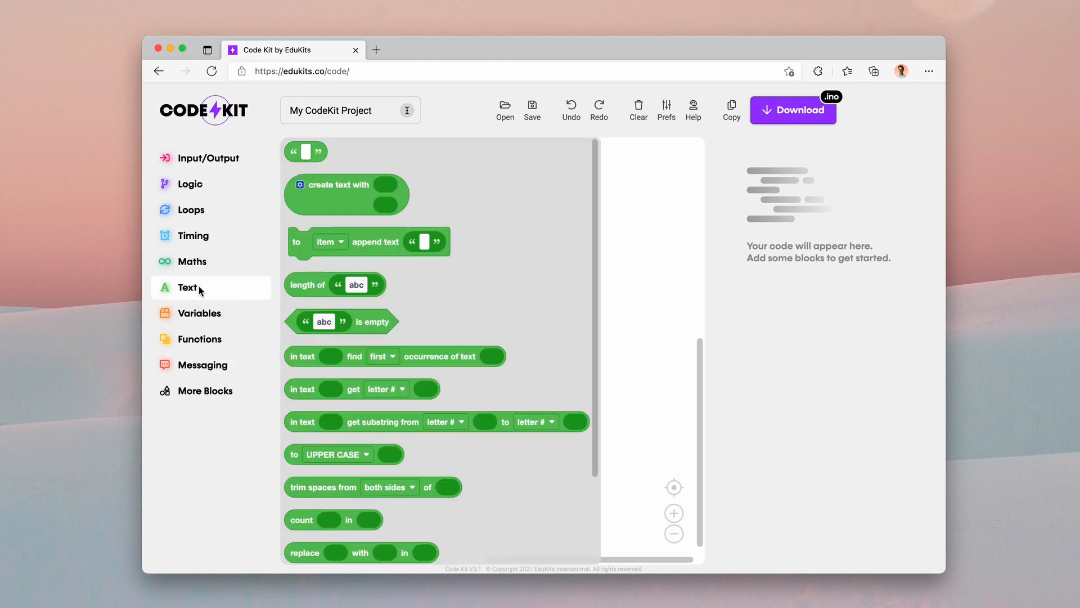
{"action": "left_click", "coordinate": [188, 287]}
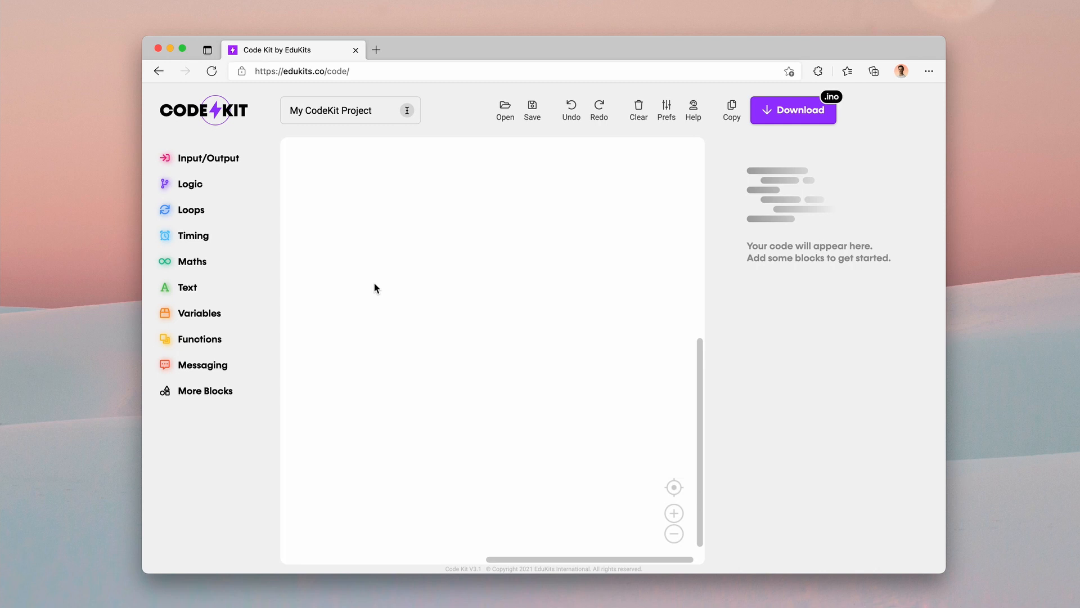
{"action": "mouse_move", "coordinate": [376, 287]}
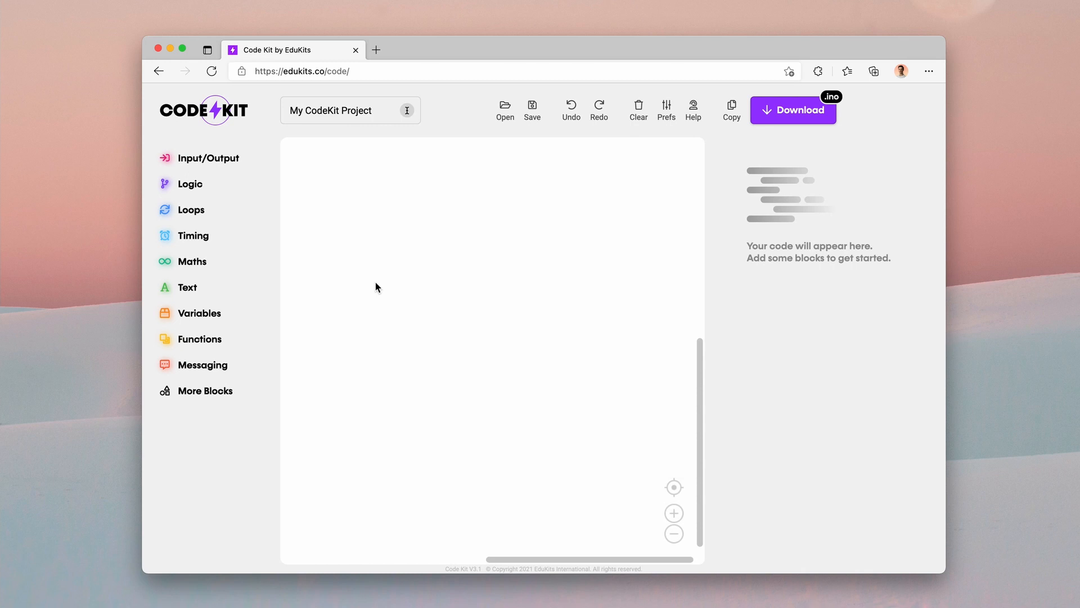
{"action": "mouse_move", "coordinate": [621, 142]}
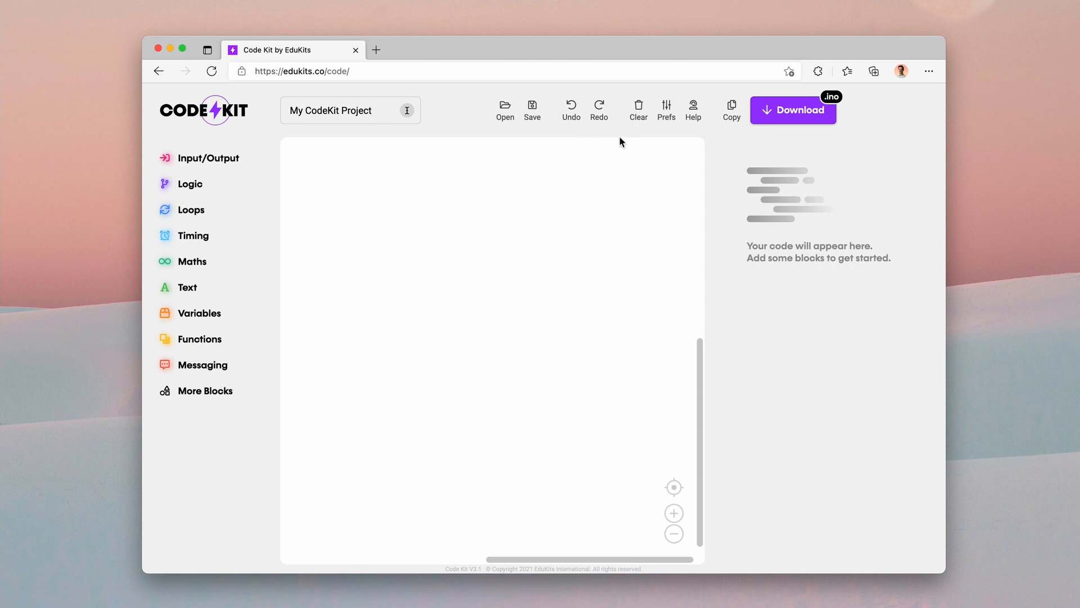
- Select the Dark theme in Preferences and confirm with Okay
{"action": "left_click", "coordinate": [665, 109]}
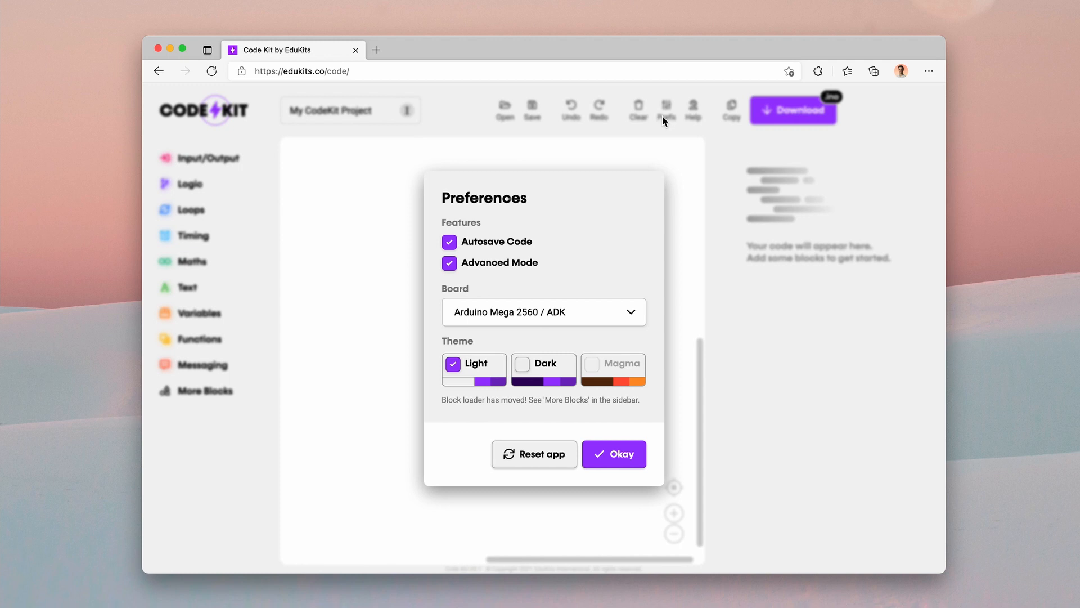
{"action": "mouse_move", "coordinate": [509, 382]}
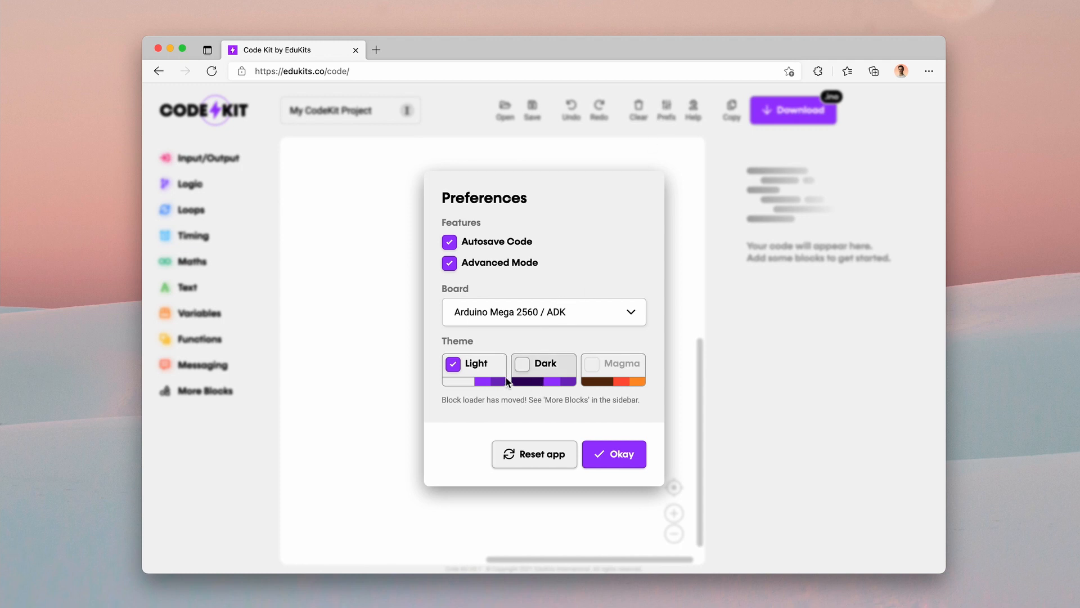
{"action": "mouse_move", "coordinate": [480, 358]}
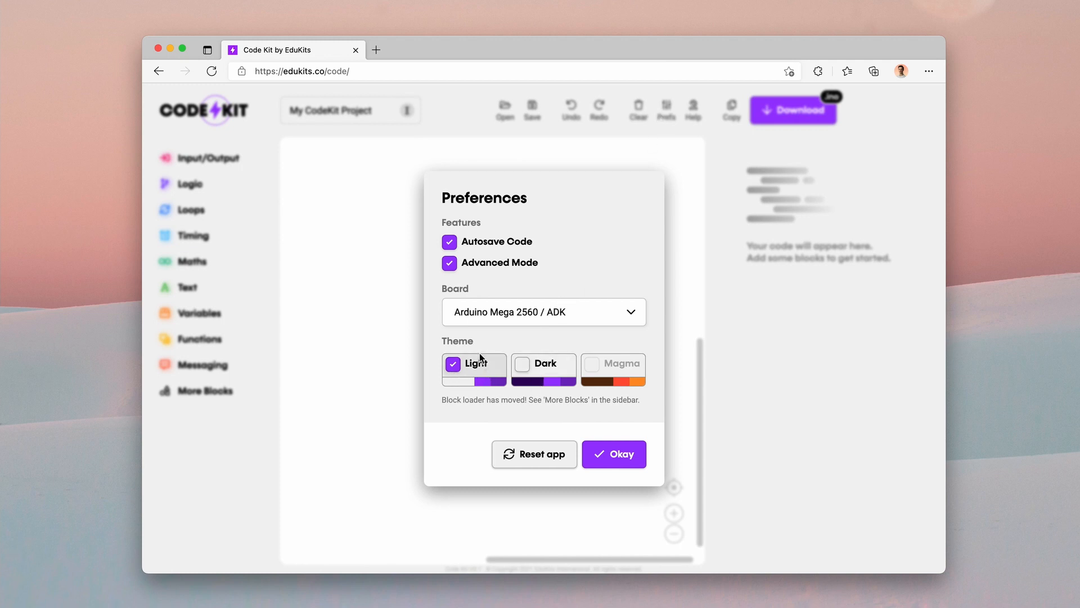
{"action": "left_click", "coordinate": [543, 363]}
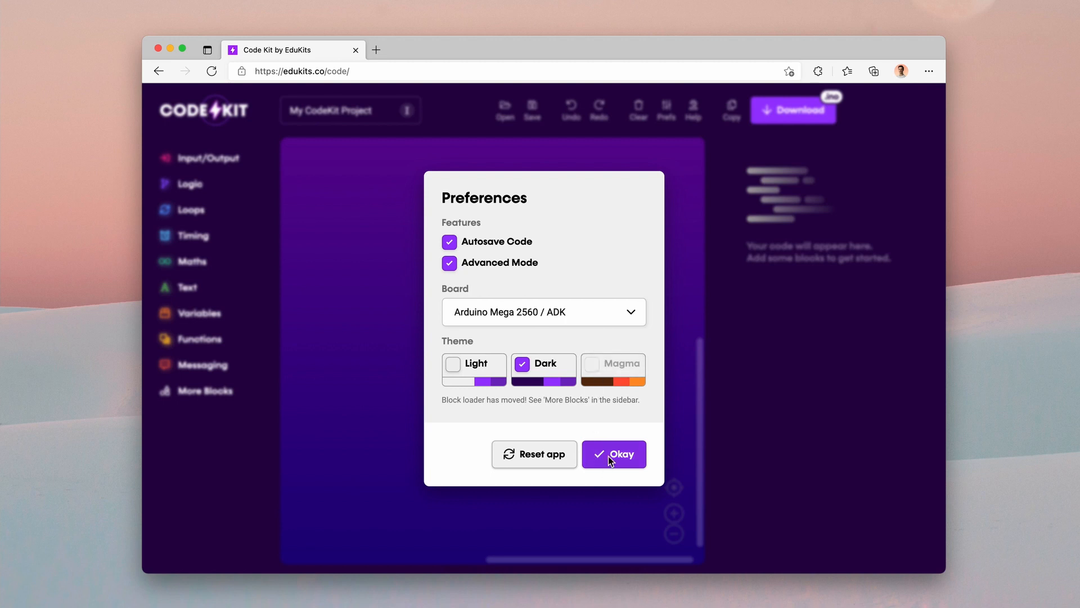
{"action": "left_click", "coordinate": [614, 454]}
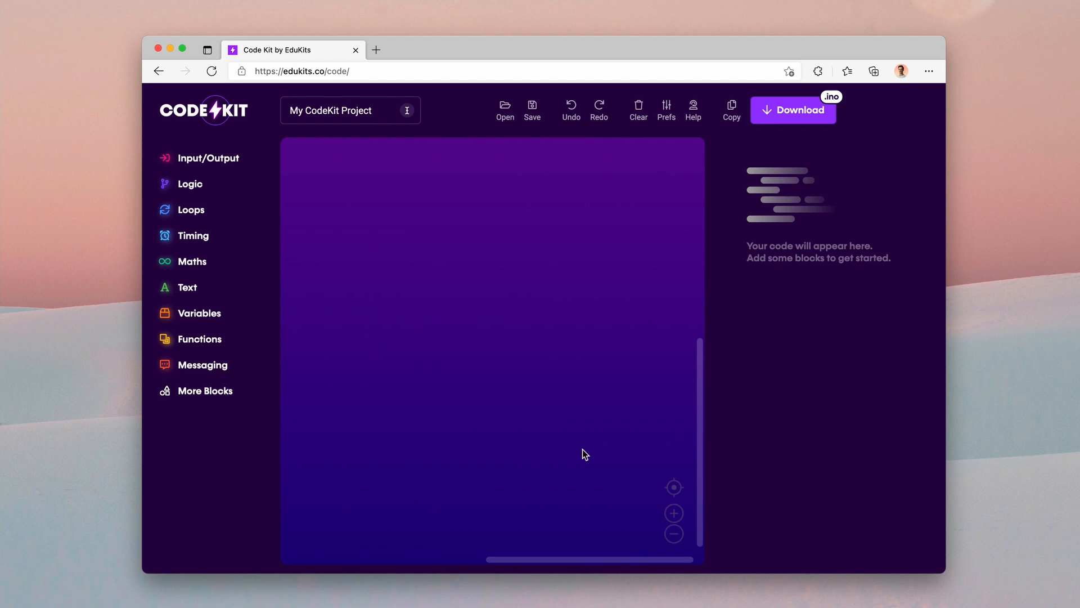